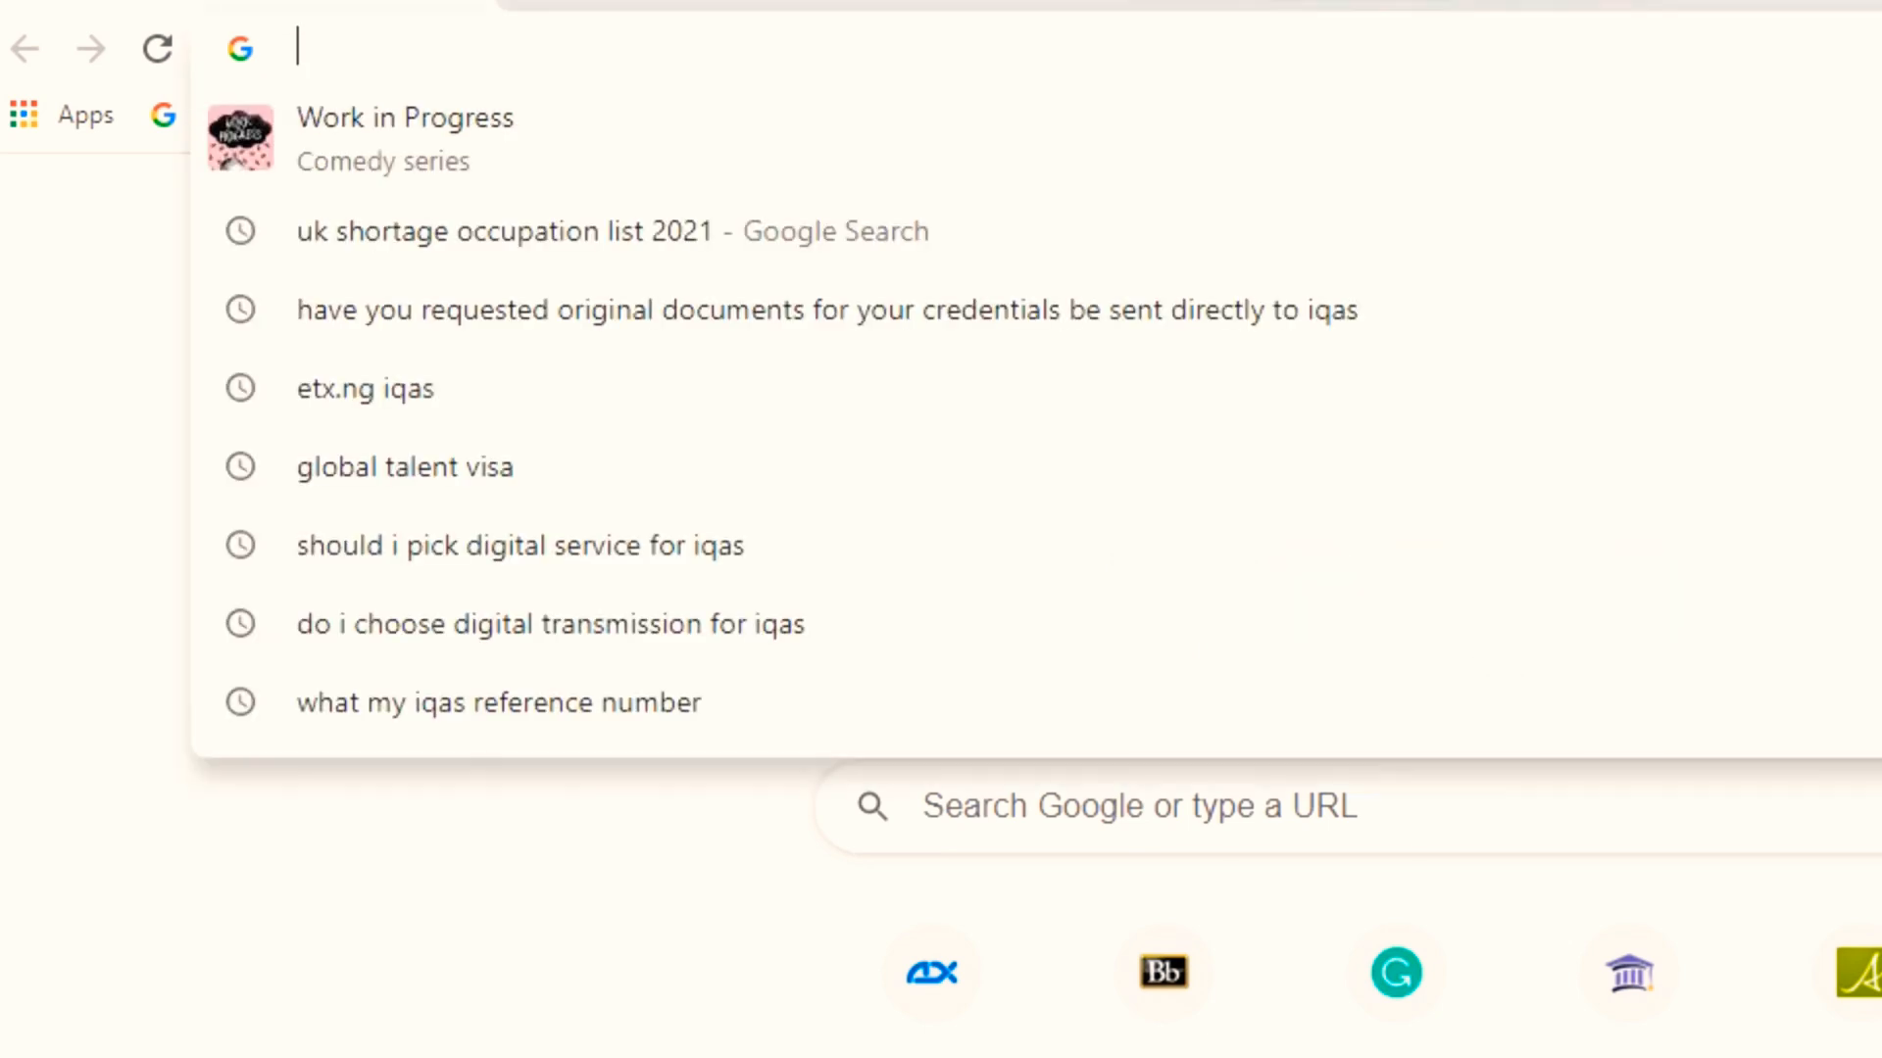
Step: Check Alberta's current local time on the timeanddate.com Canada/Alberta world clock page
text(t)
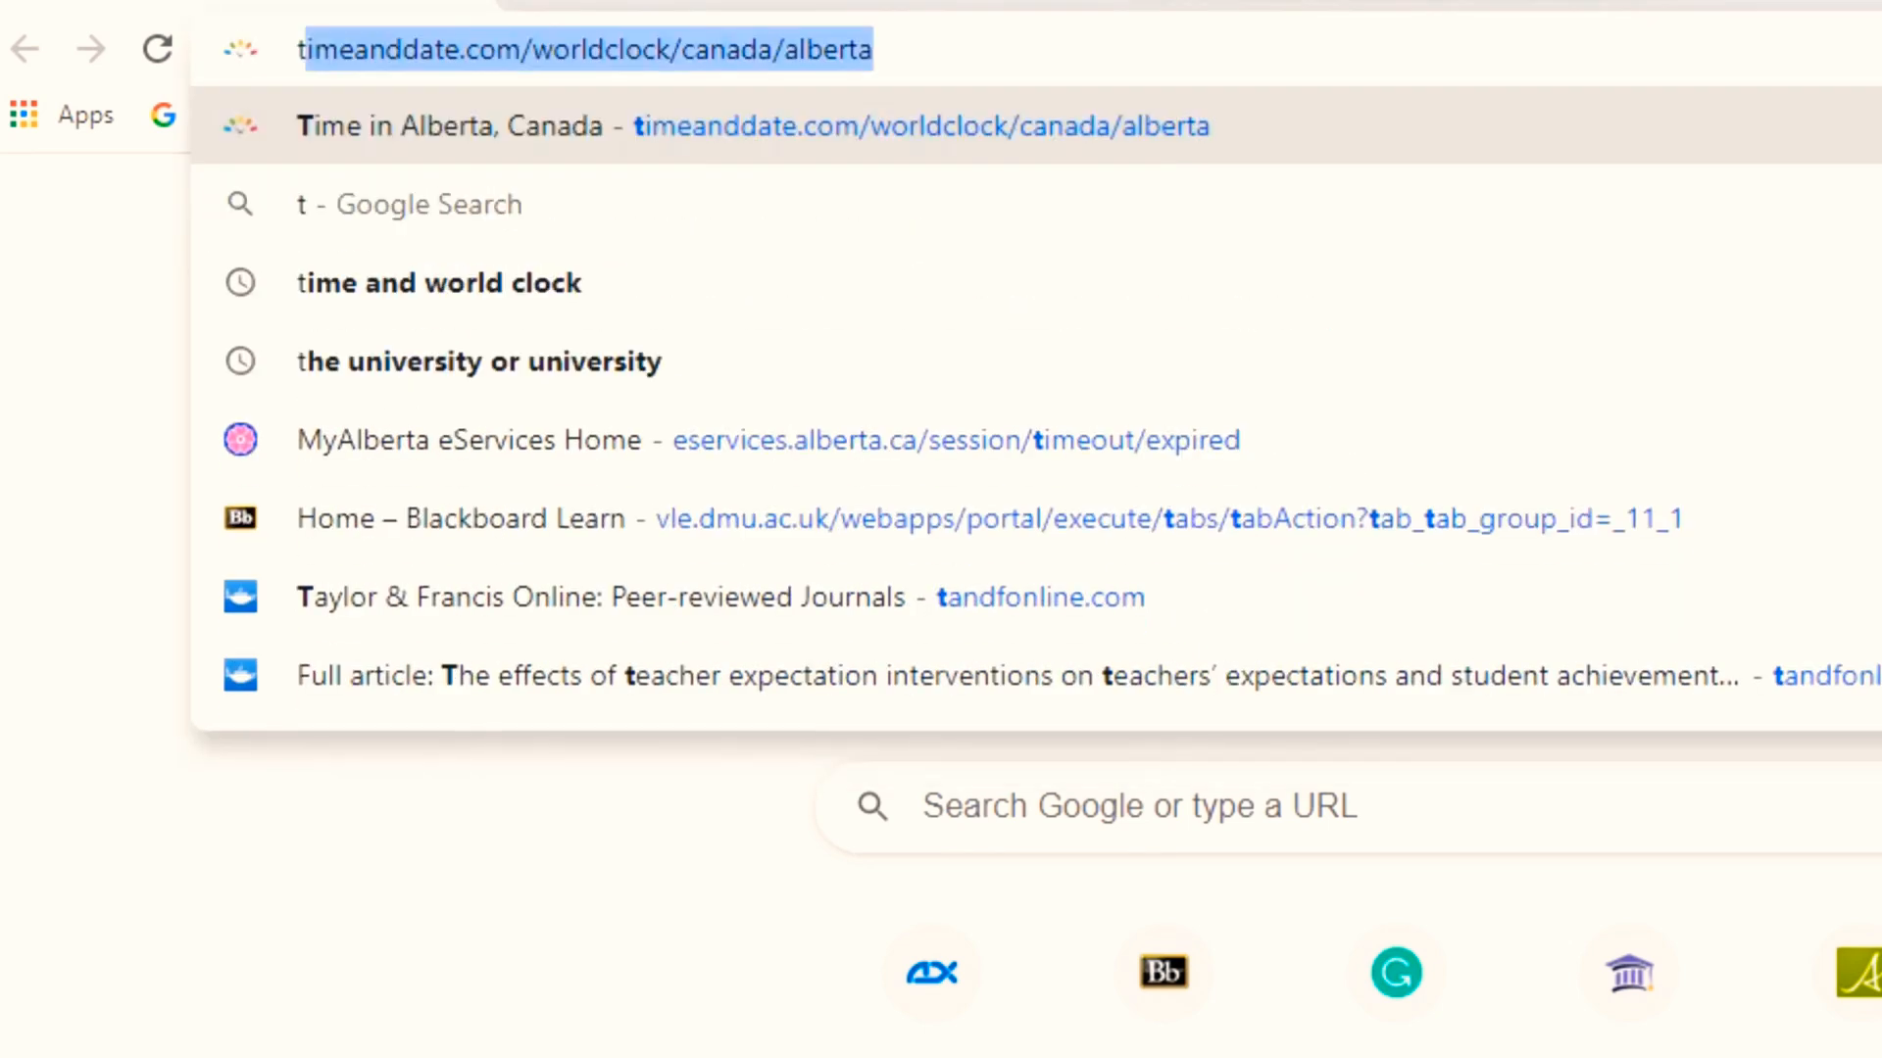
key(Enter)
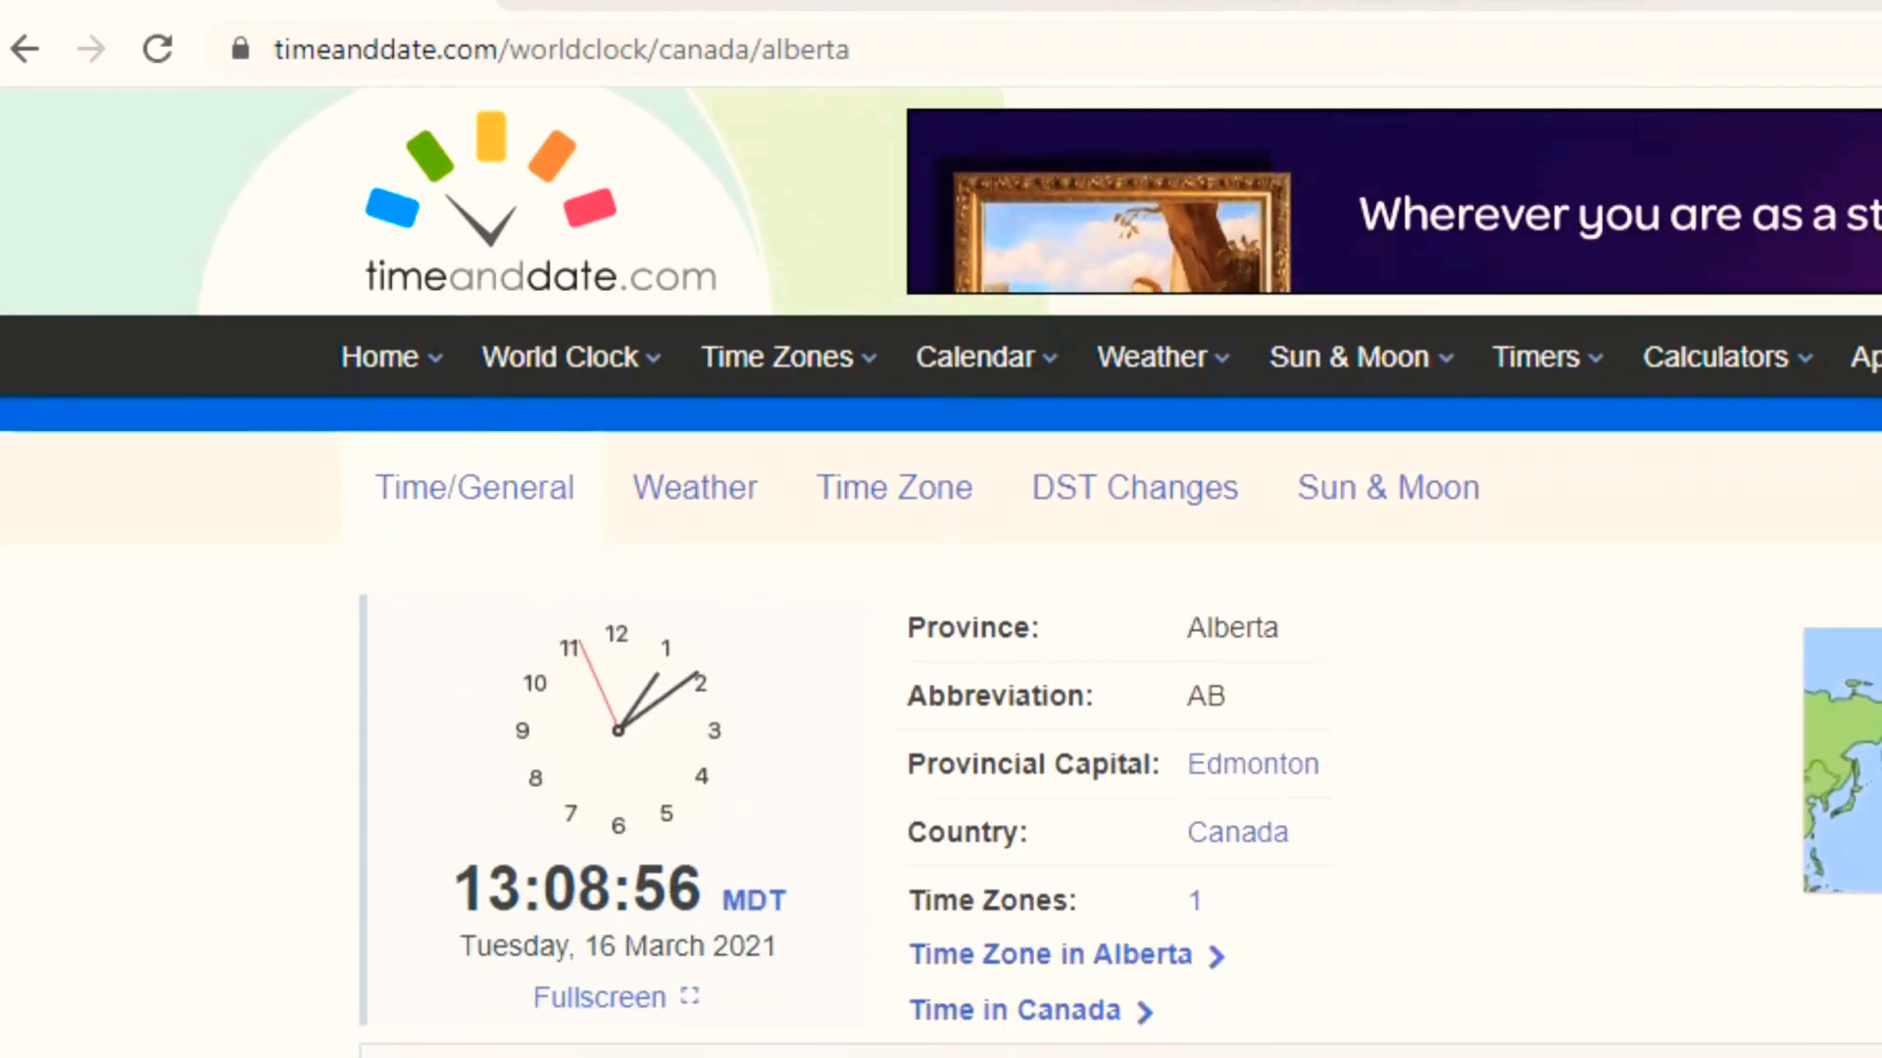
scroll(down, 3)
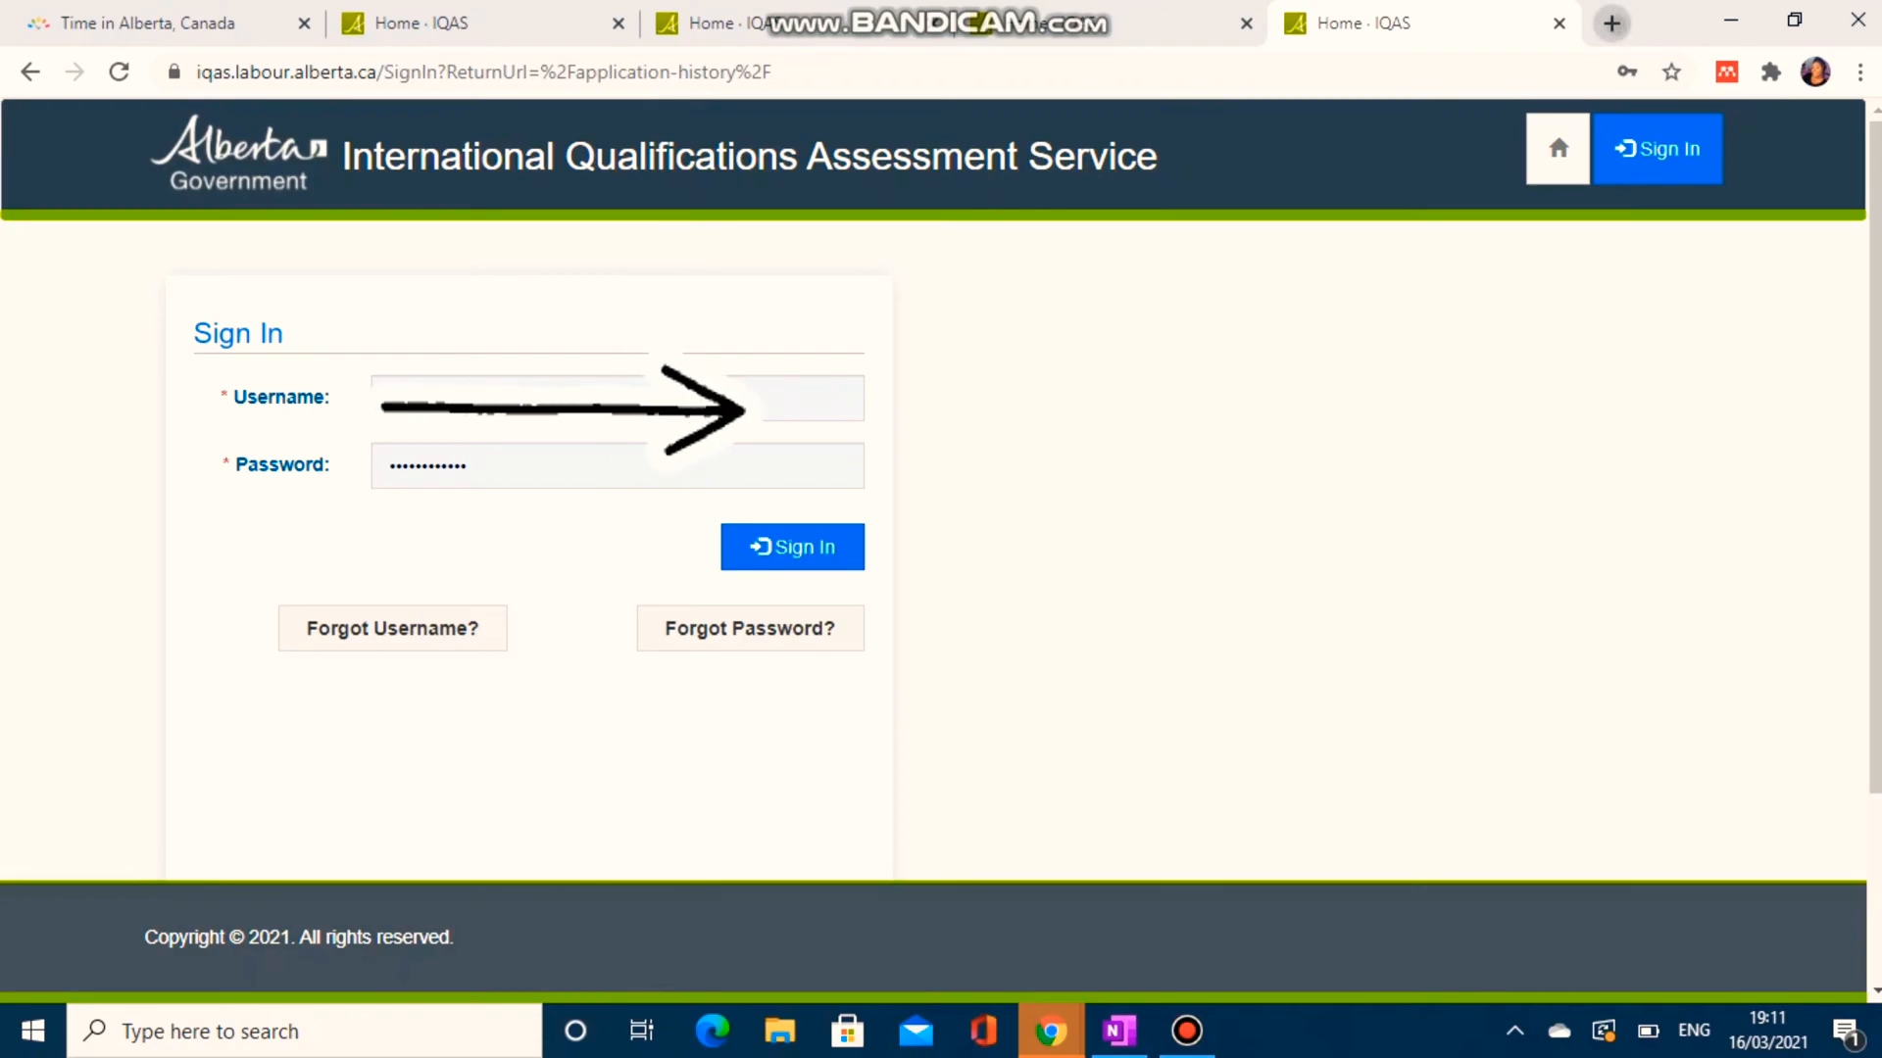
Step: Sign in to the IQAS Client Portal and scroll the dashboard to Create New Application
click(791, 546)
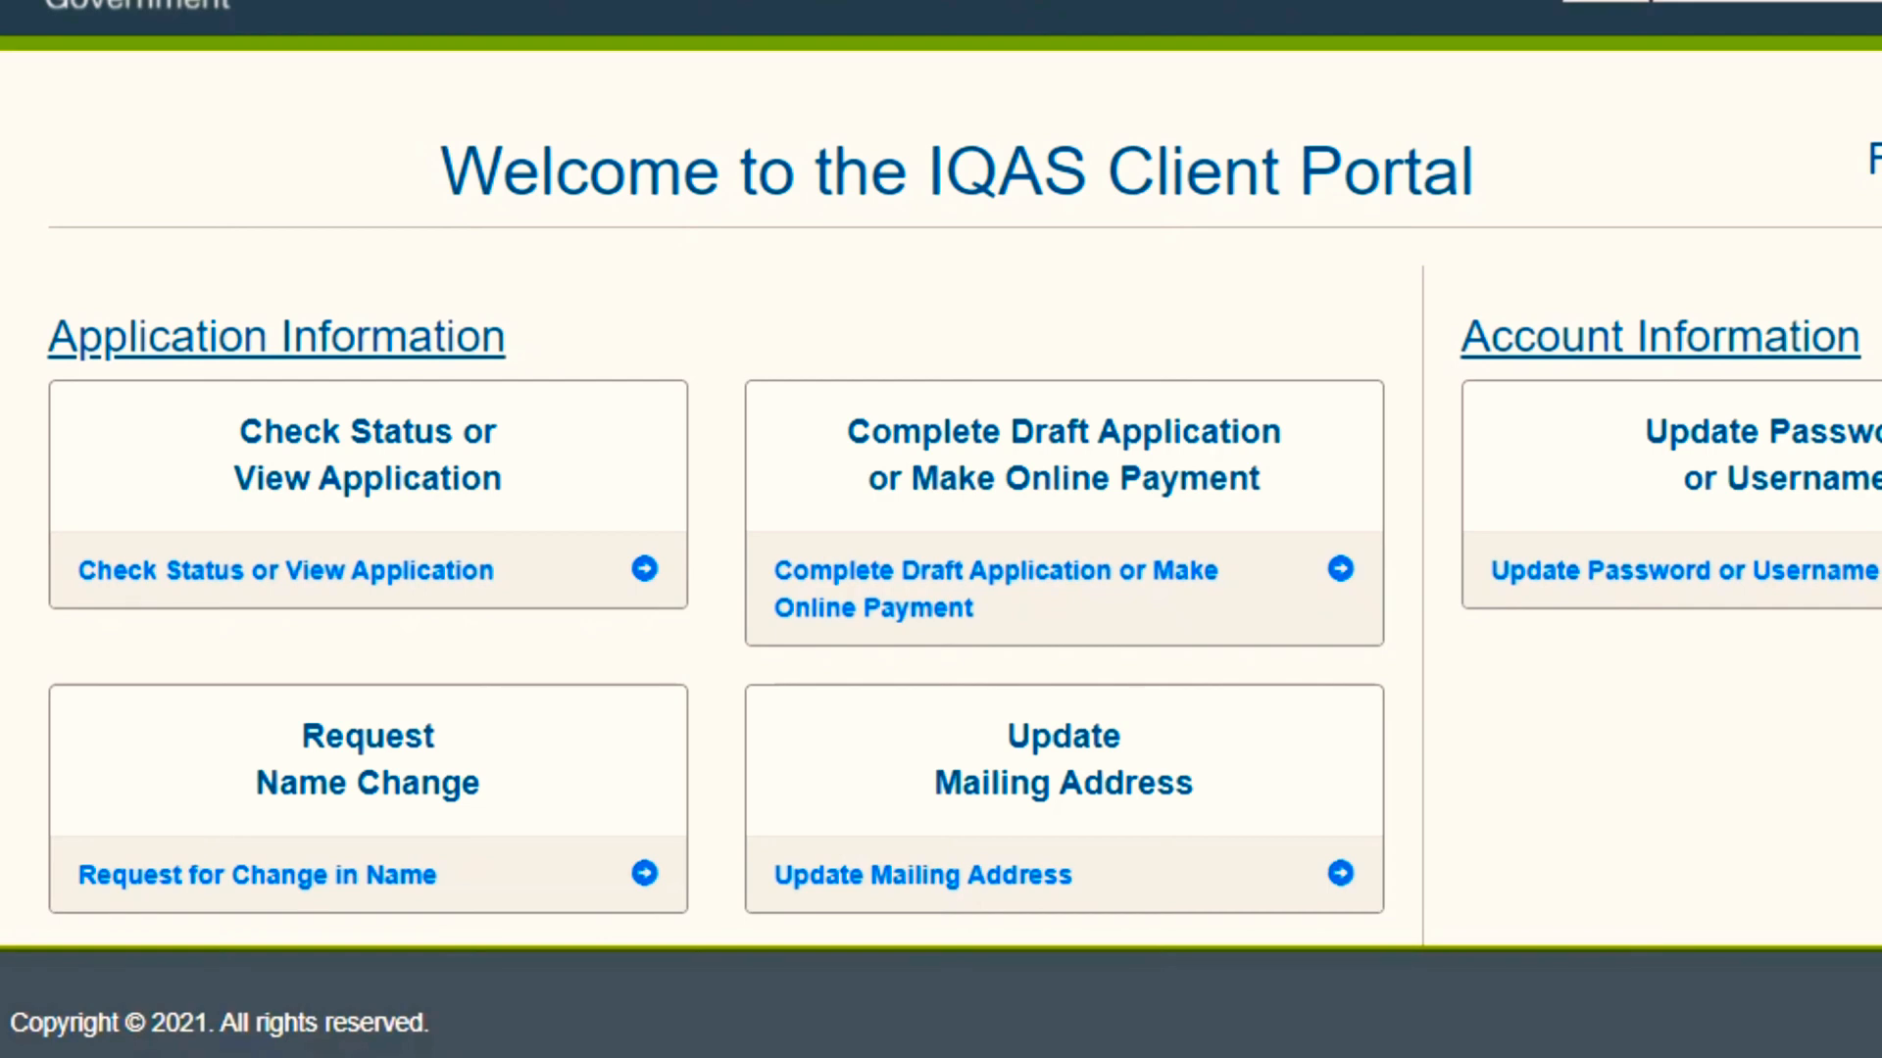
scroll(down, 3)
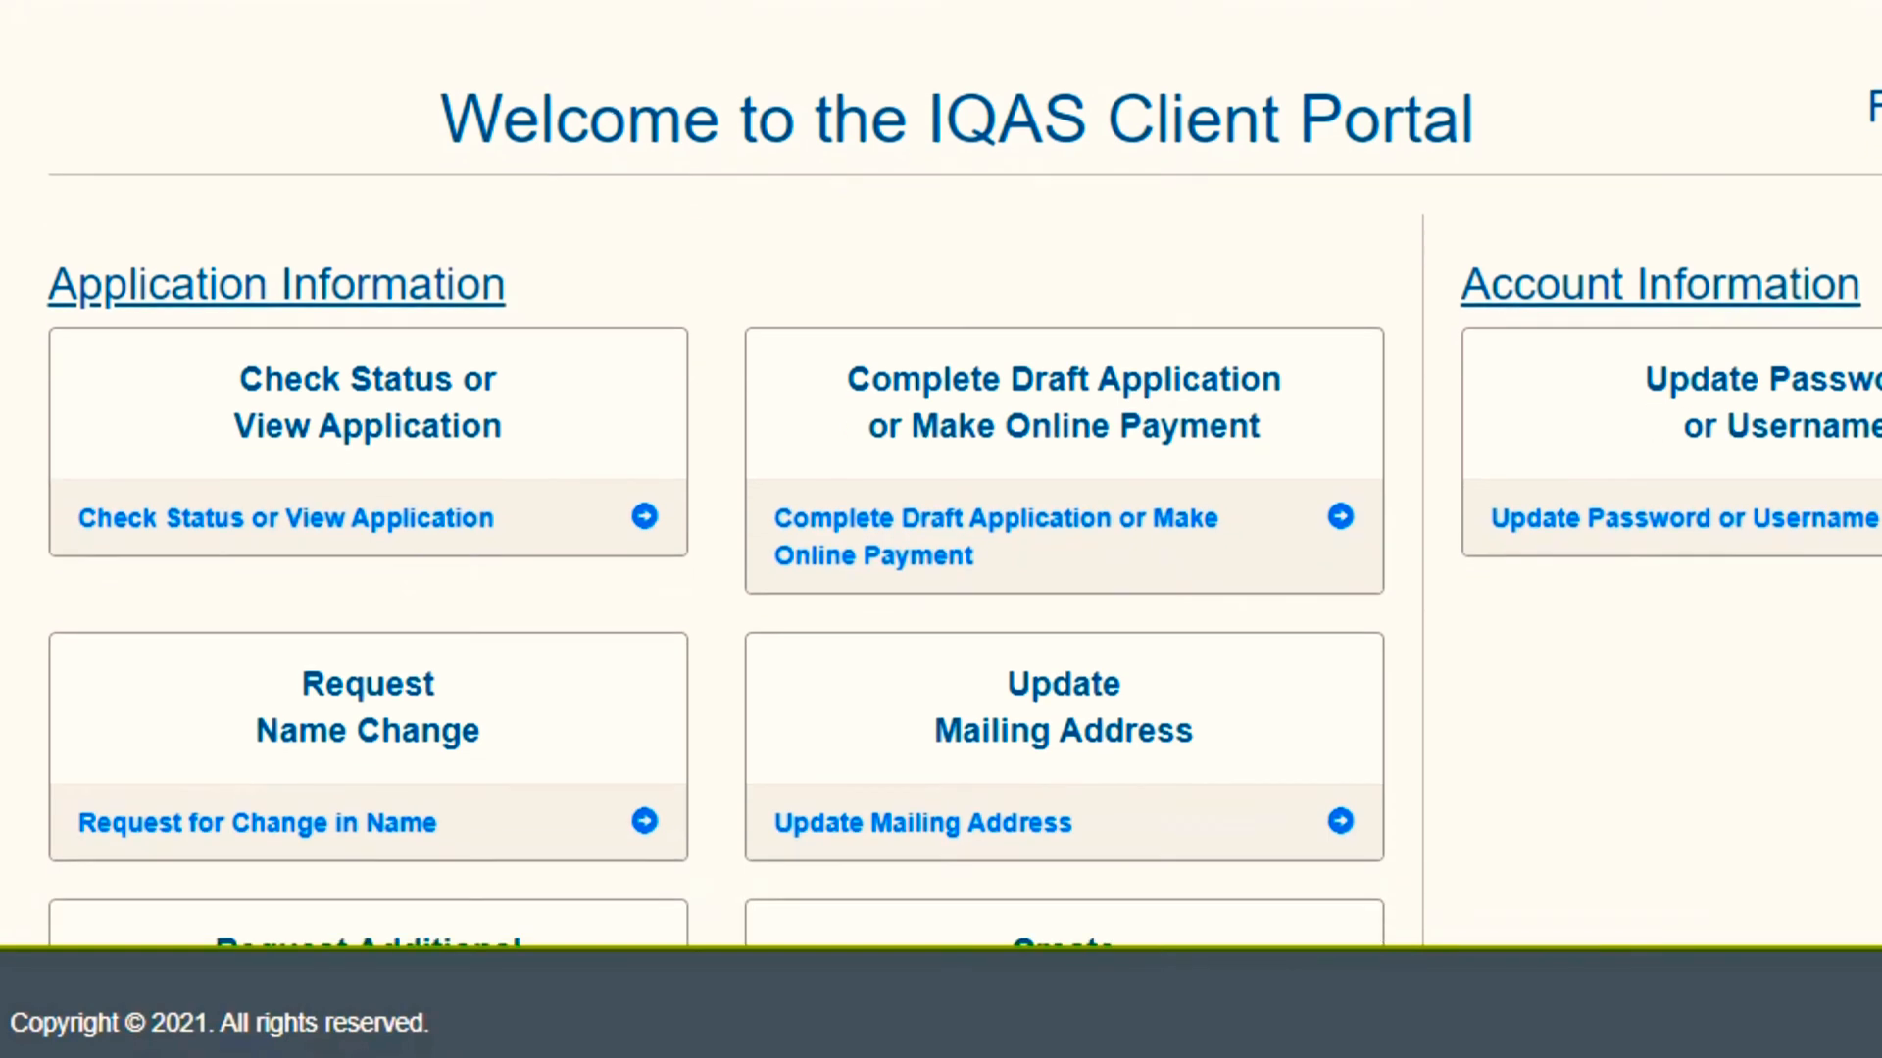
scroll(down, 3)
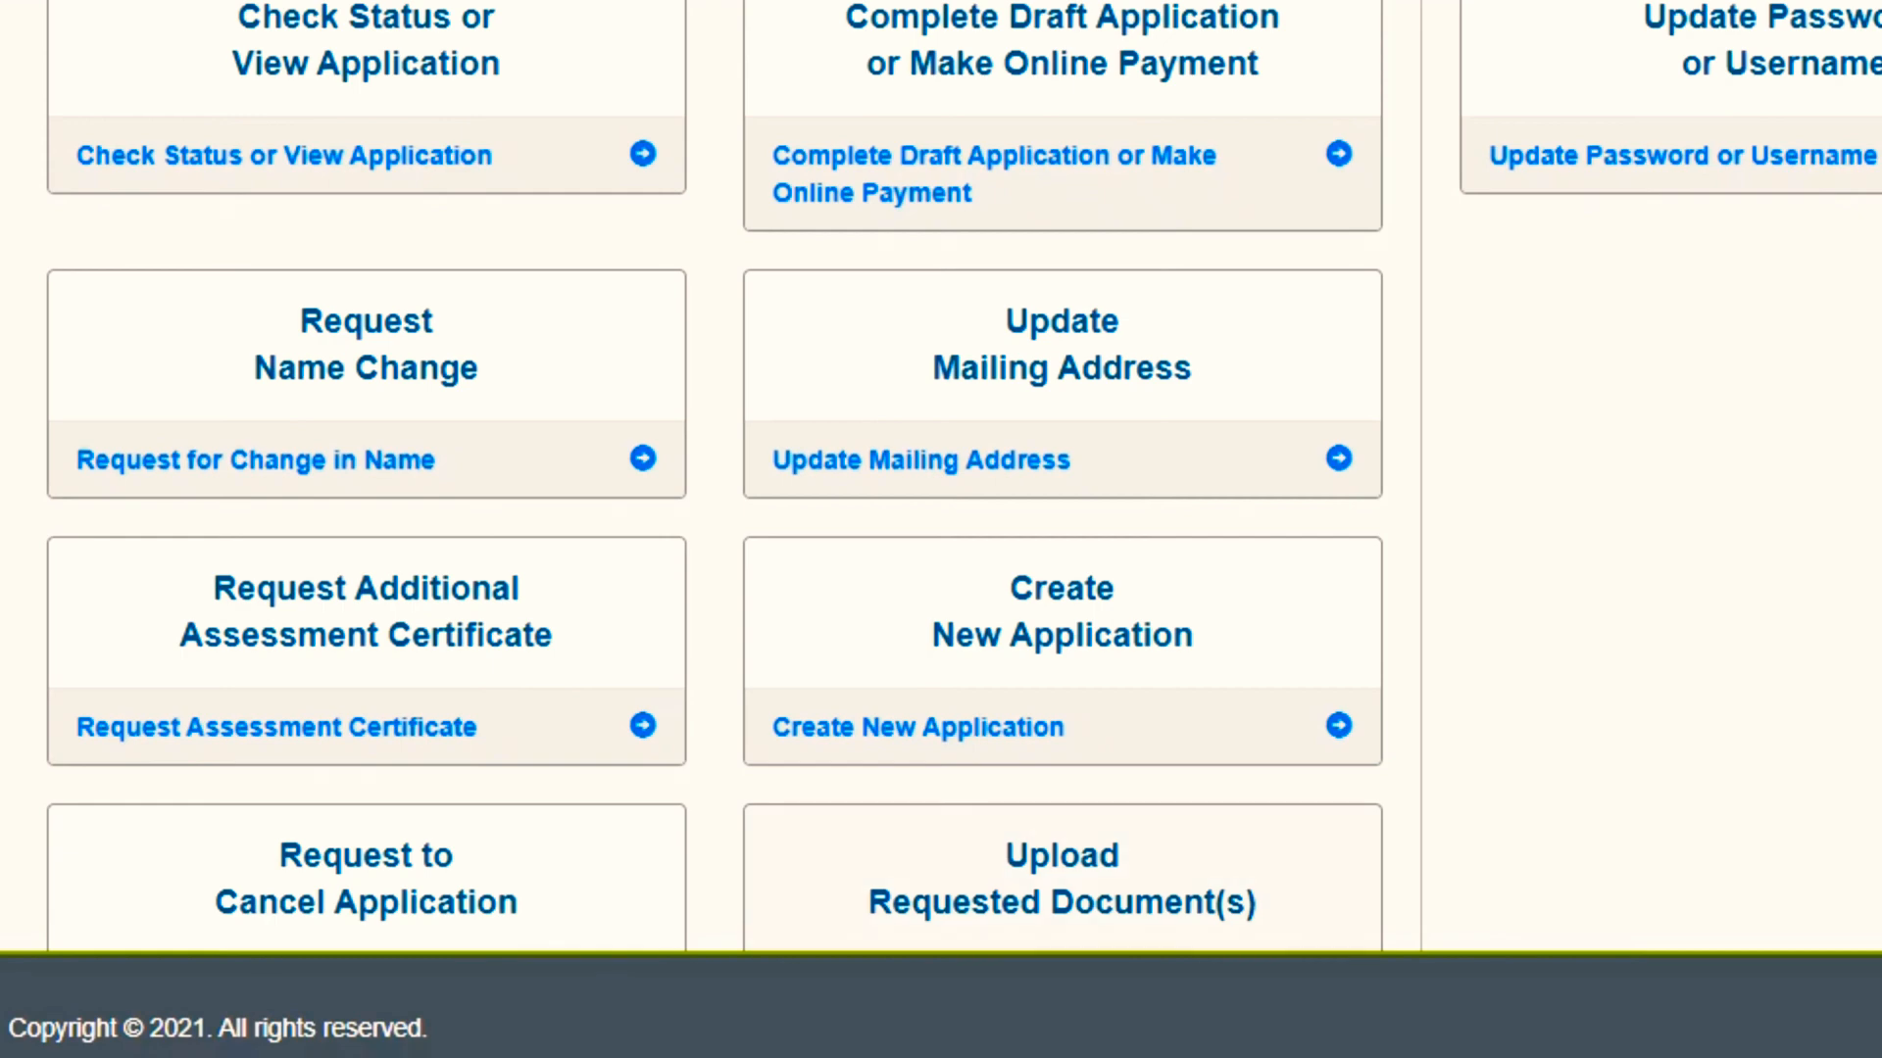
scroll(down, 3)
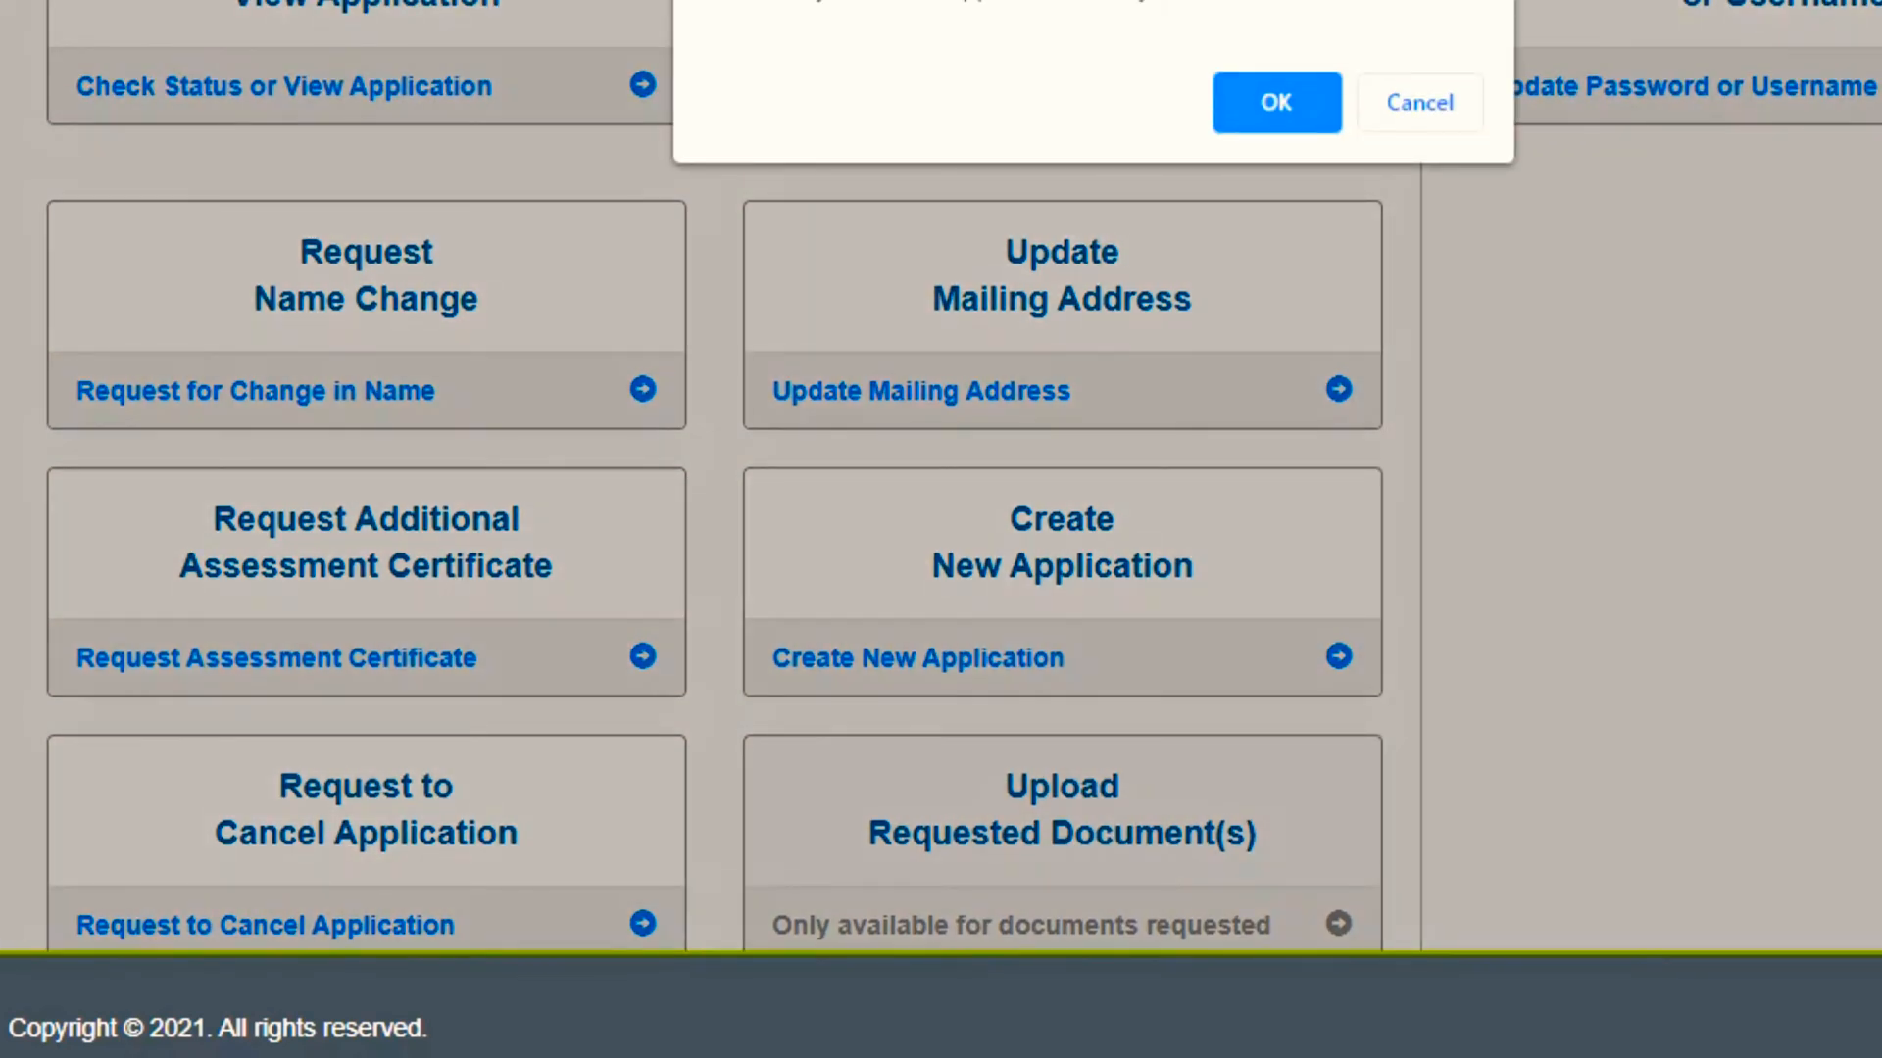
Step: Confirm starting the new application and choose Educational Credential Assessment (ECA) as the reason
click(1274, 102)
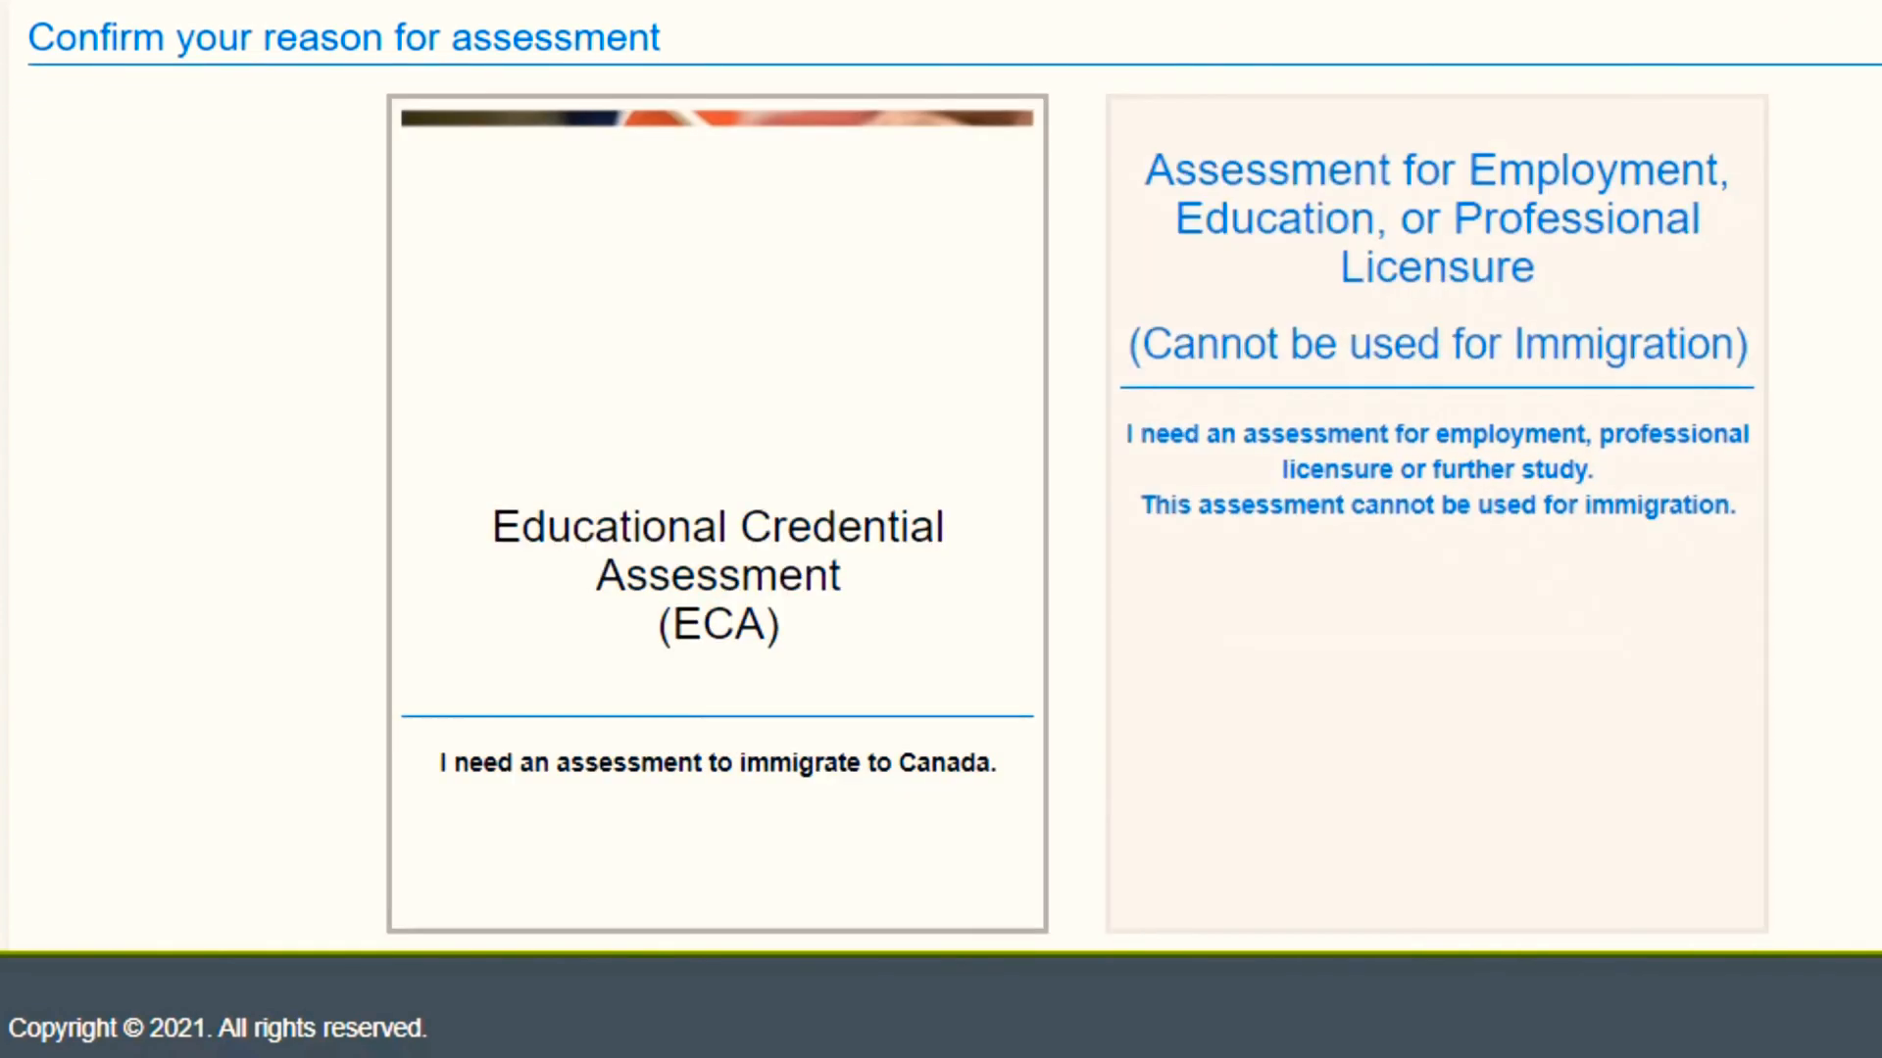
click(716, 480)
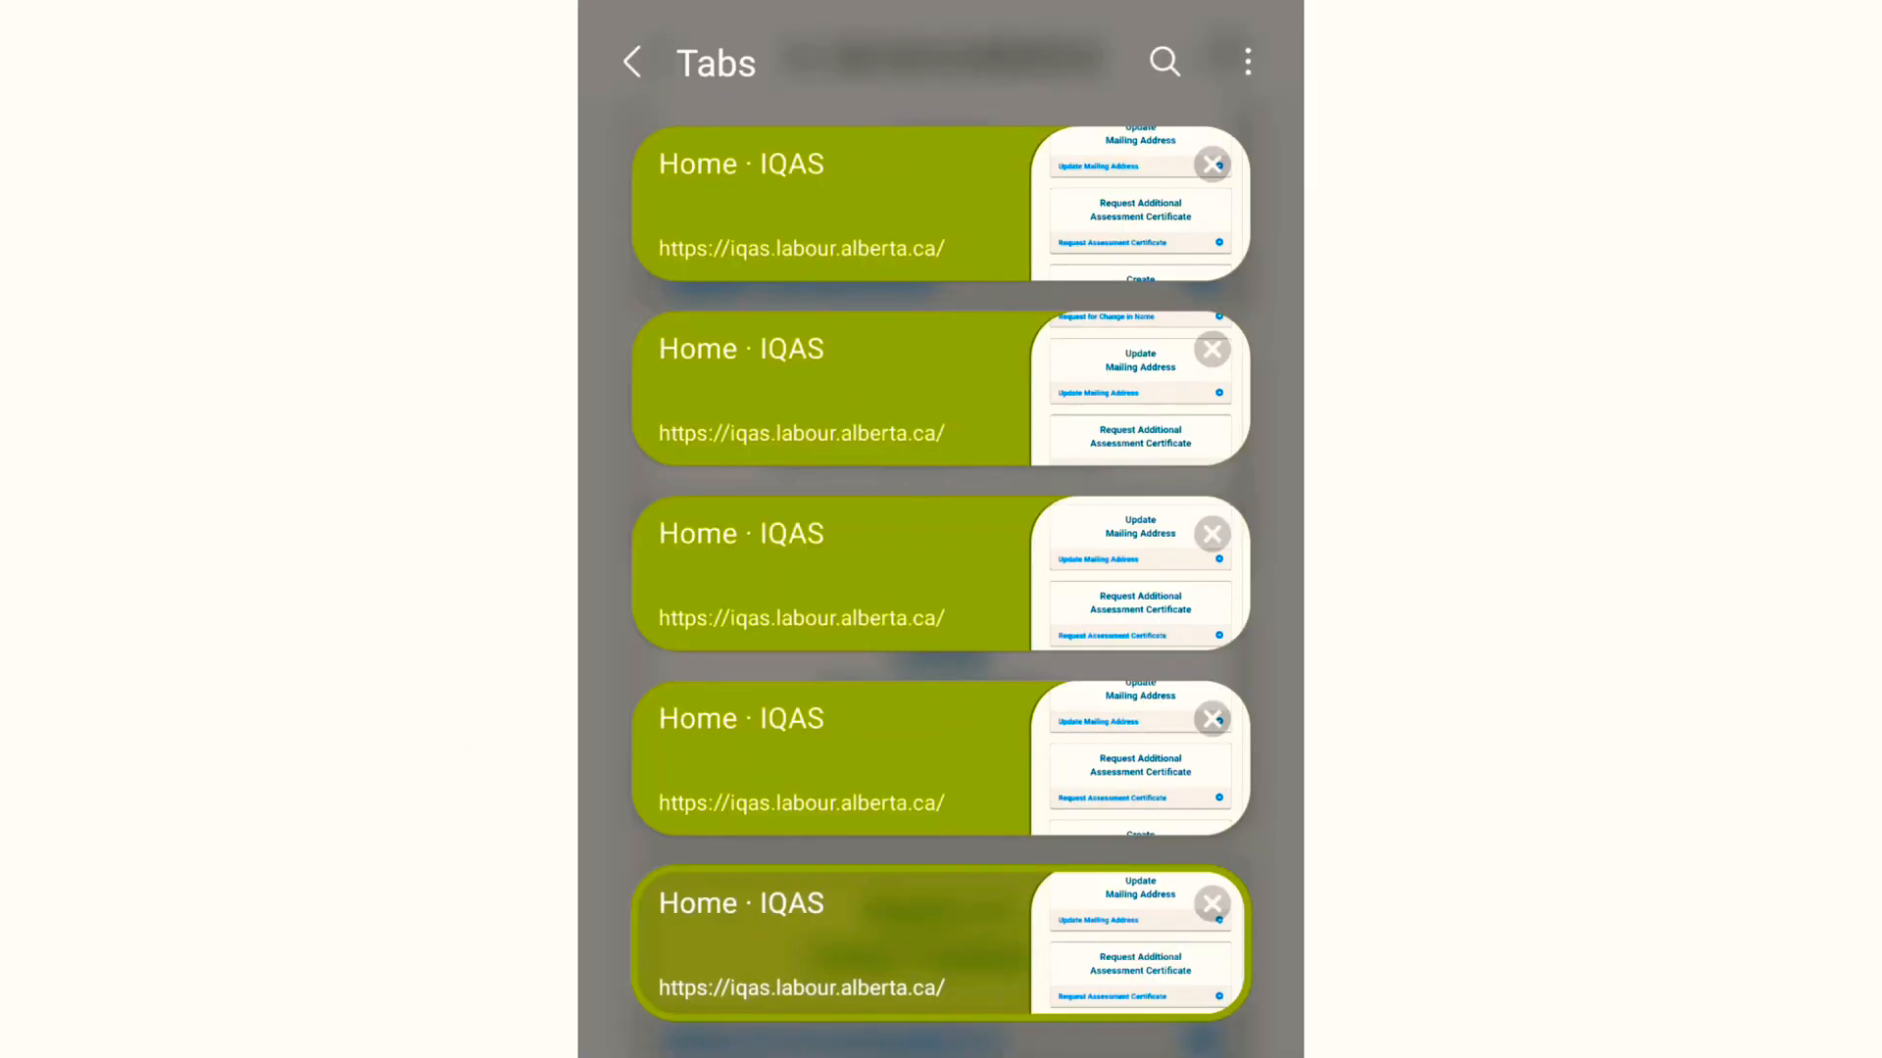
Step: In another phone tab, scroll the dashboard and confirm starting a new application
scroll(down, 3)
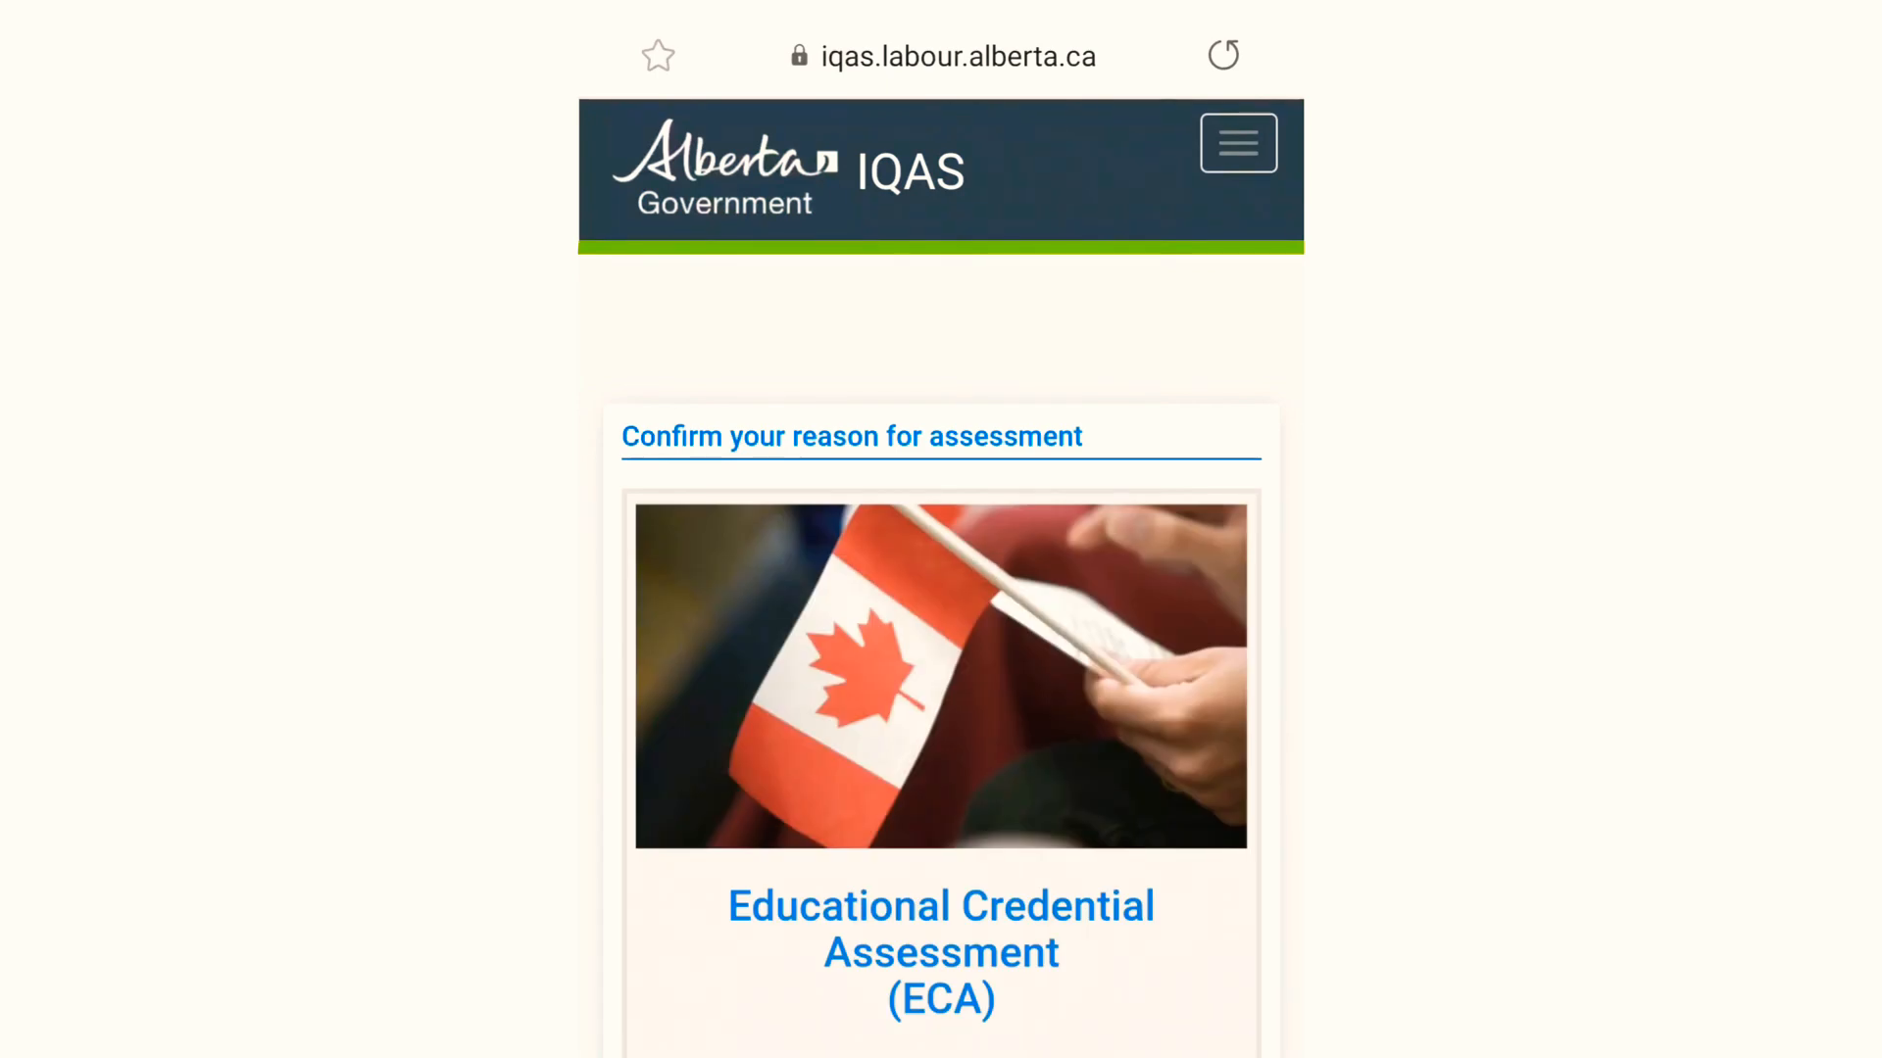
scroll(down, 3)
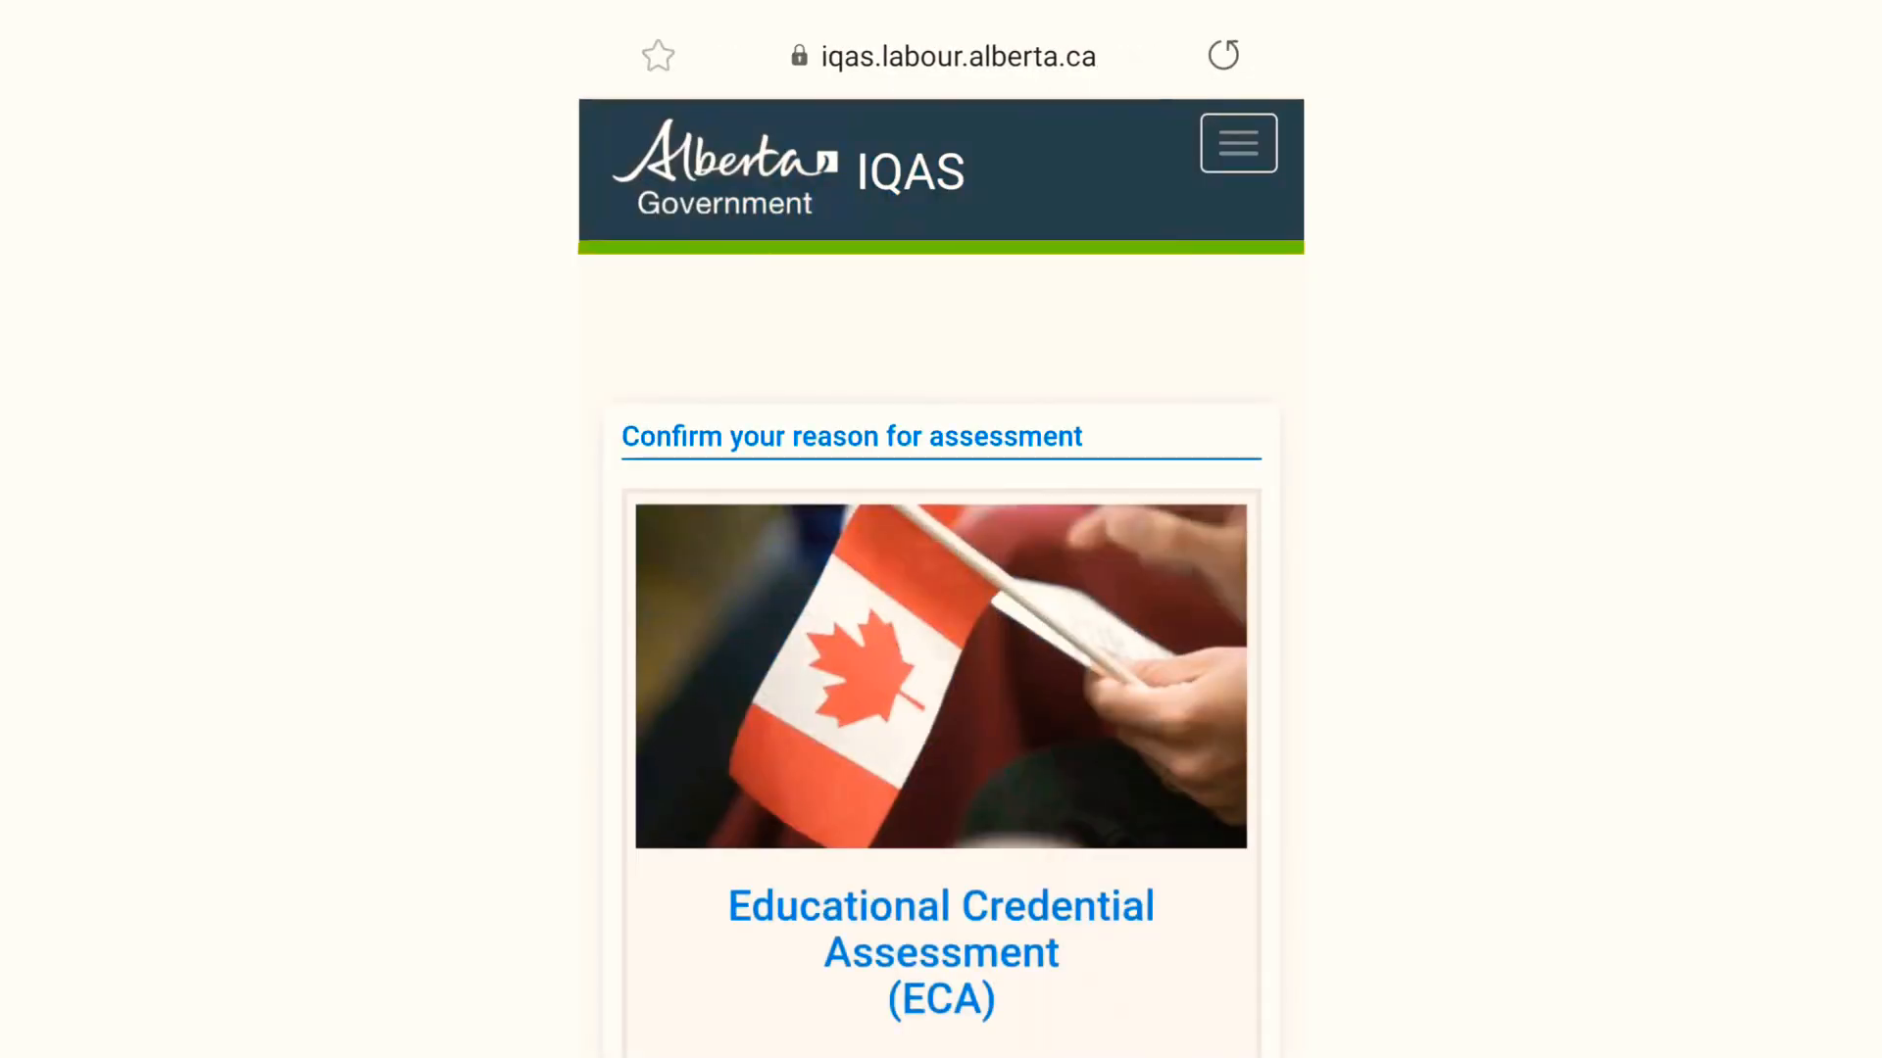
scroll(down, 3)
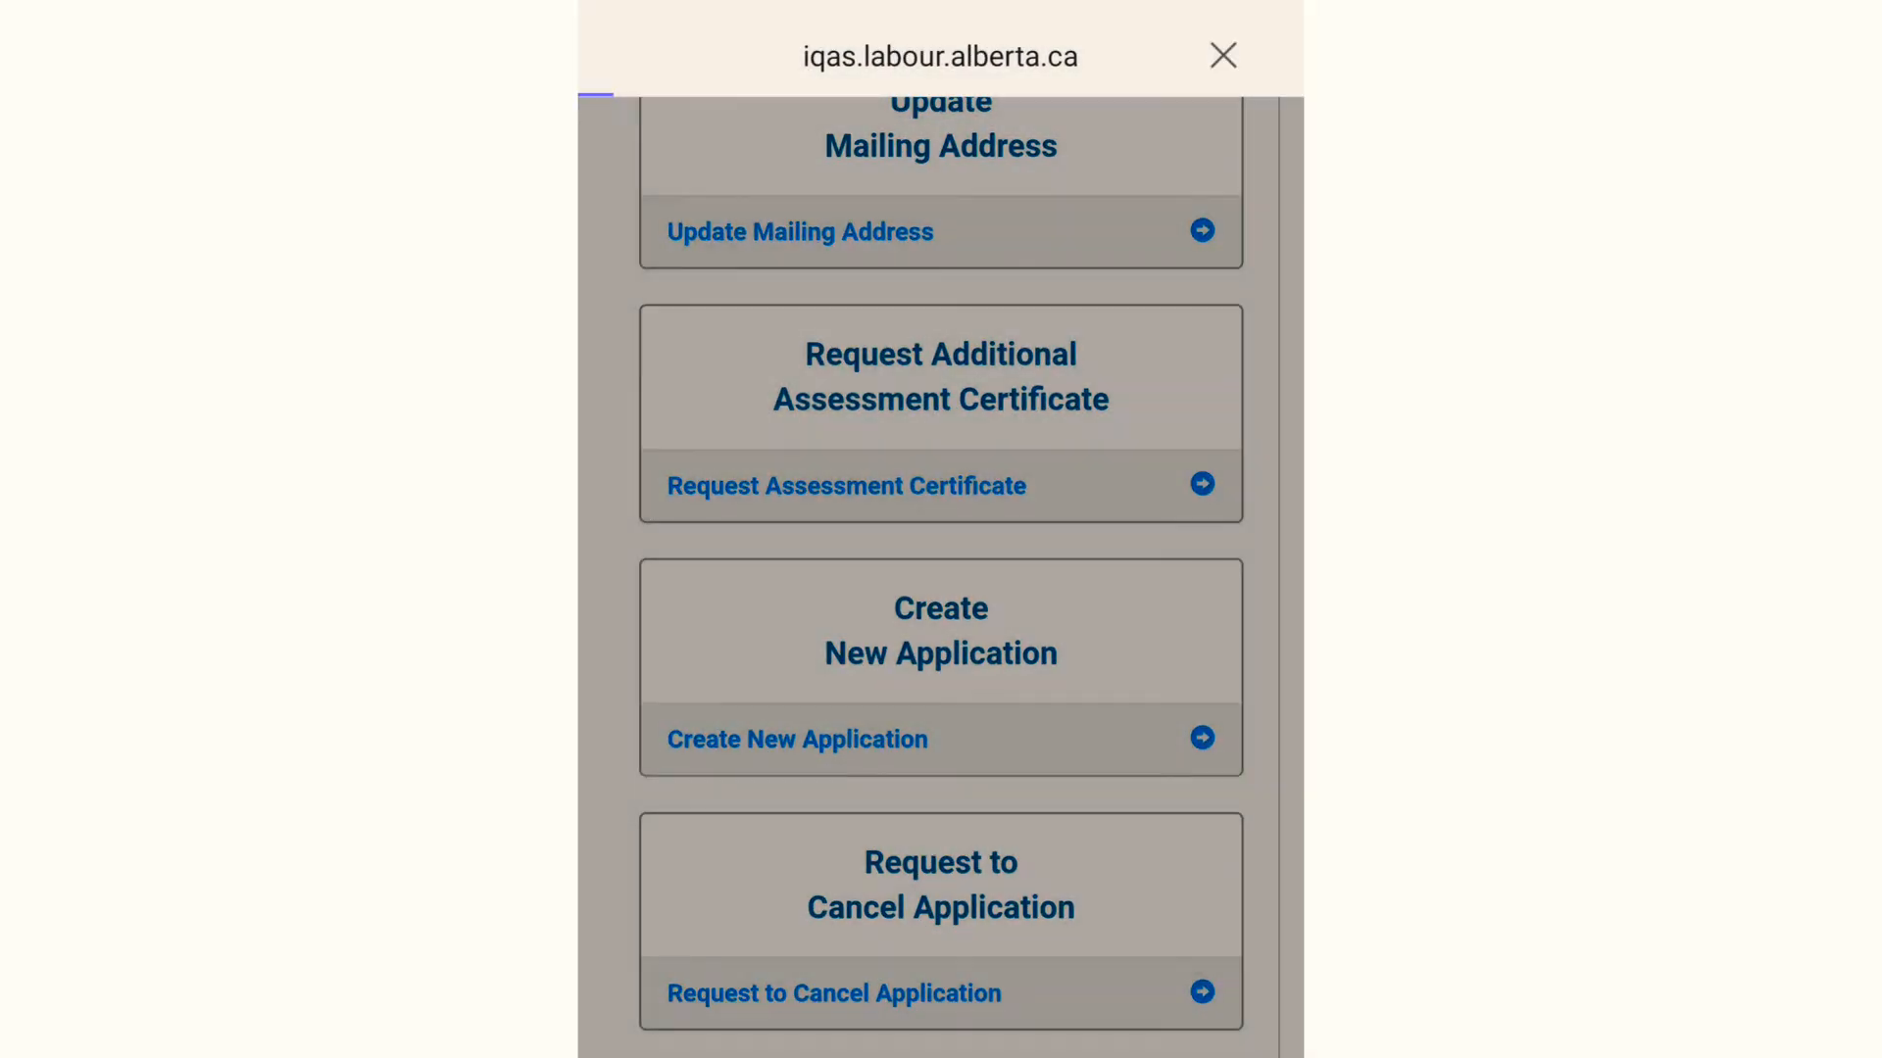
click(1236, 54)
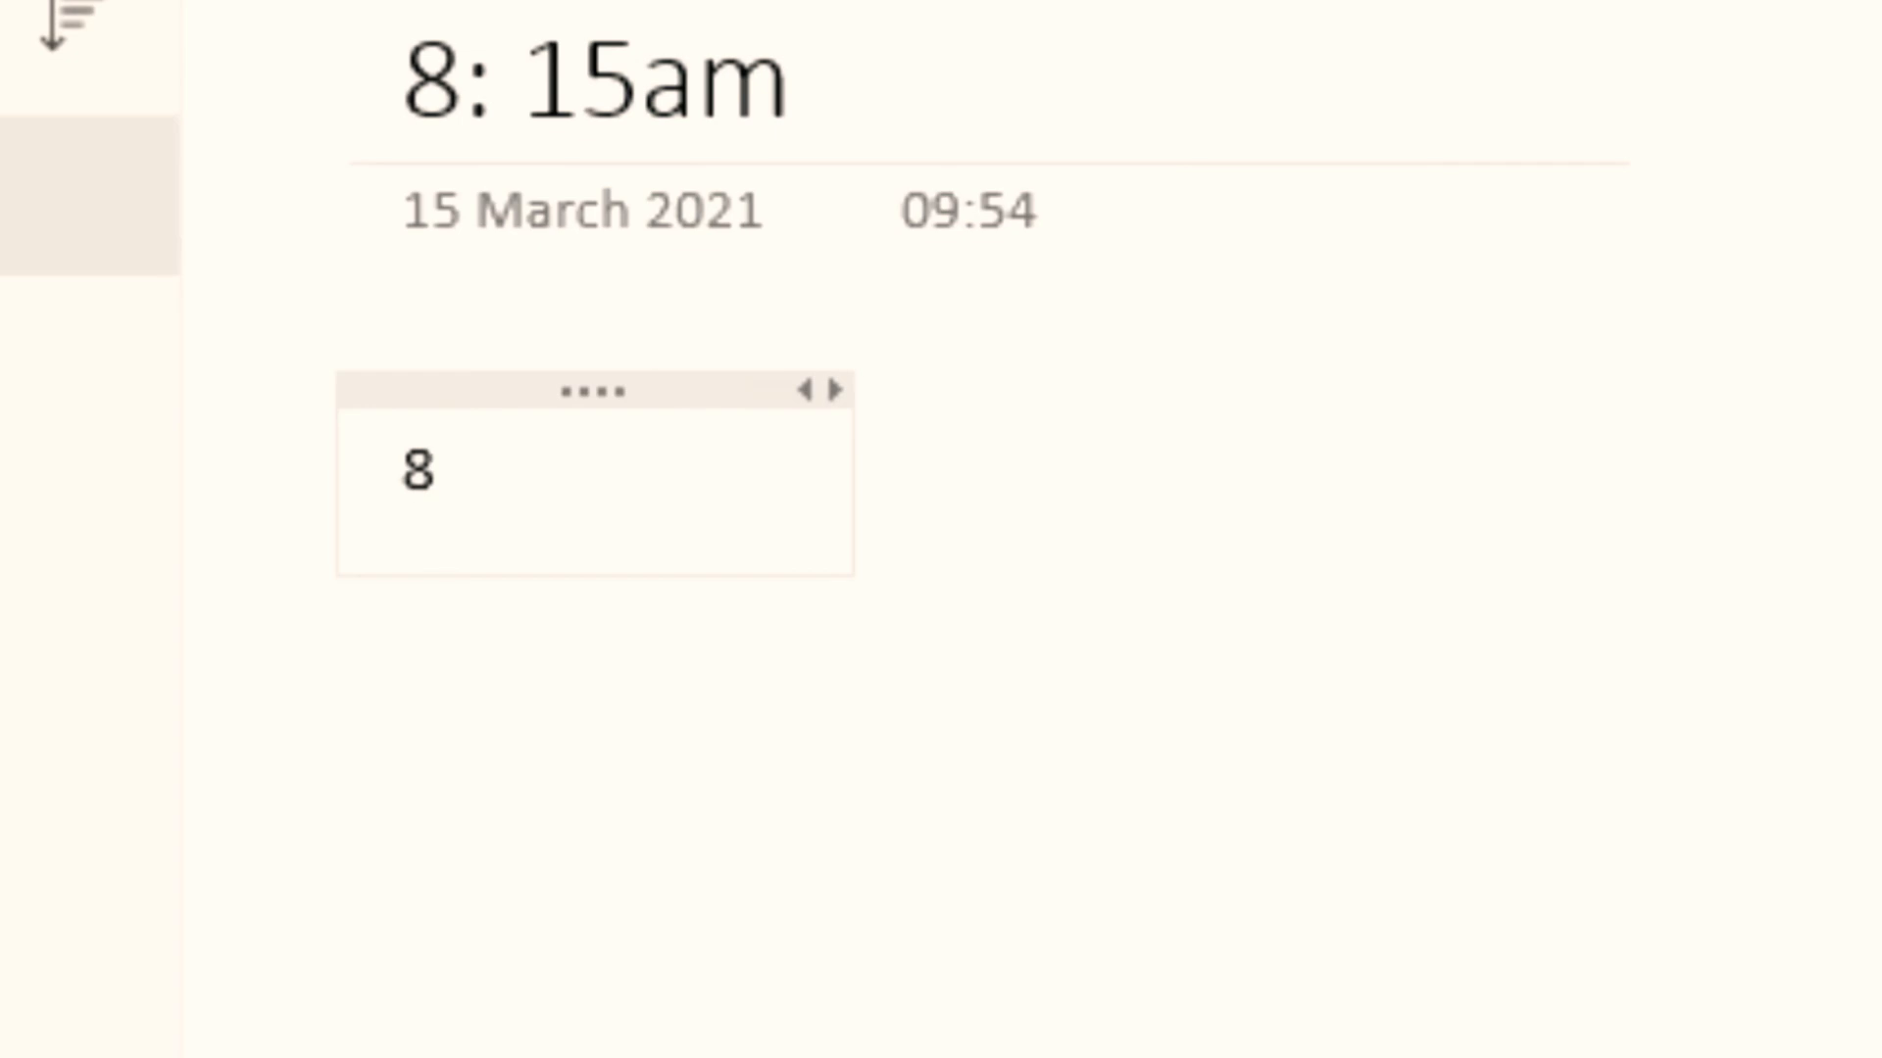
Step: Type the click times 8:14:40 through 8:14:55 as lines in the OneNote timing note
text(:)
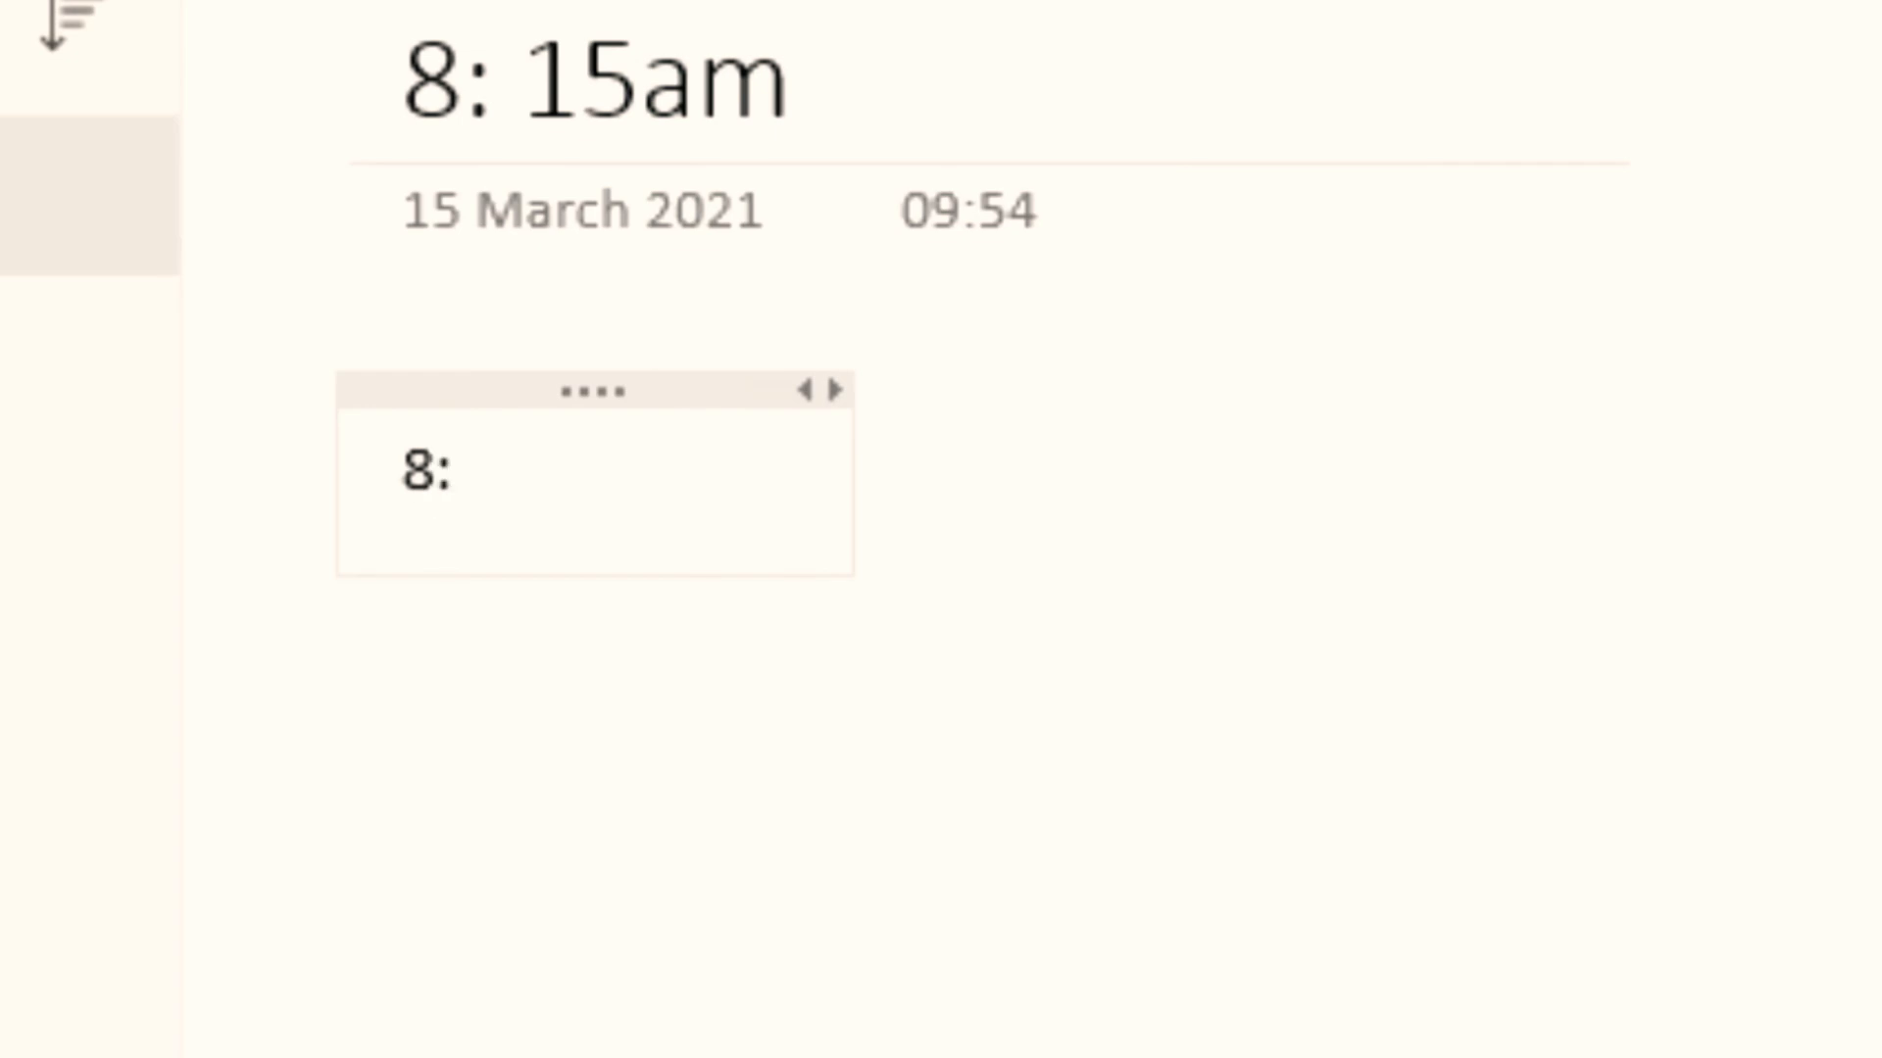
text(1)
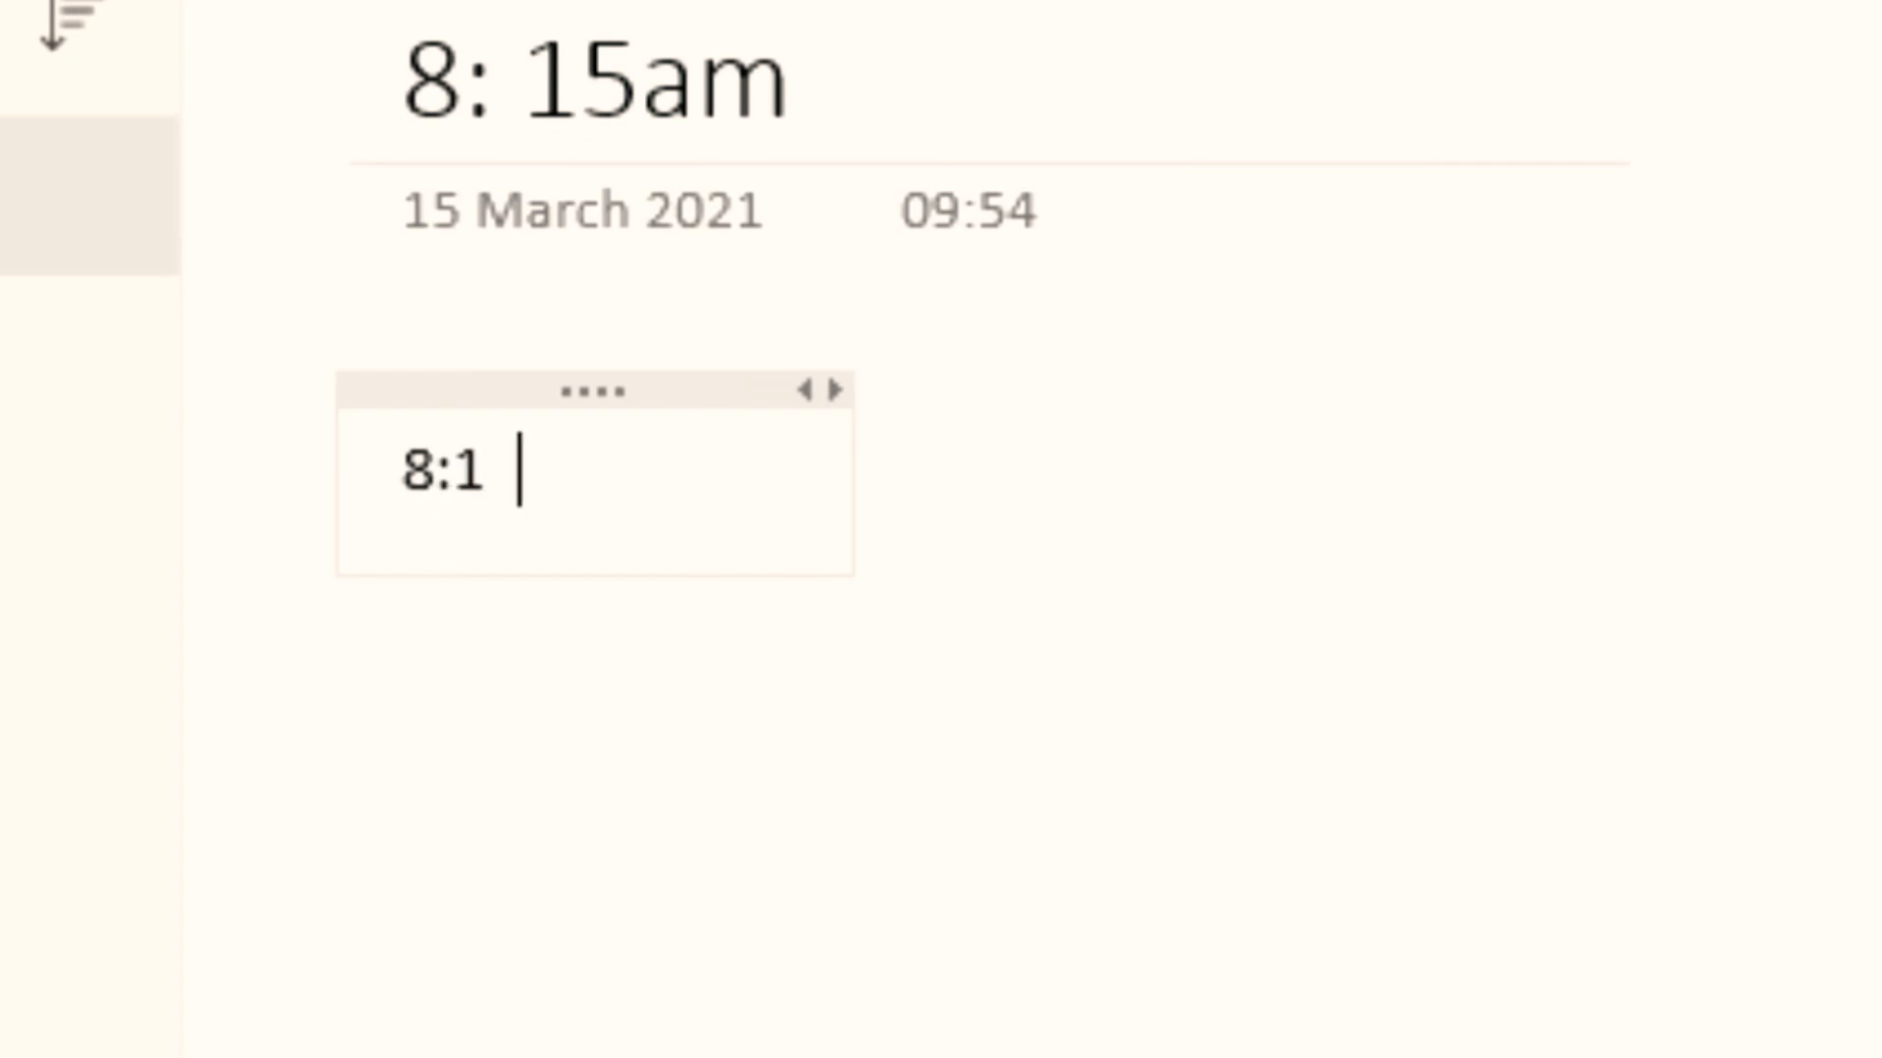
text(4:)
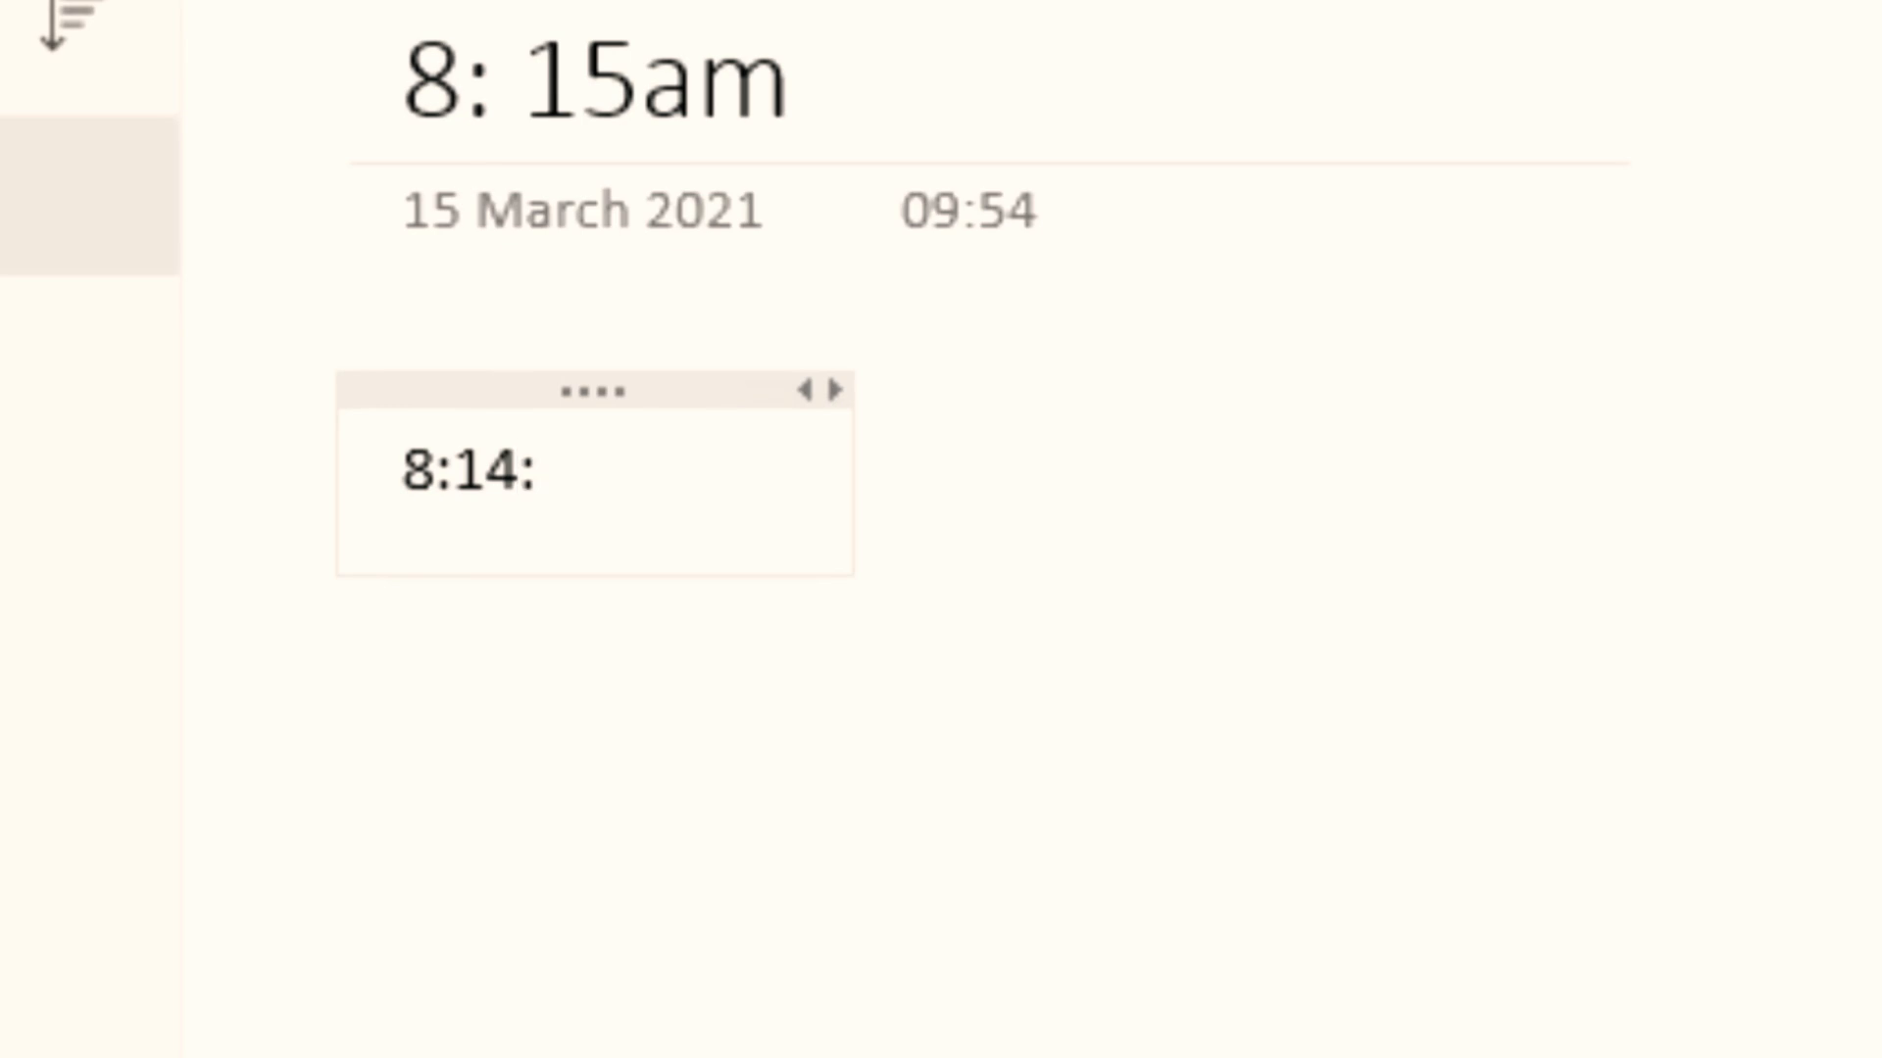
text(40)
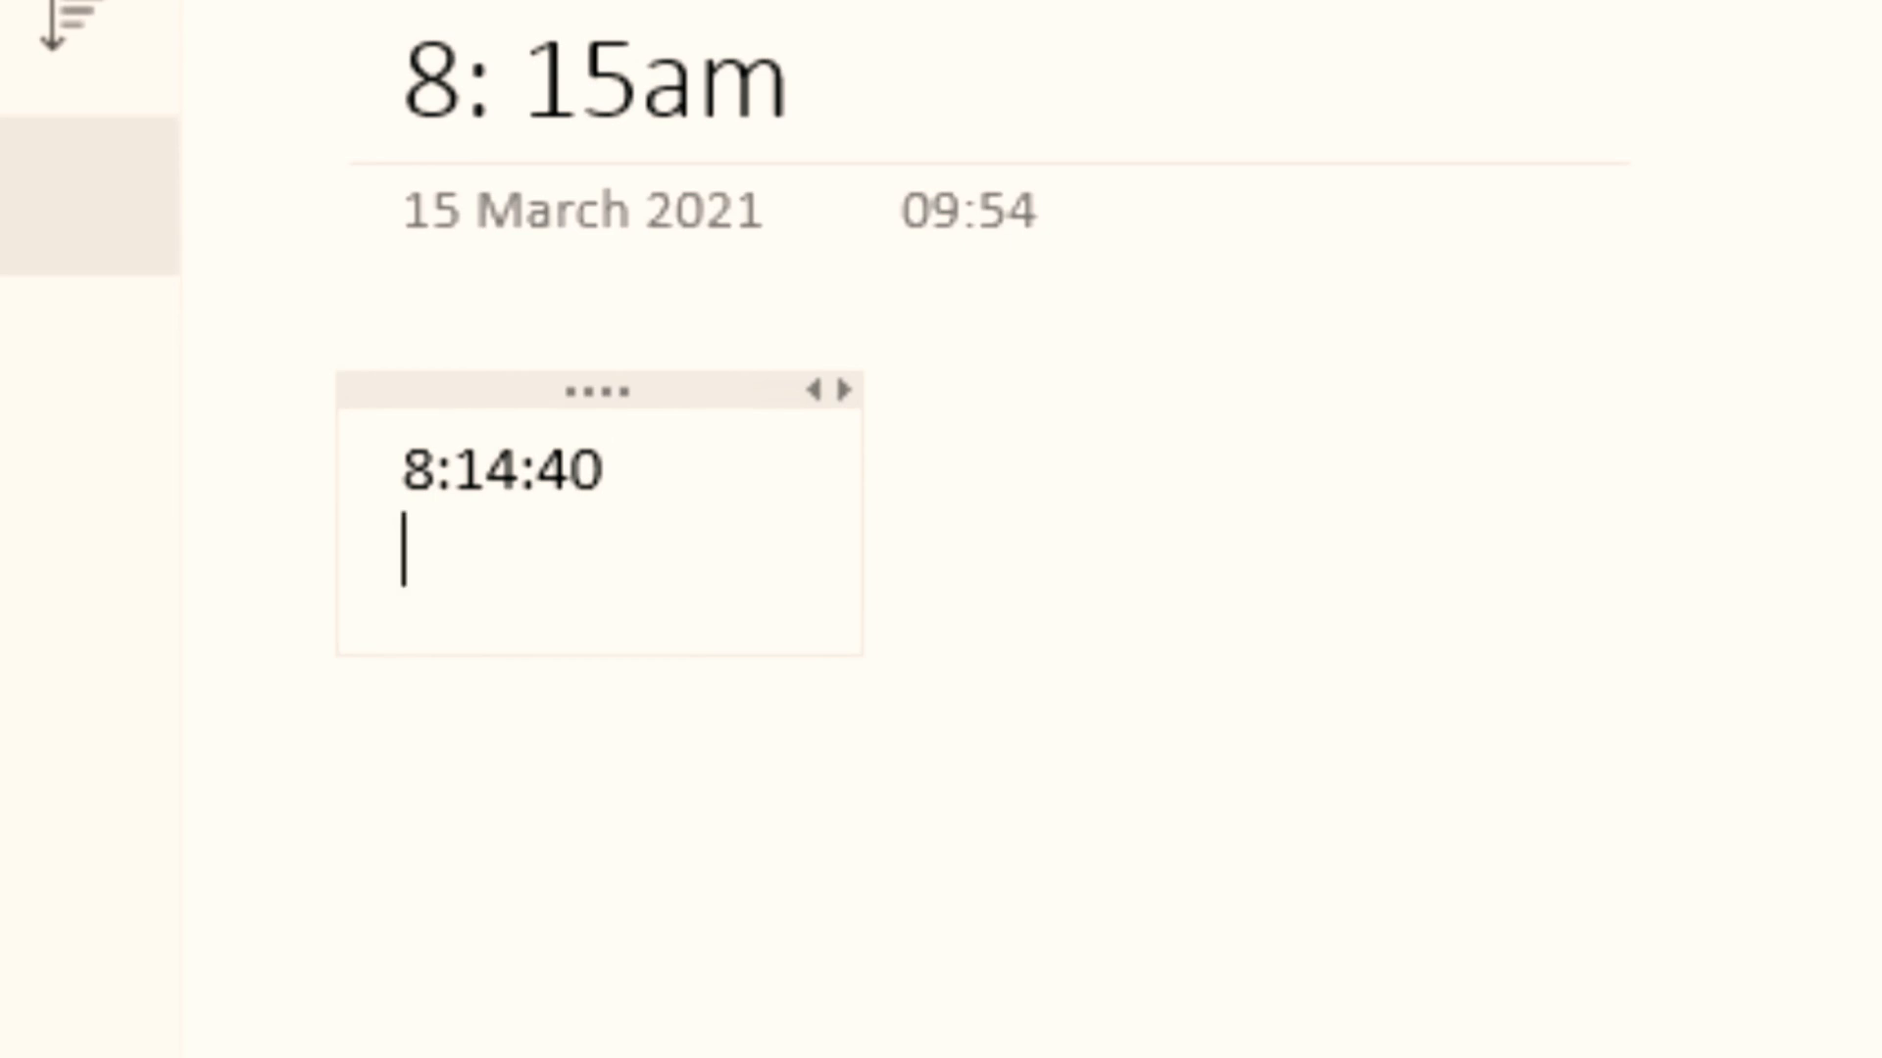
text(8:)
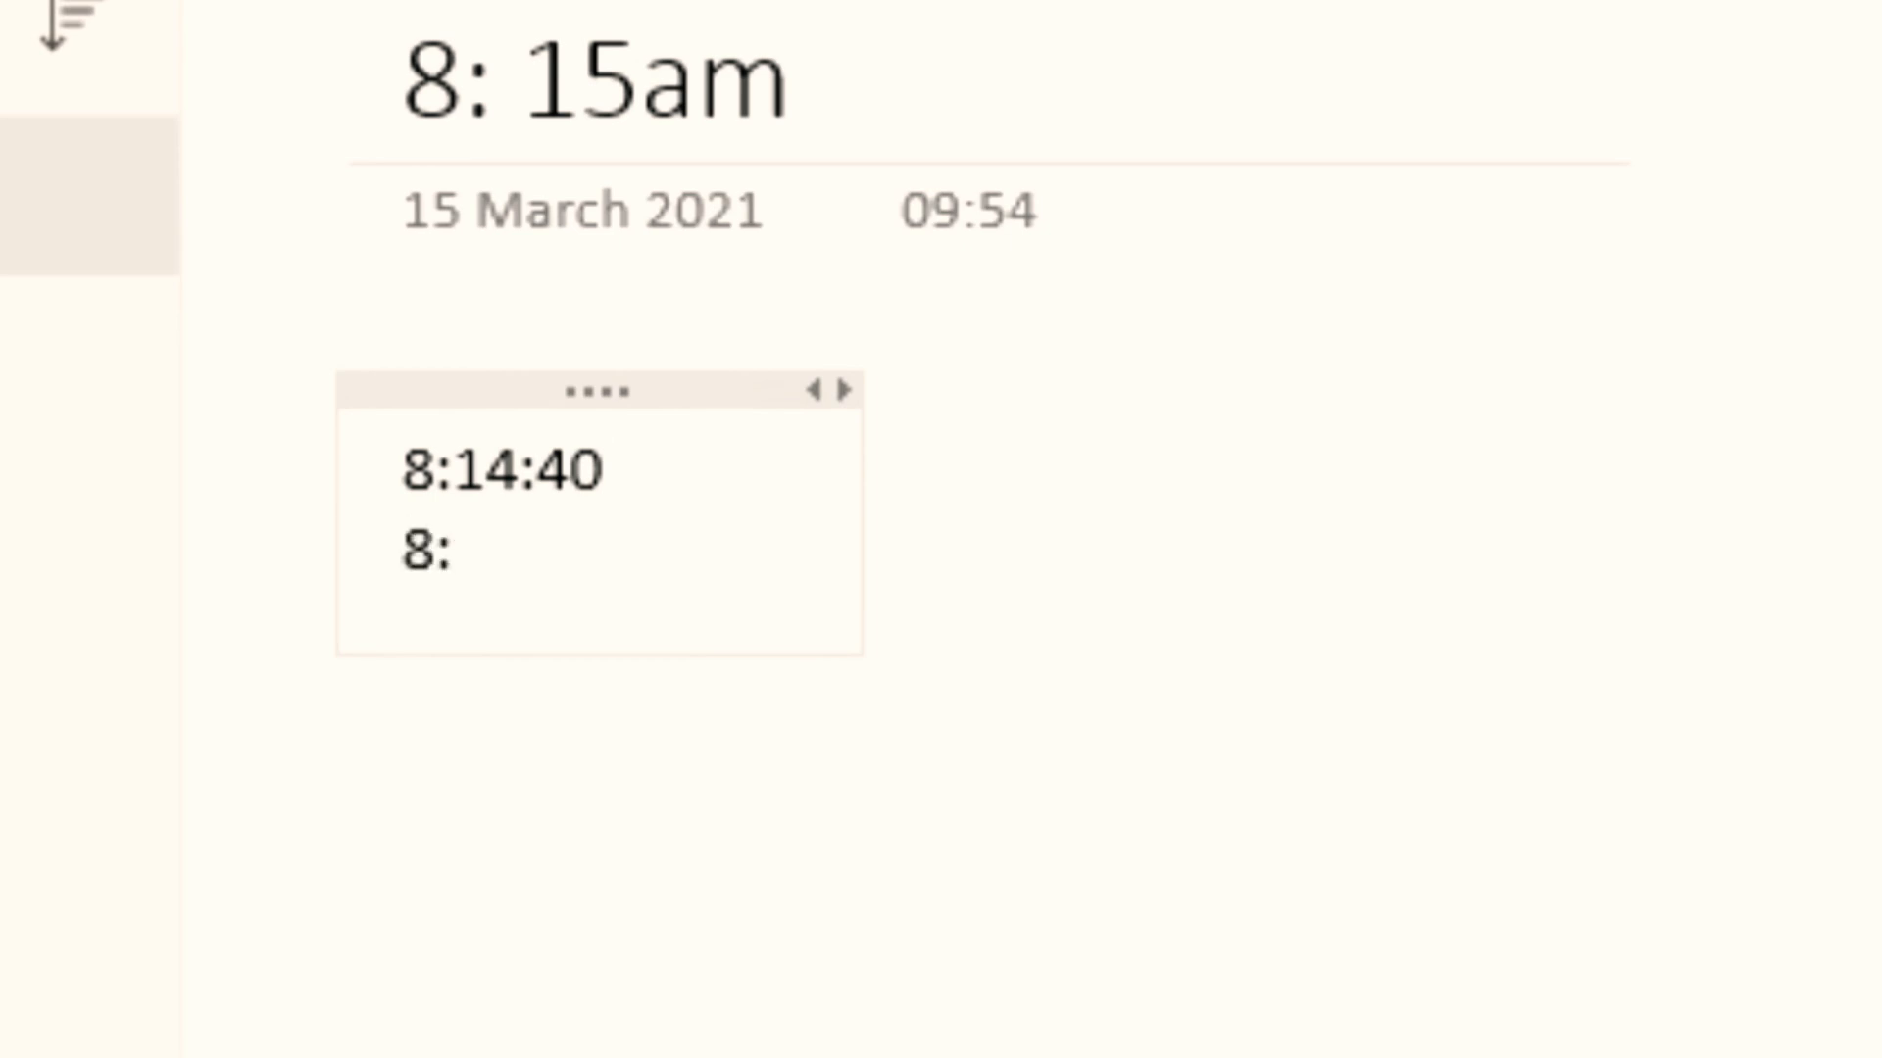
text(14)
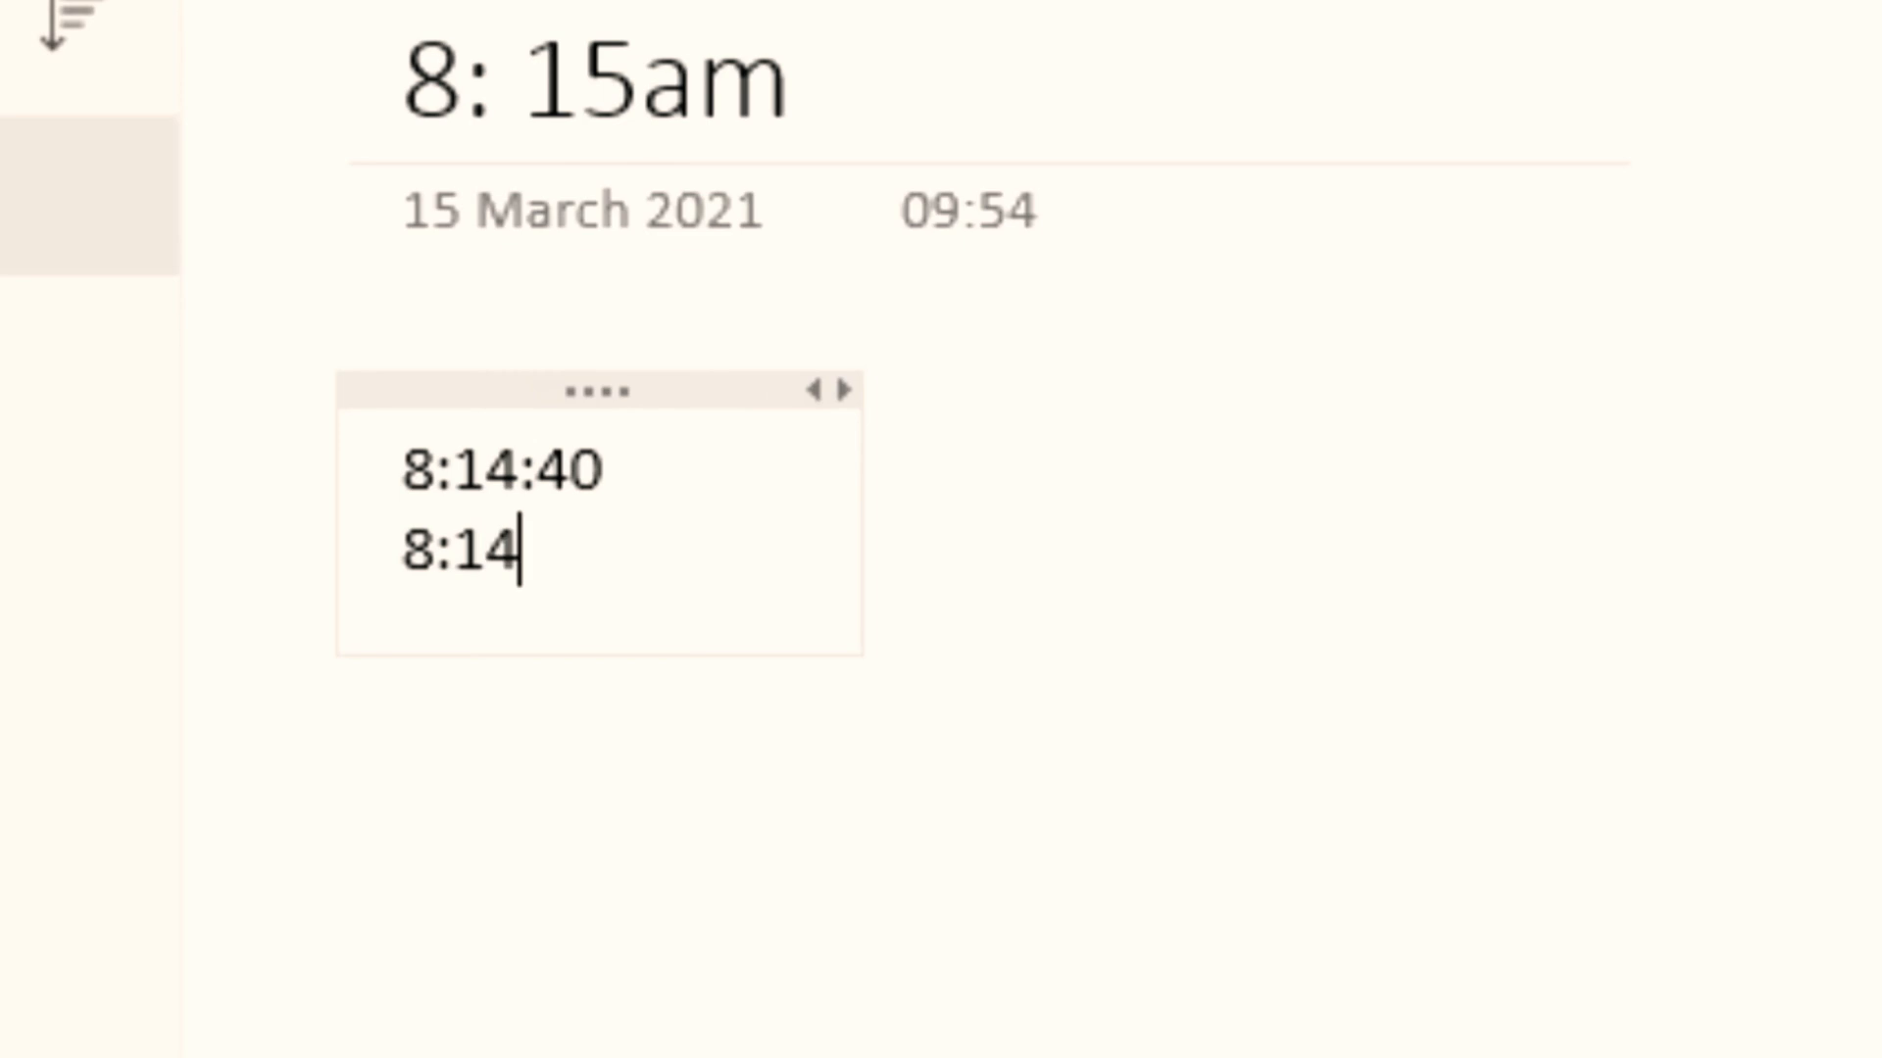
text(:45)
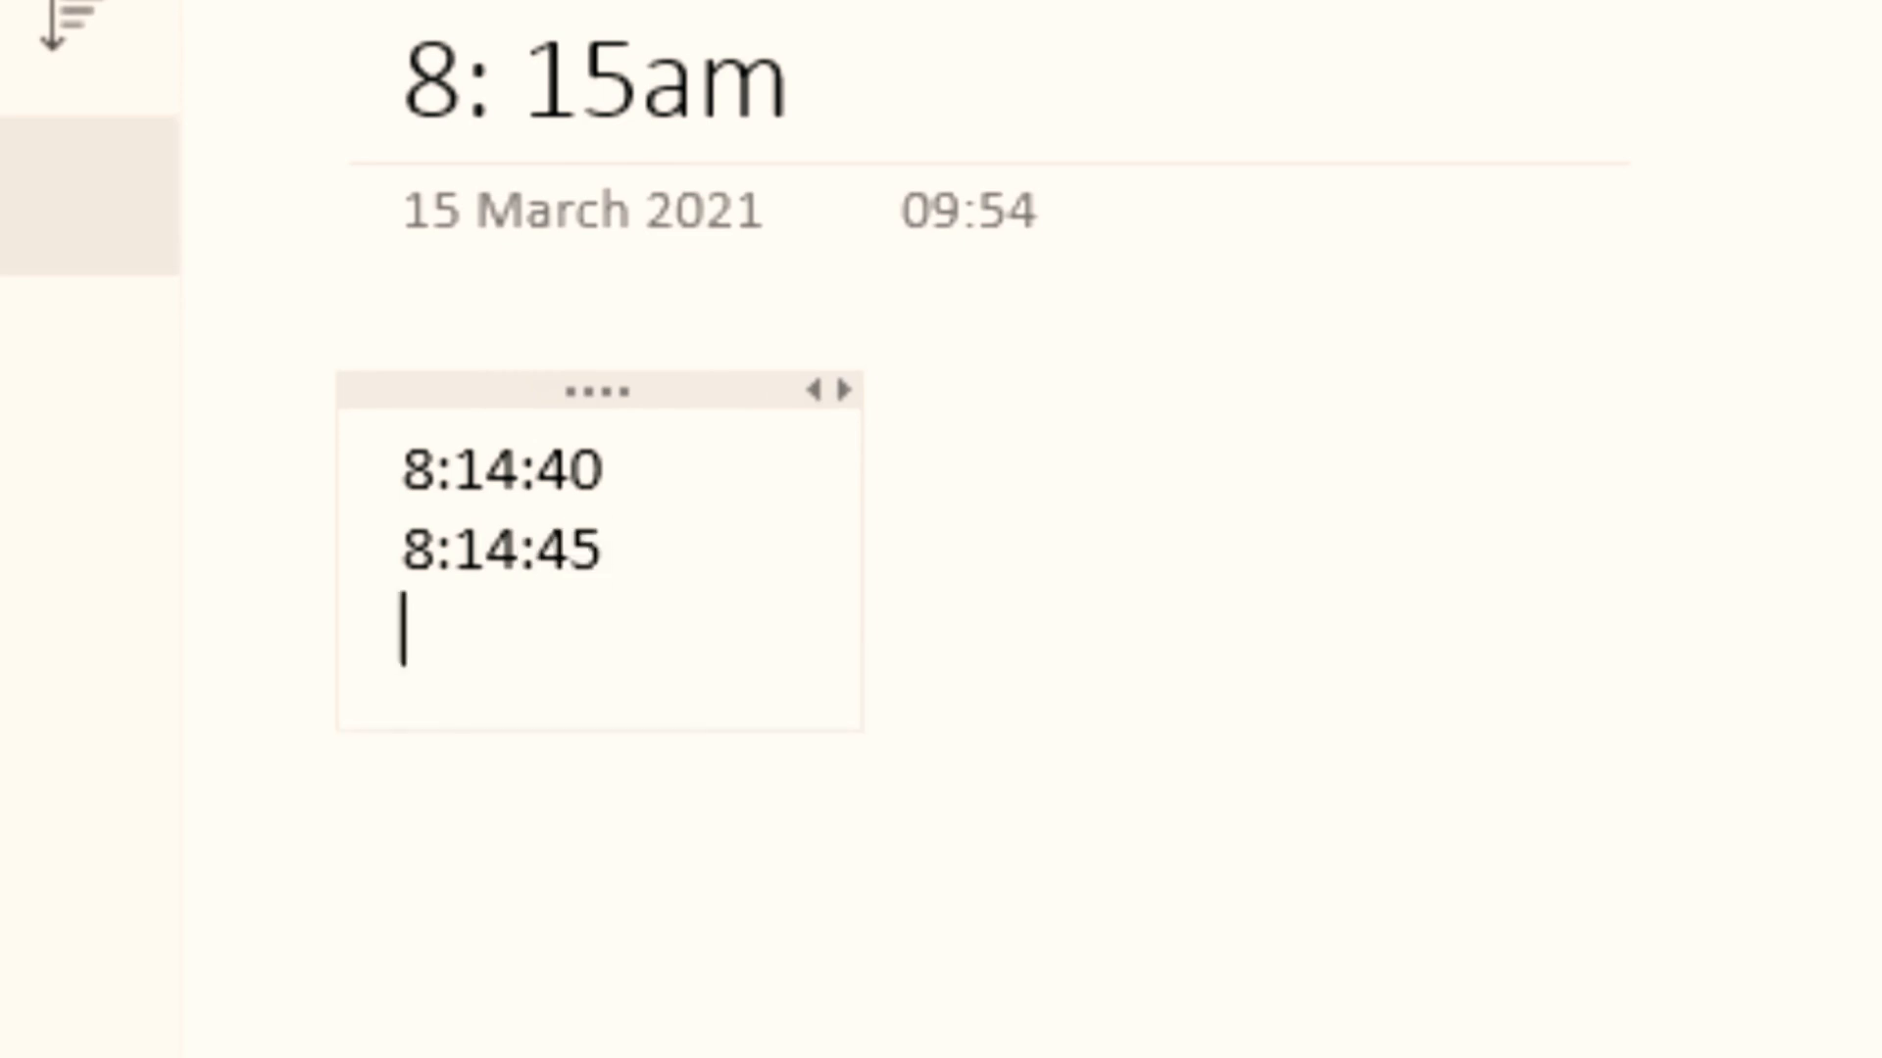
text(8:)
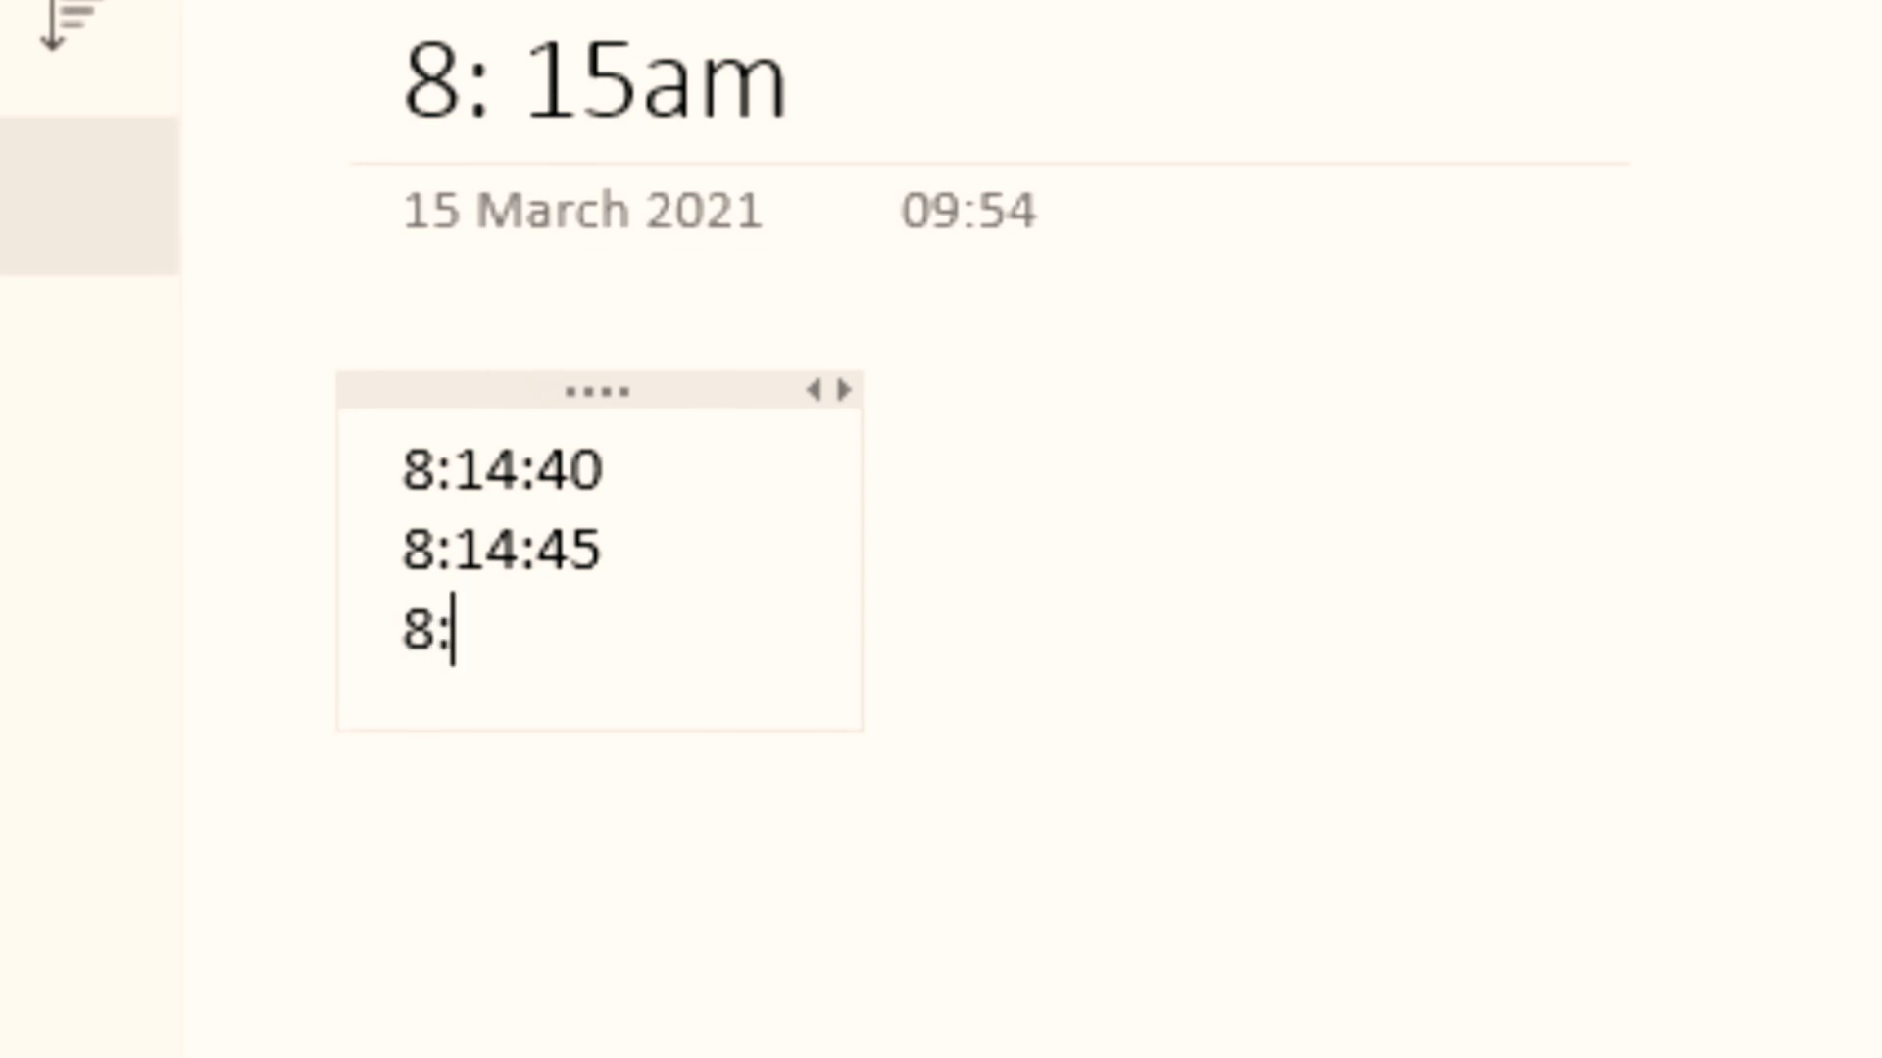
text(14:)
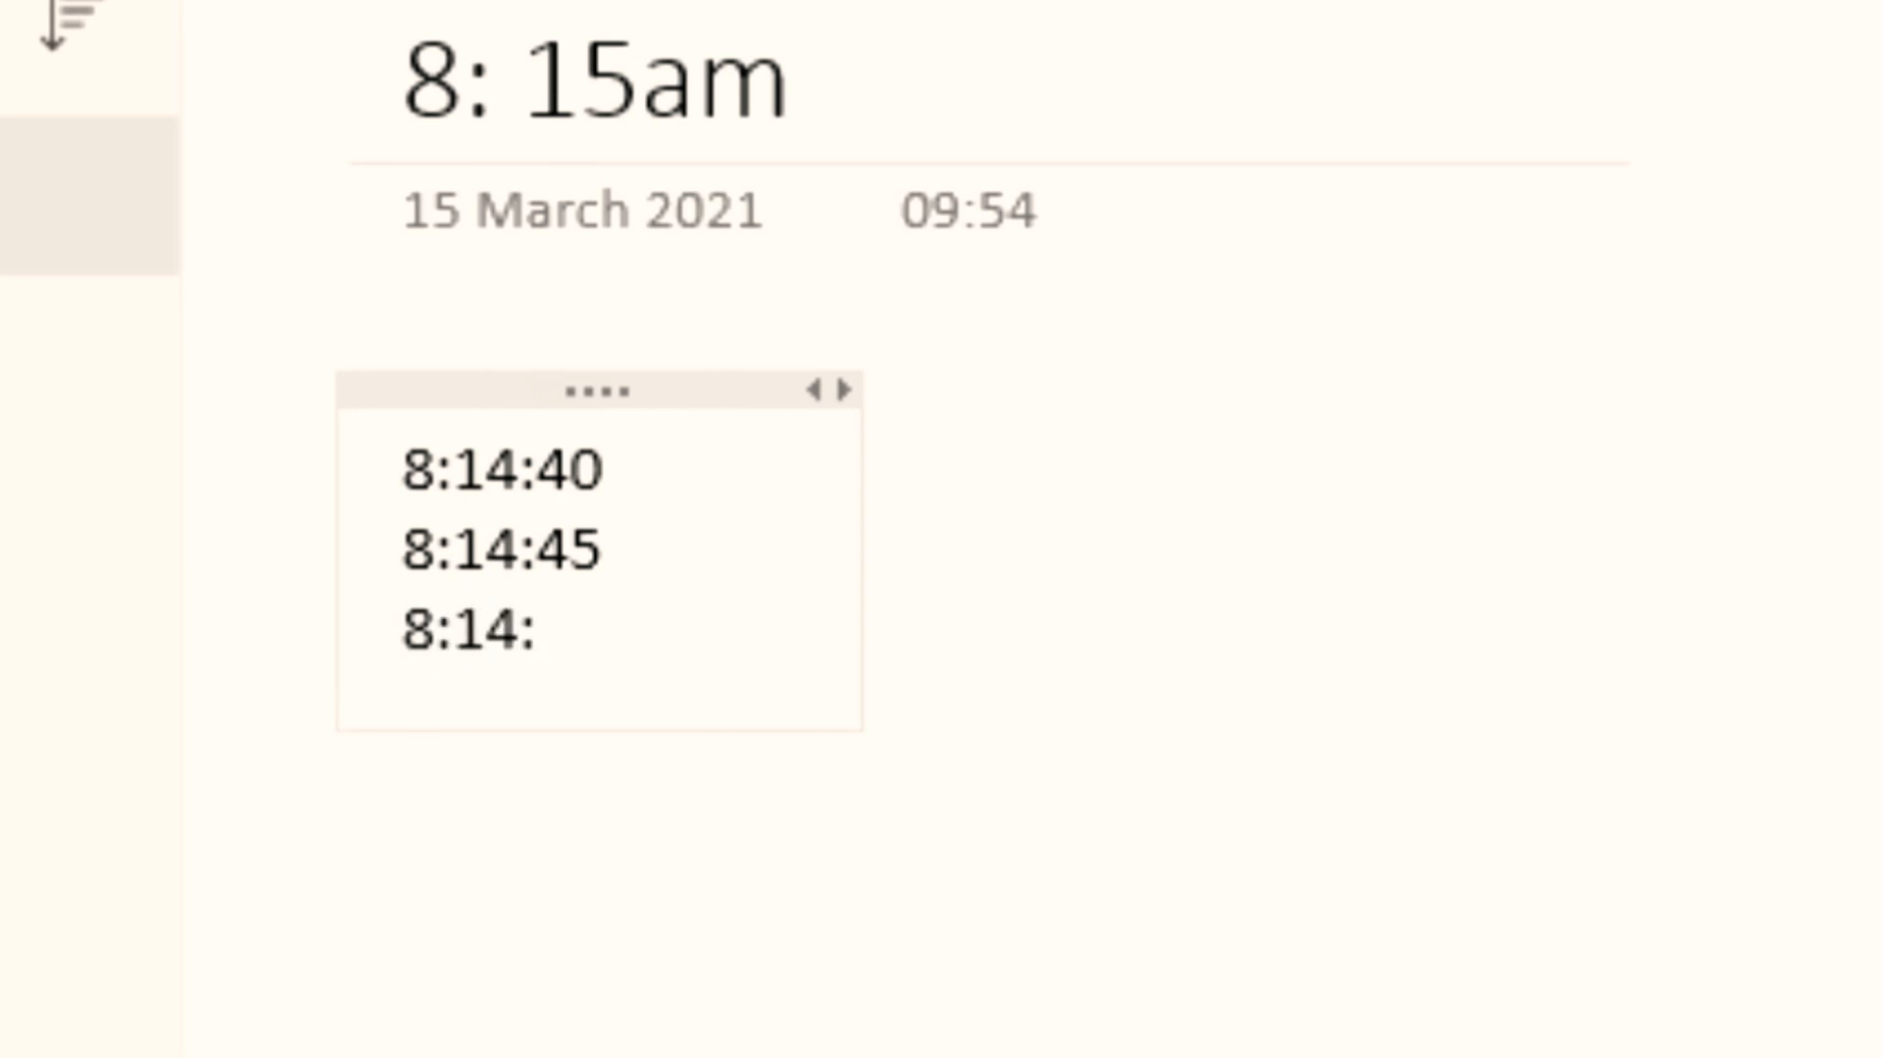
text(50)
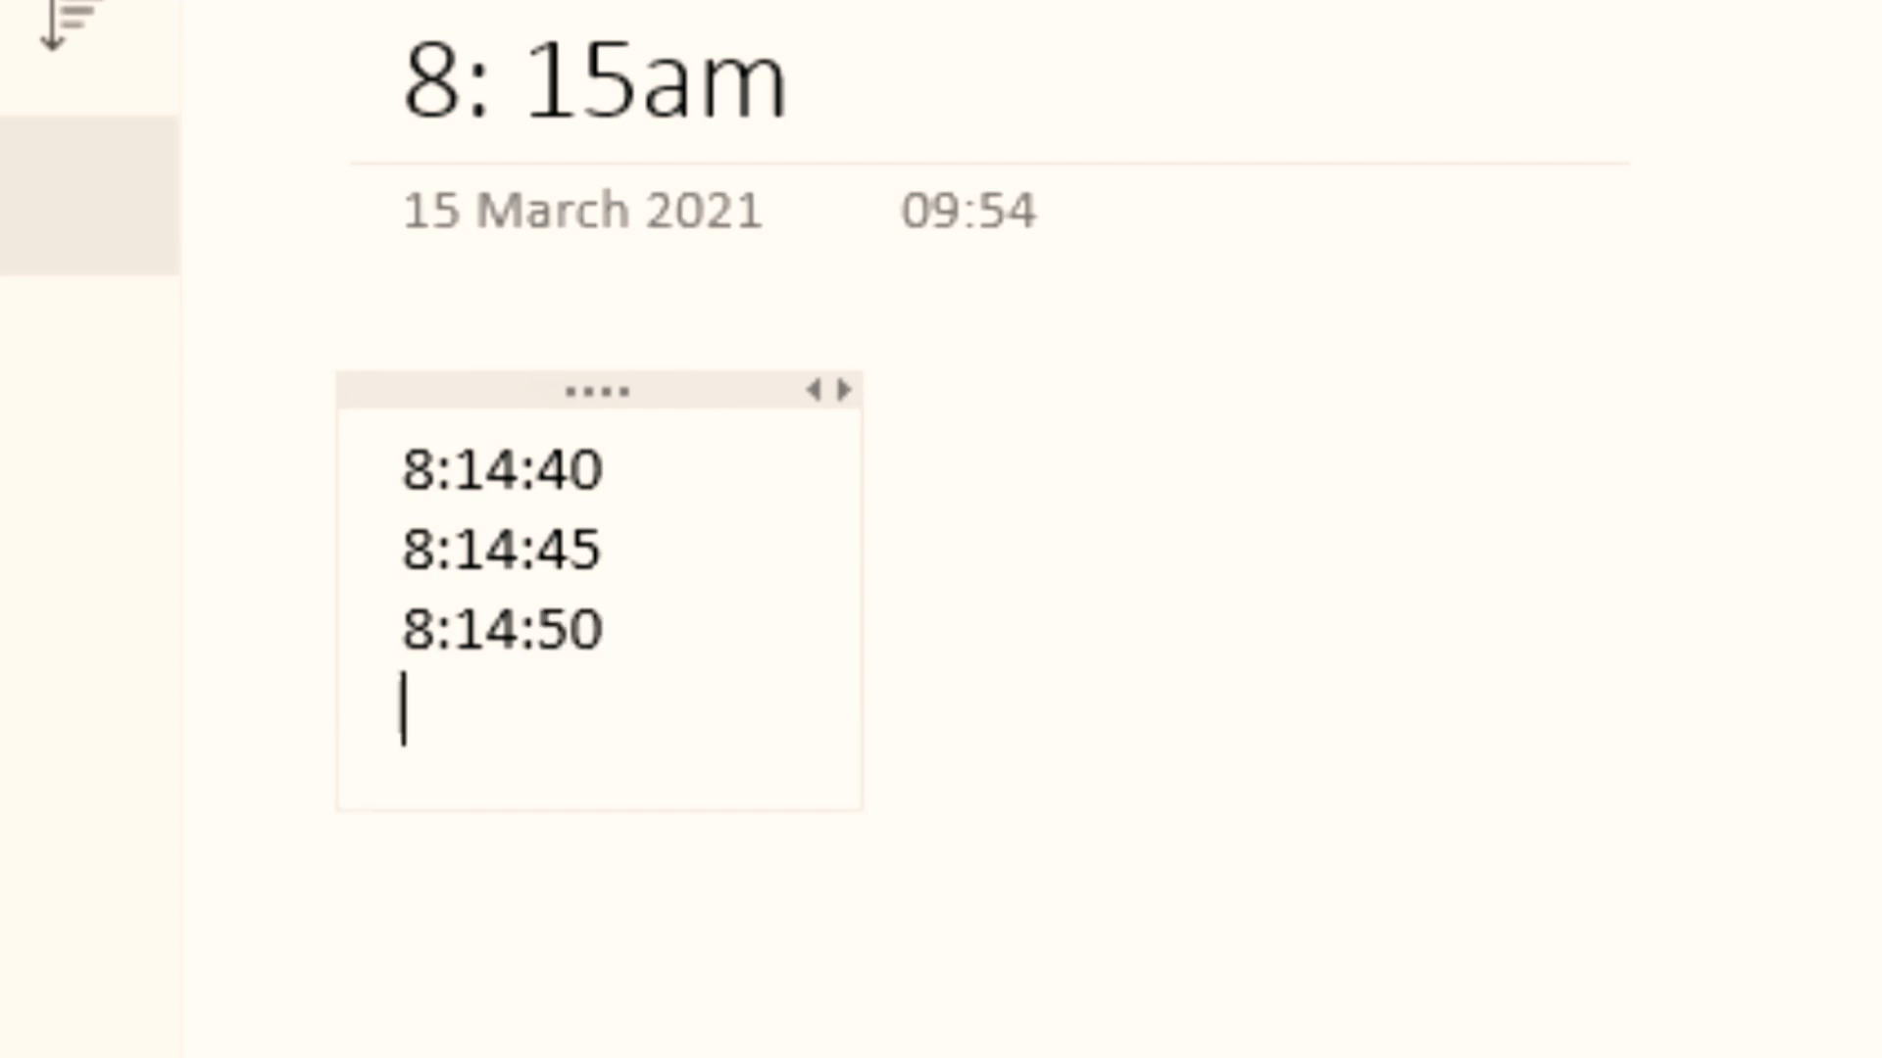
text(8:)
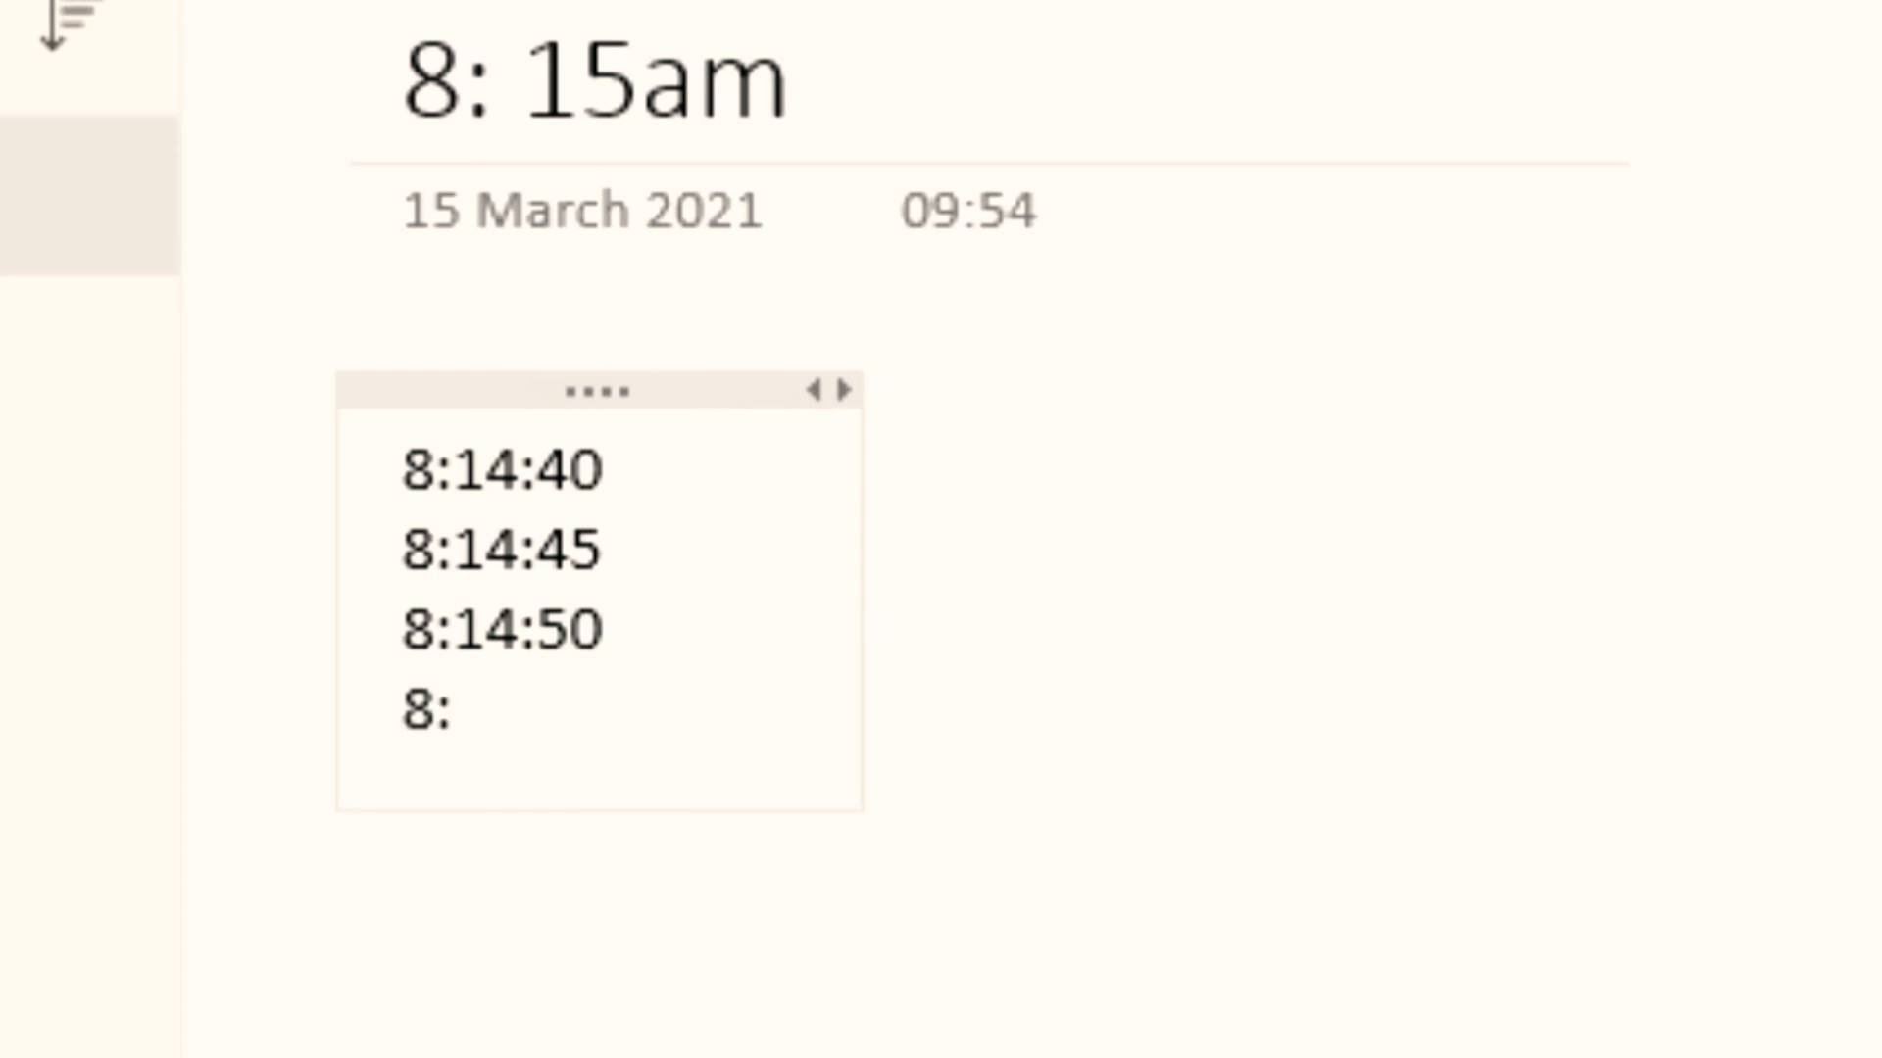
text(14:55)
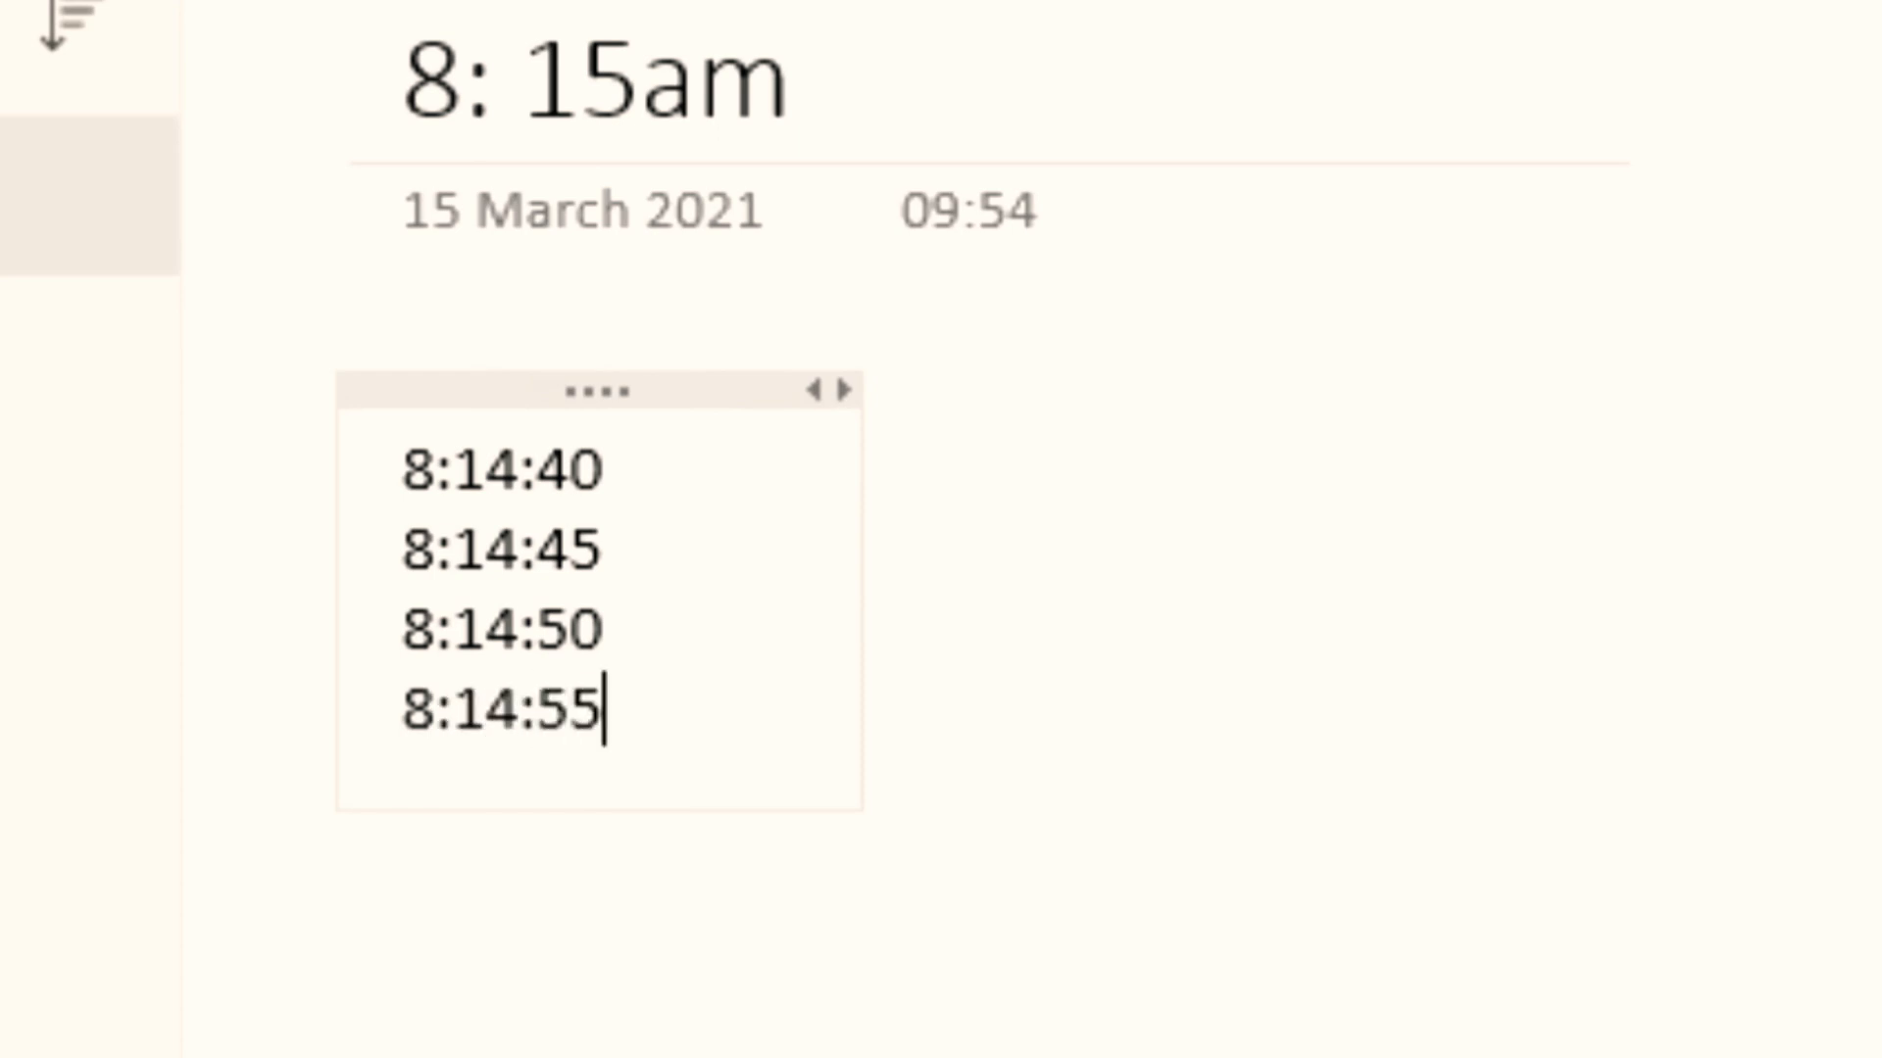
text(8)
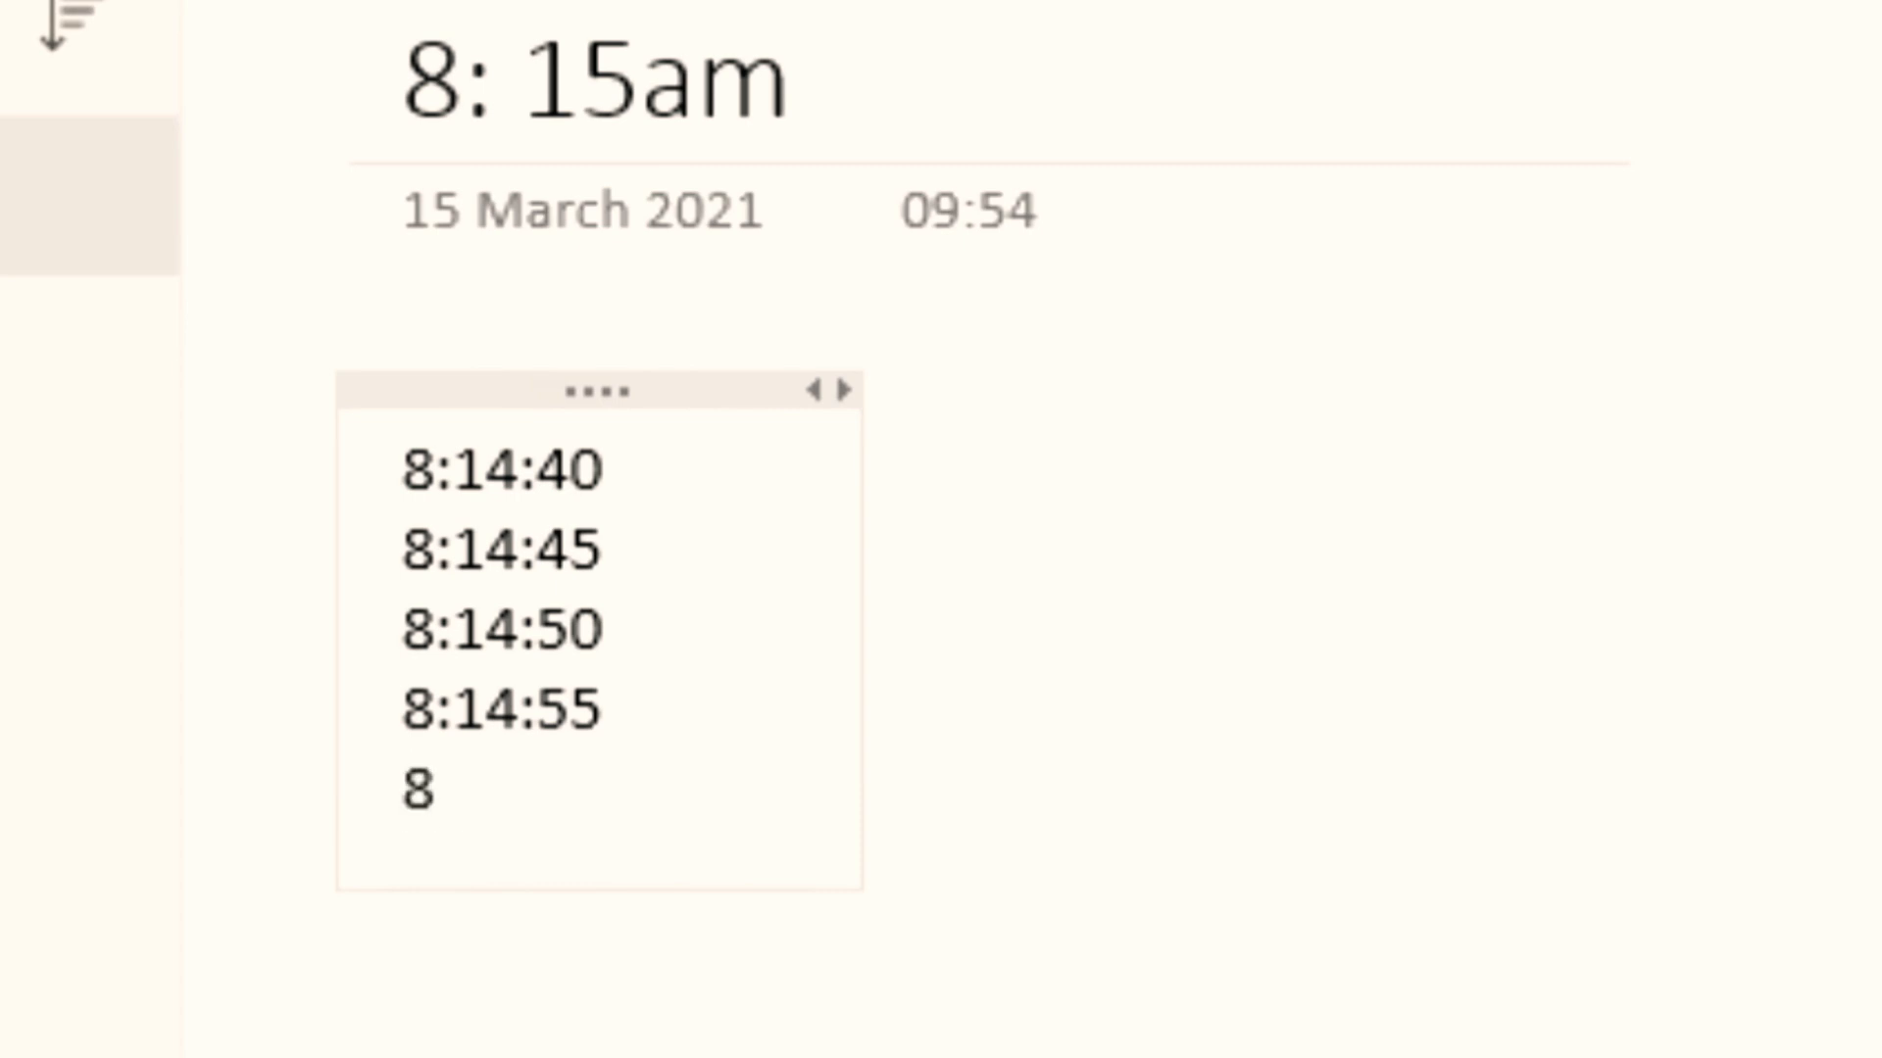
text(:1)
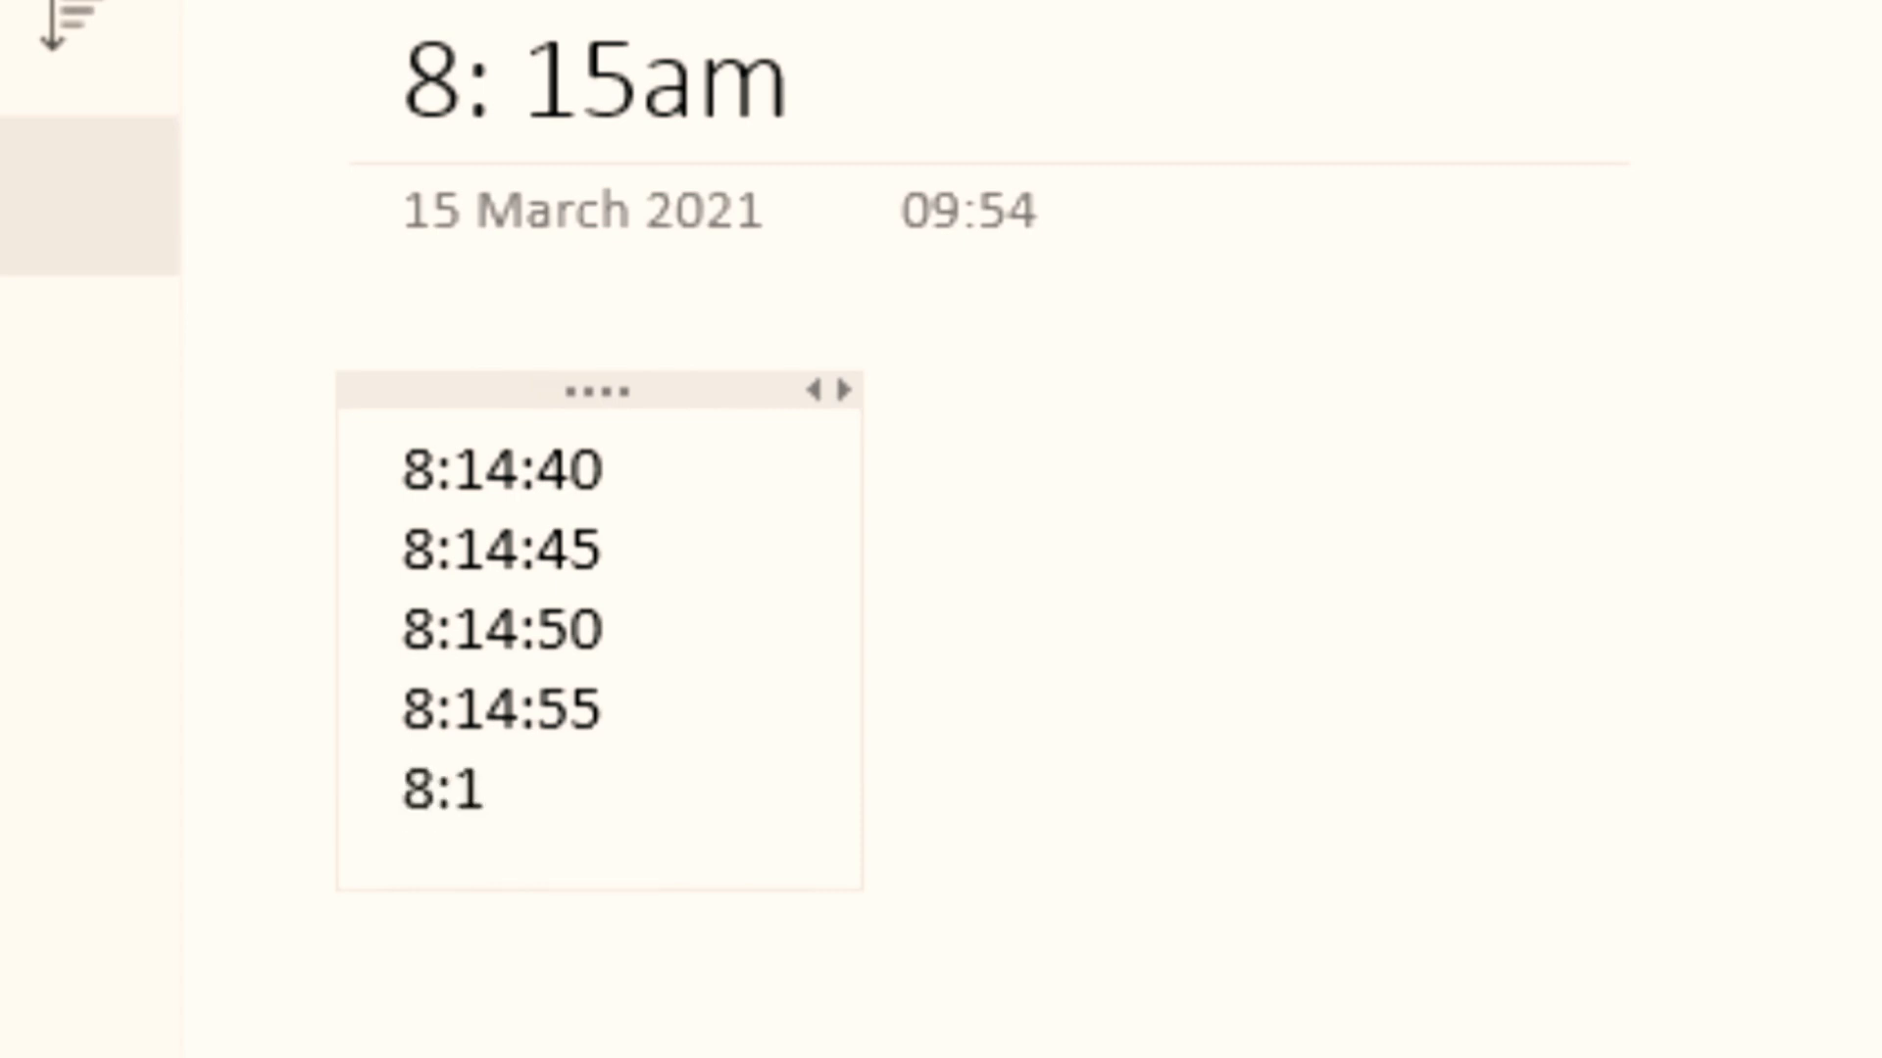
text(5)
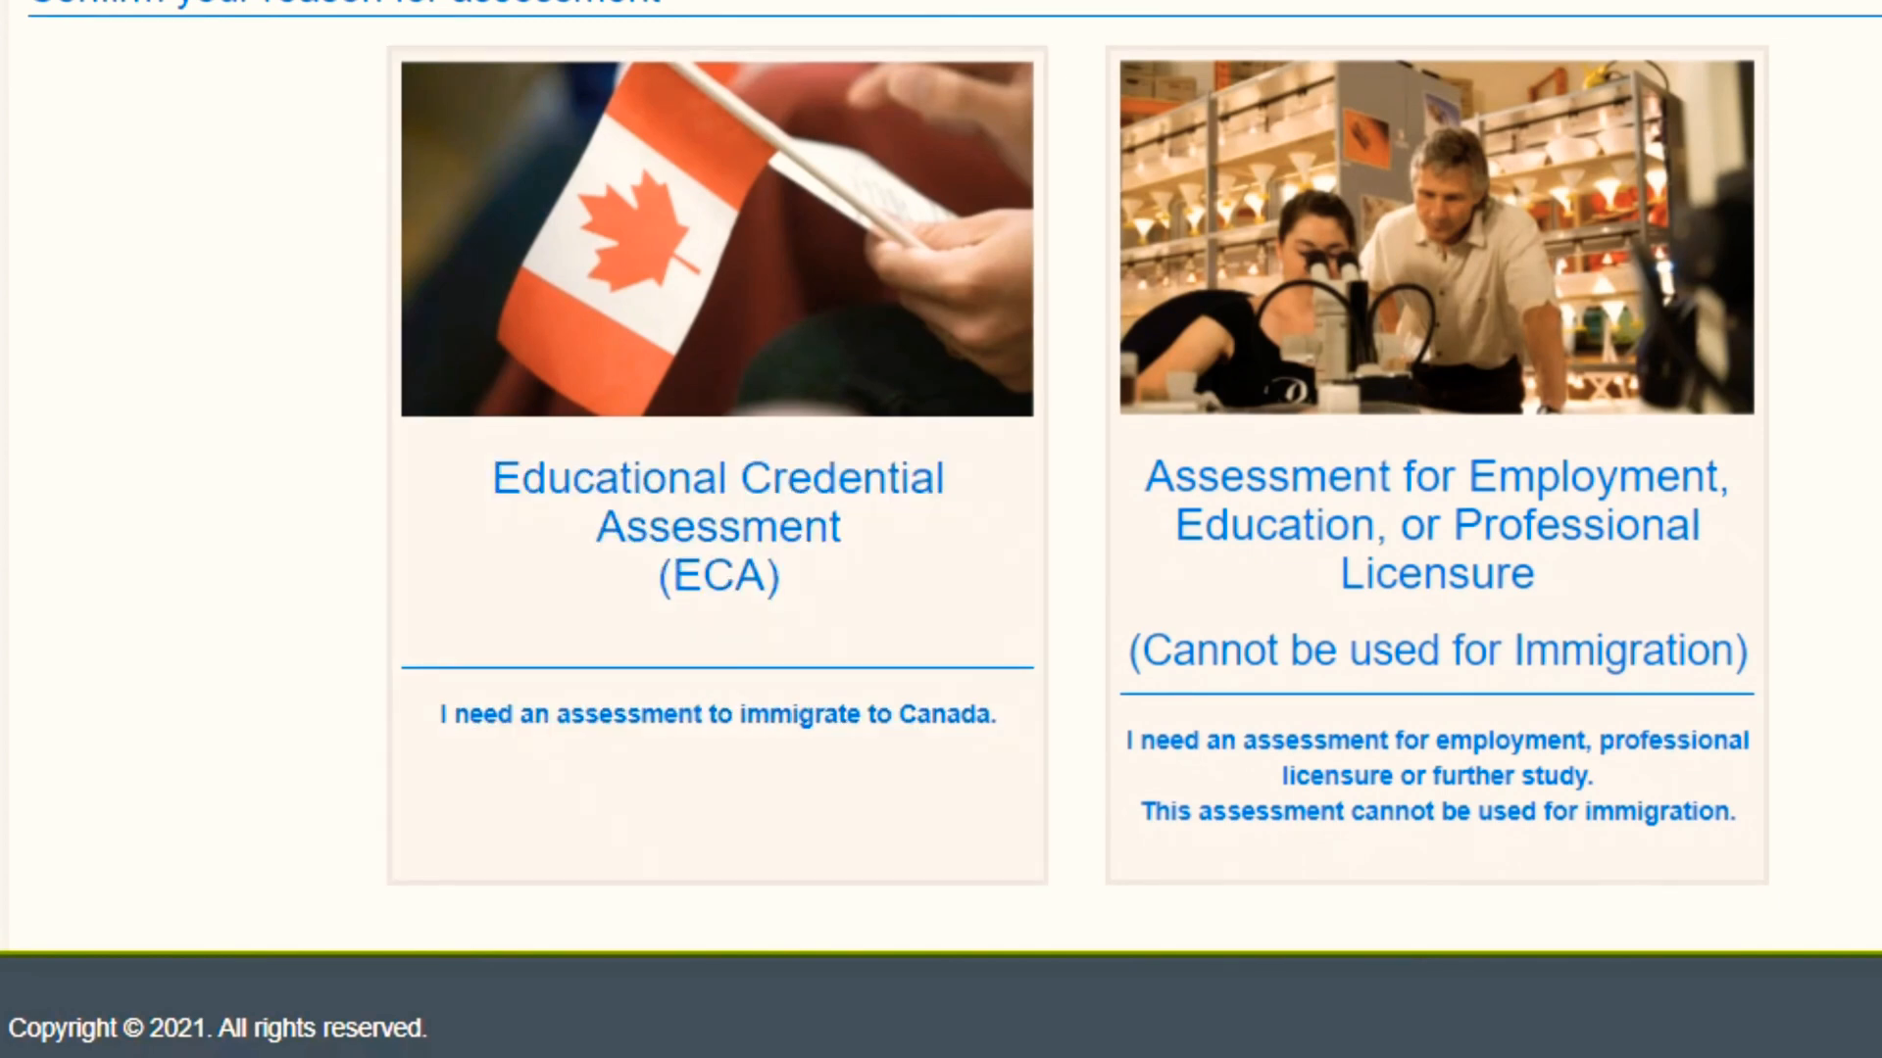
Step: Scroll the reason page and open Application History with one submitted and two draft ECAs
scroll(down, 3)
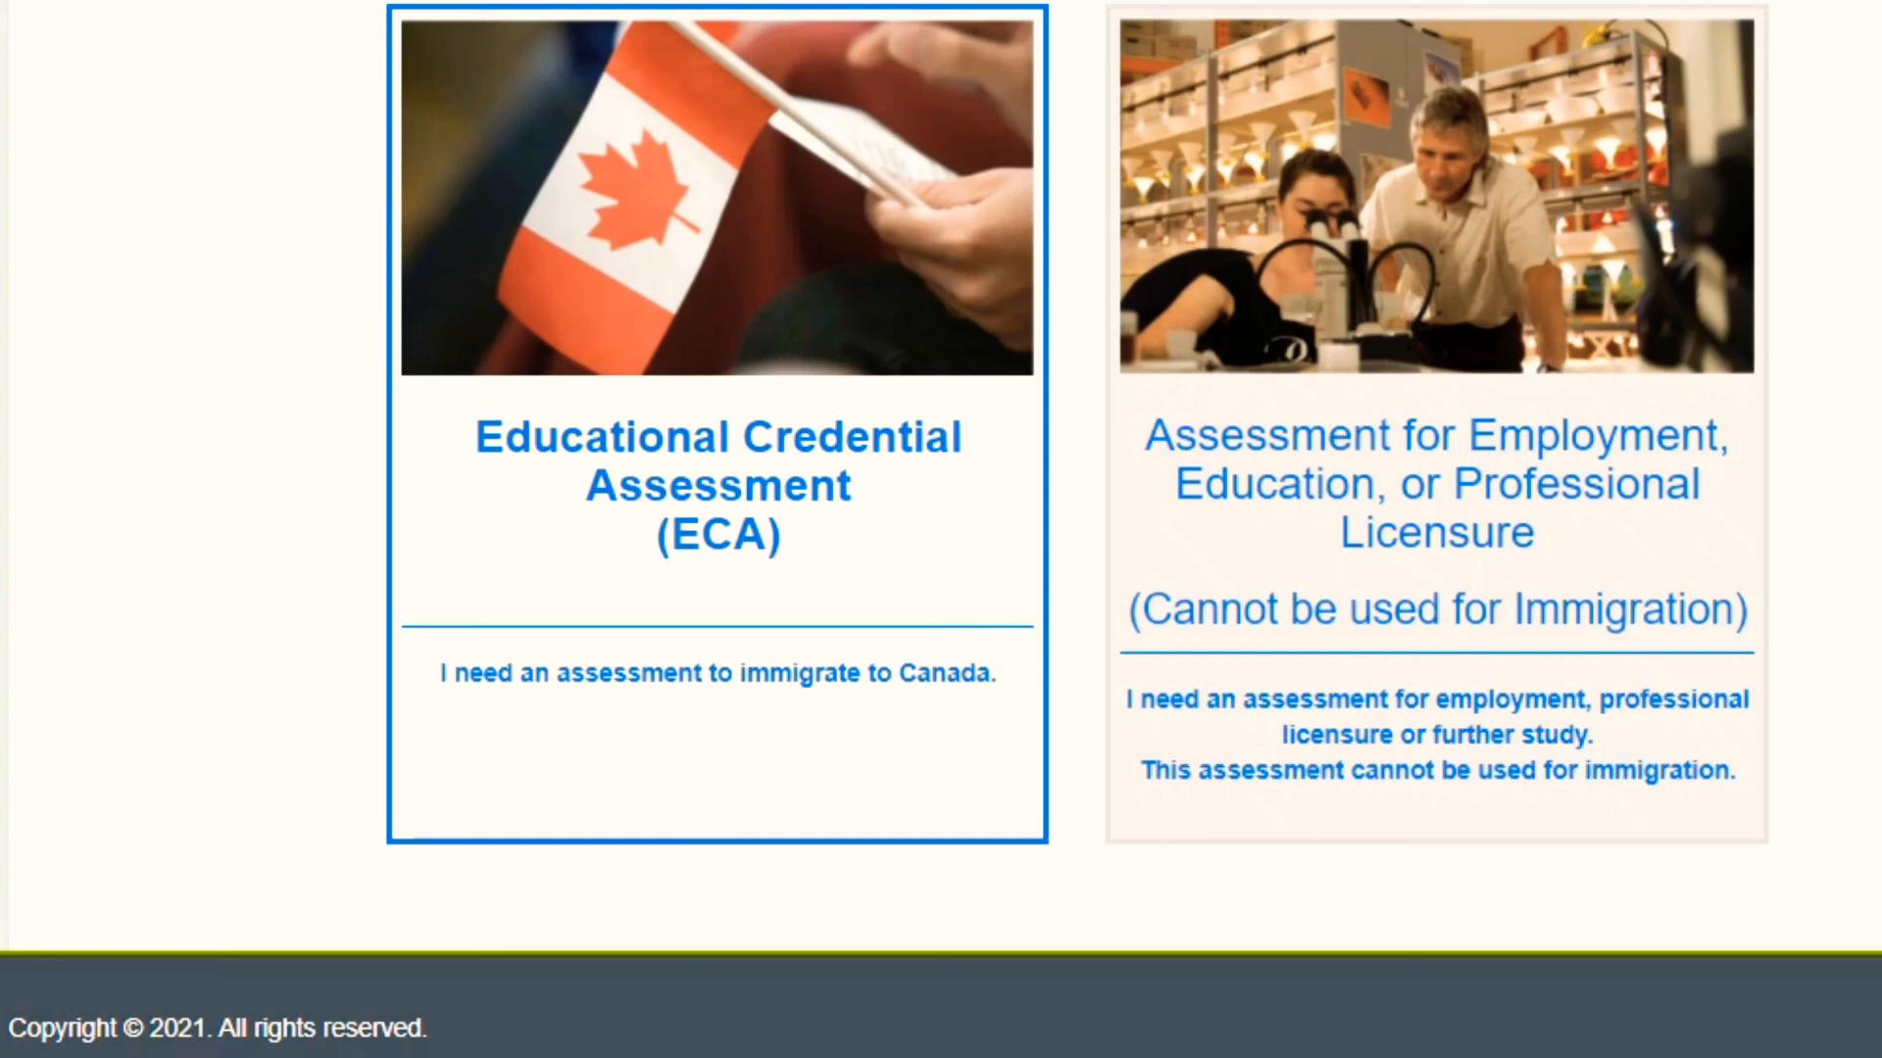
scroll(down, 3)
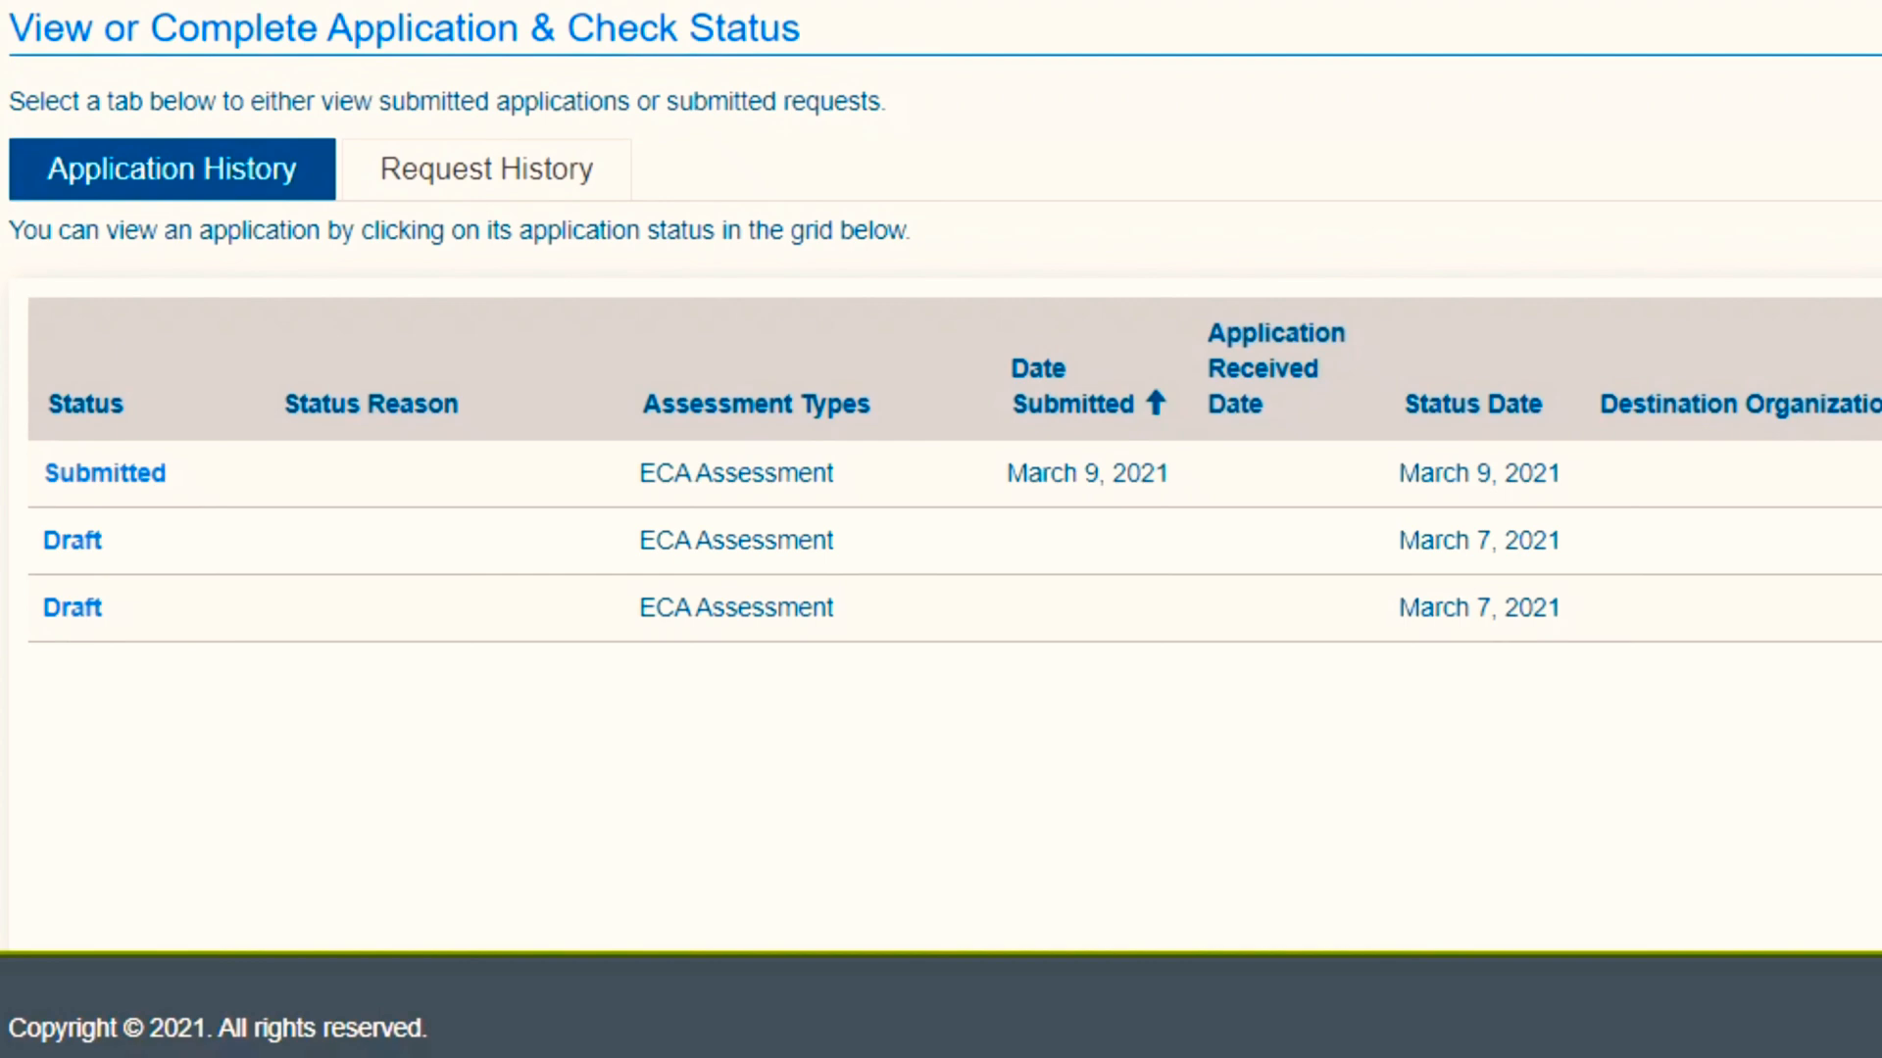
Step: Scroll the Application History grid of ECA Assessment applications
scroll(down, 3)
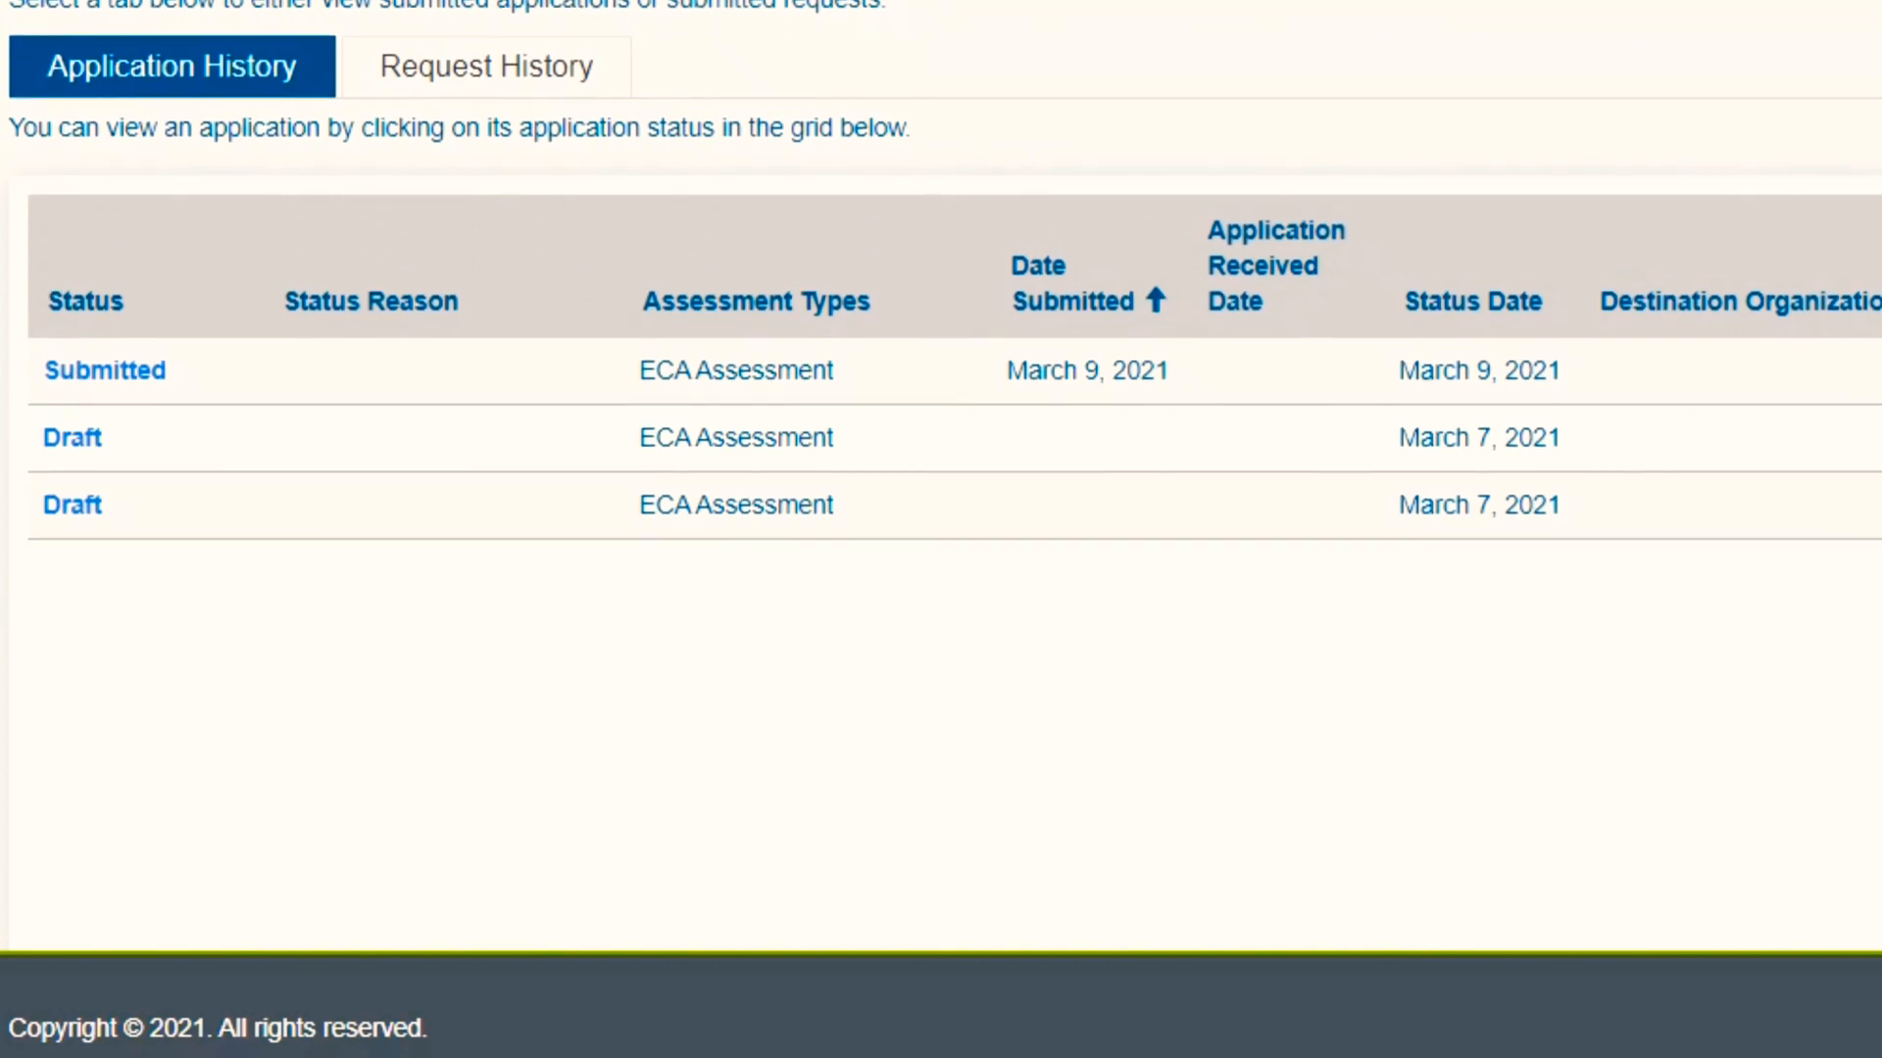
mouse_move(71, 437)
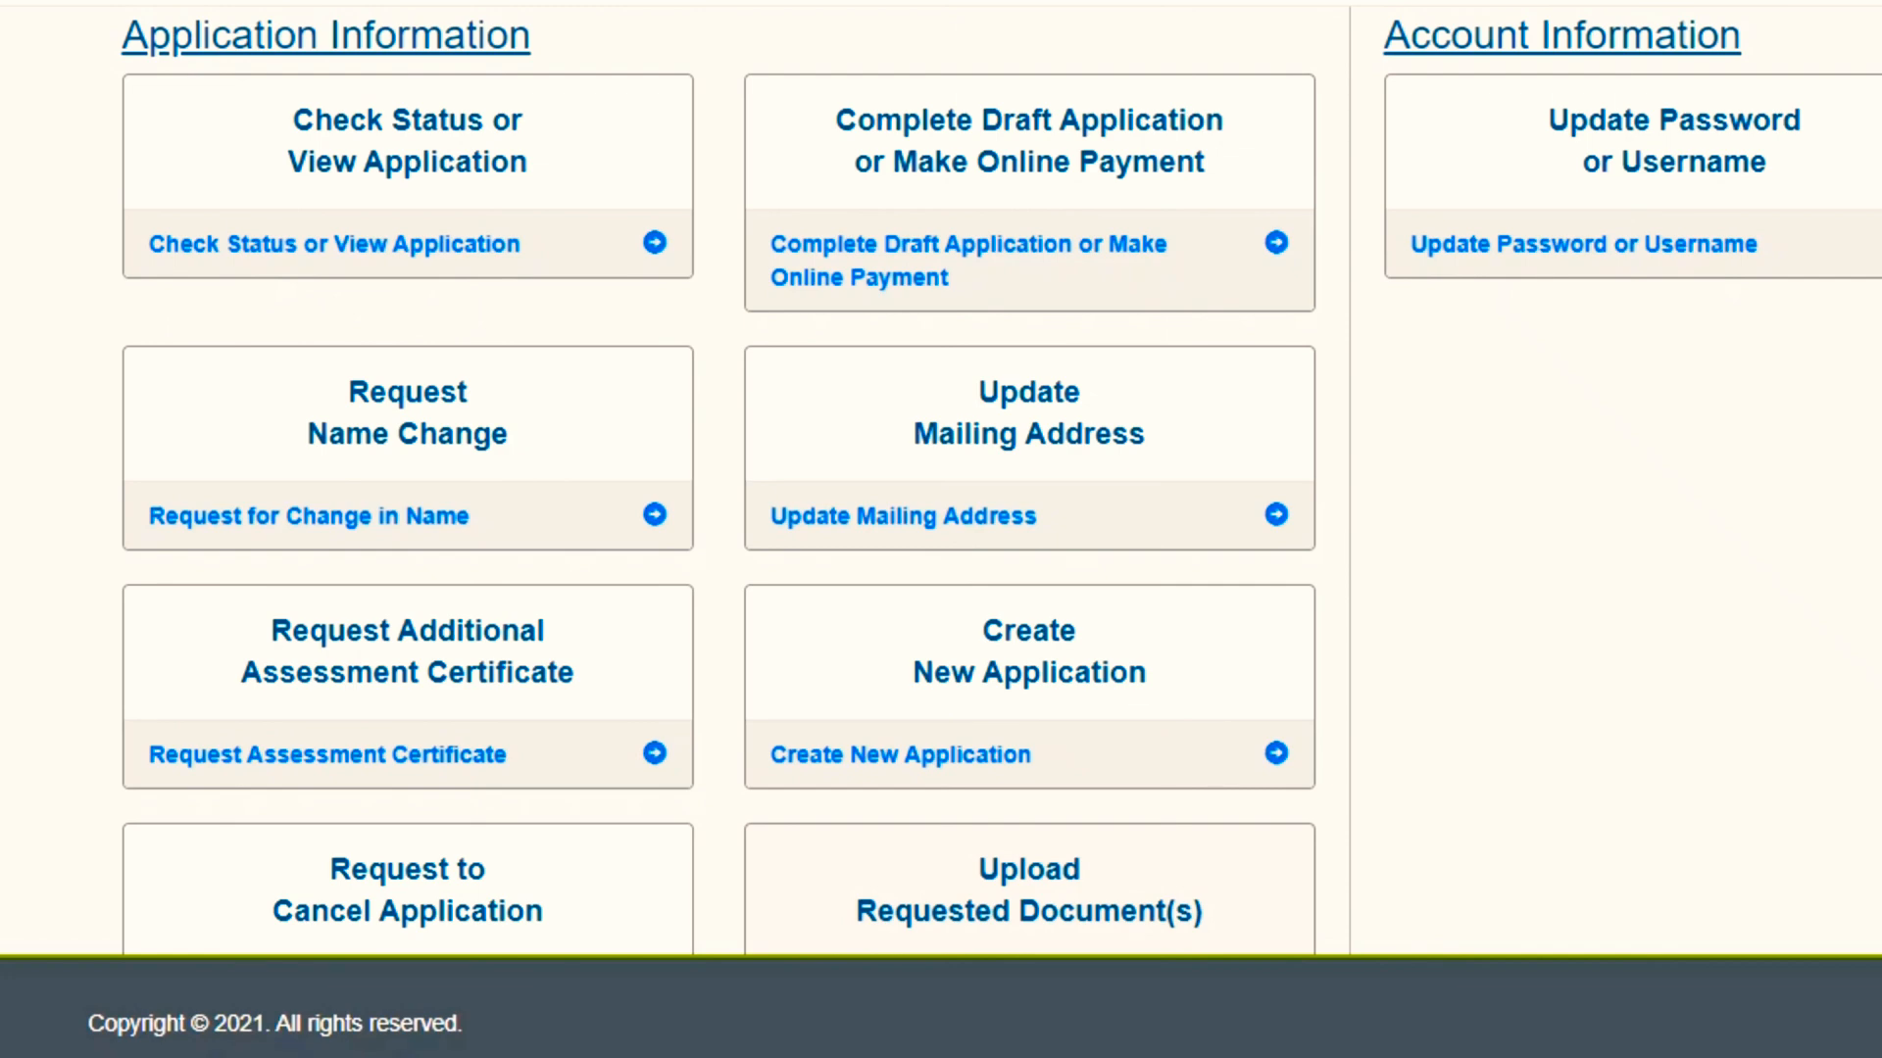
Step: Open the list of applications to complete and scroll to the draft ECA application
click(333, 244)
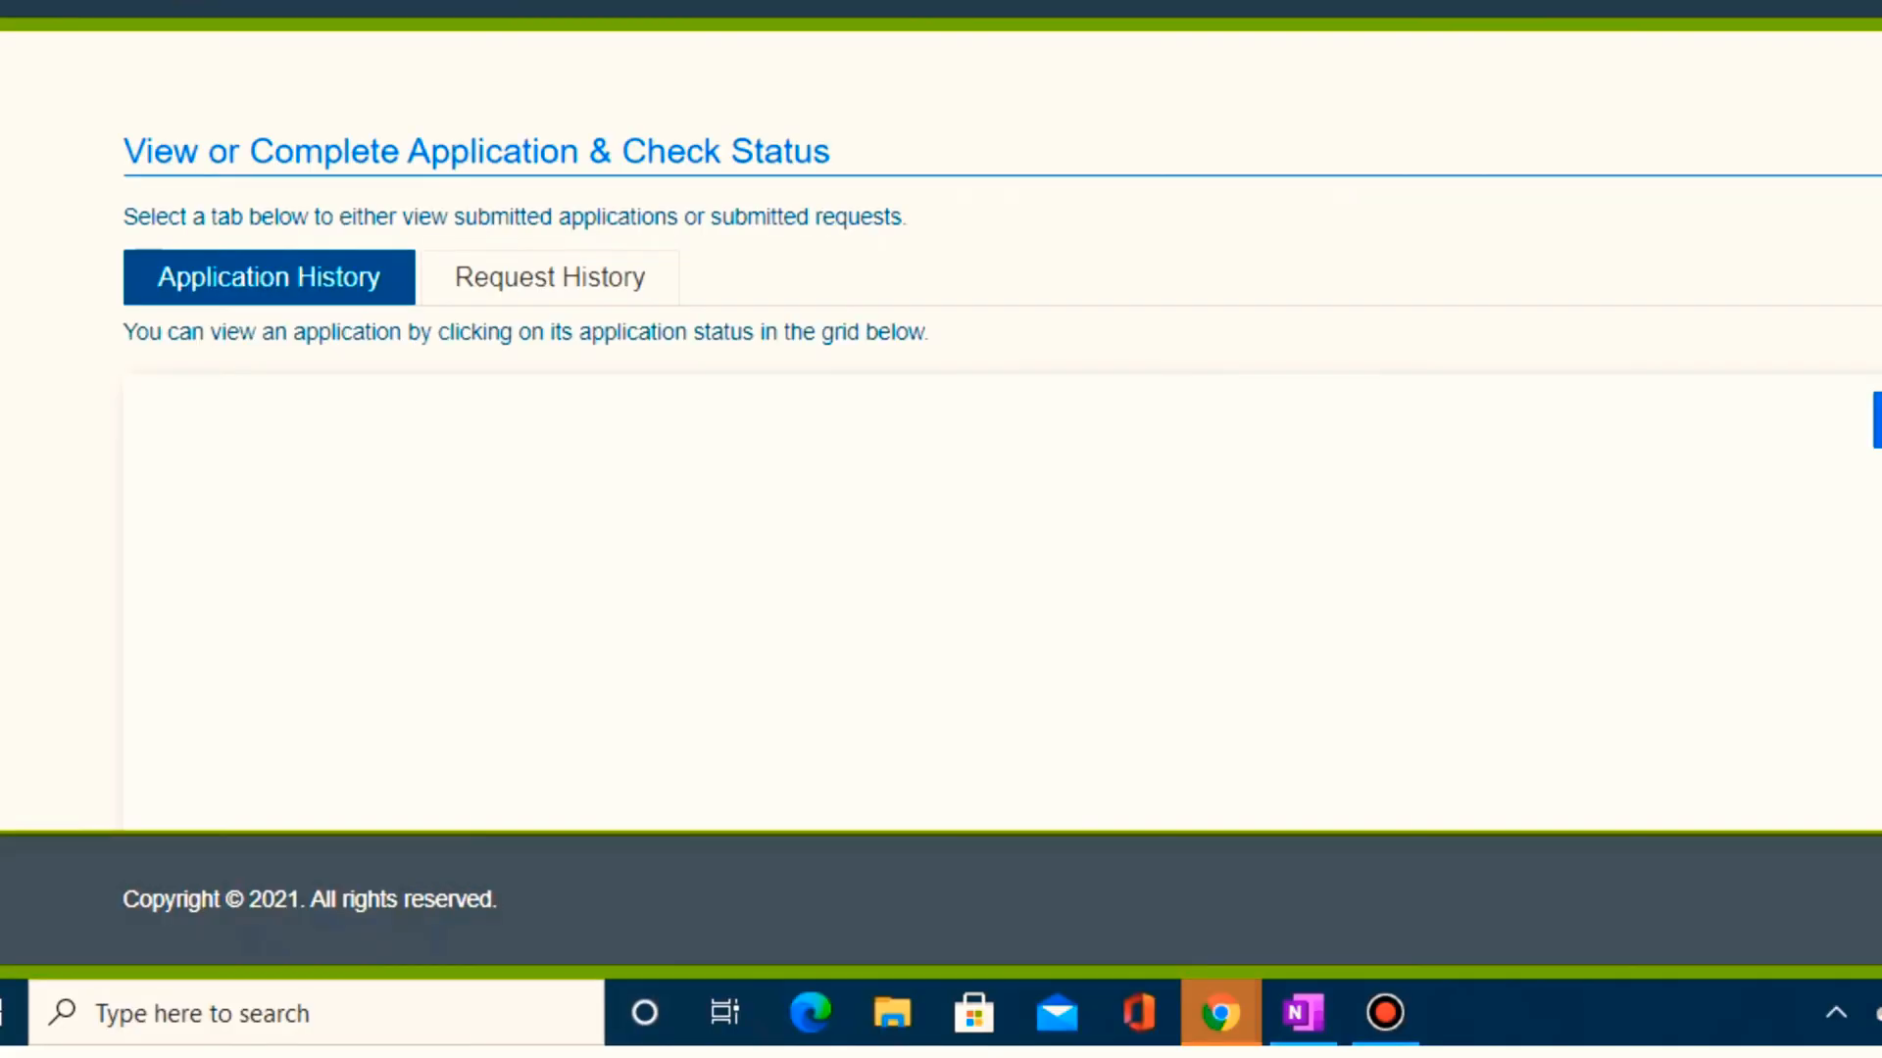
scroll(down, 3)
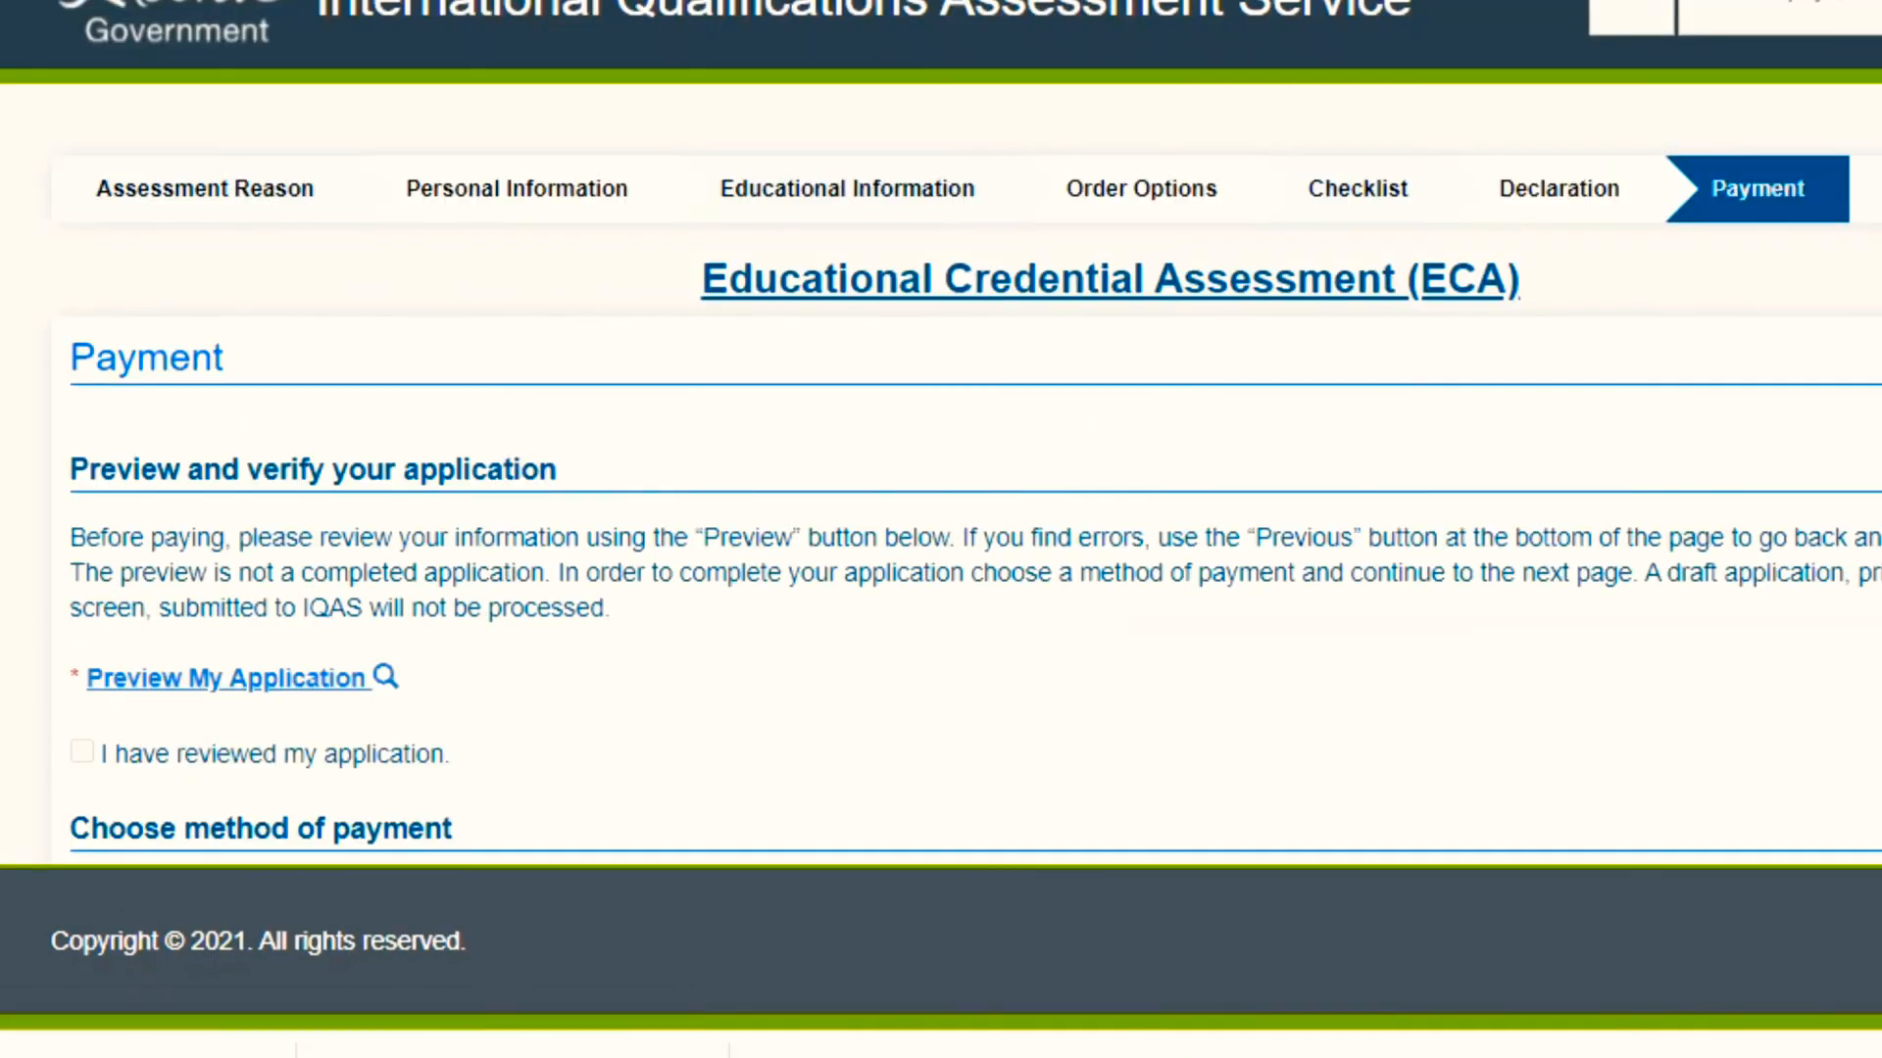
Step: Attempt online payment of the $275 ECA fee, reaching the Daily Limit Reached notice
scroll(down, 3)
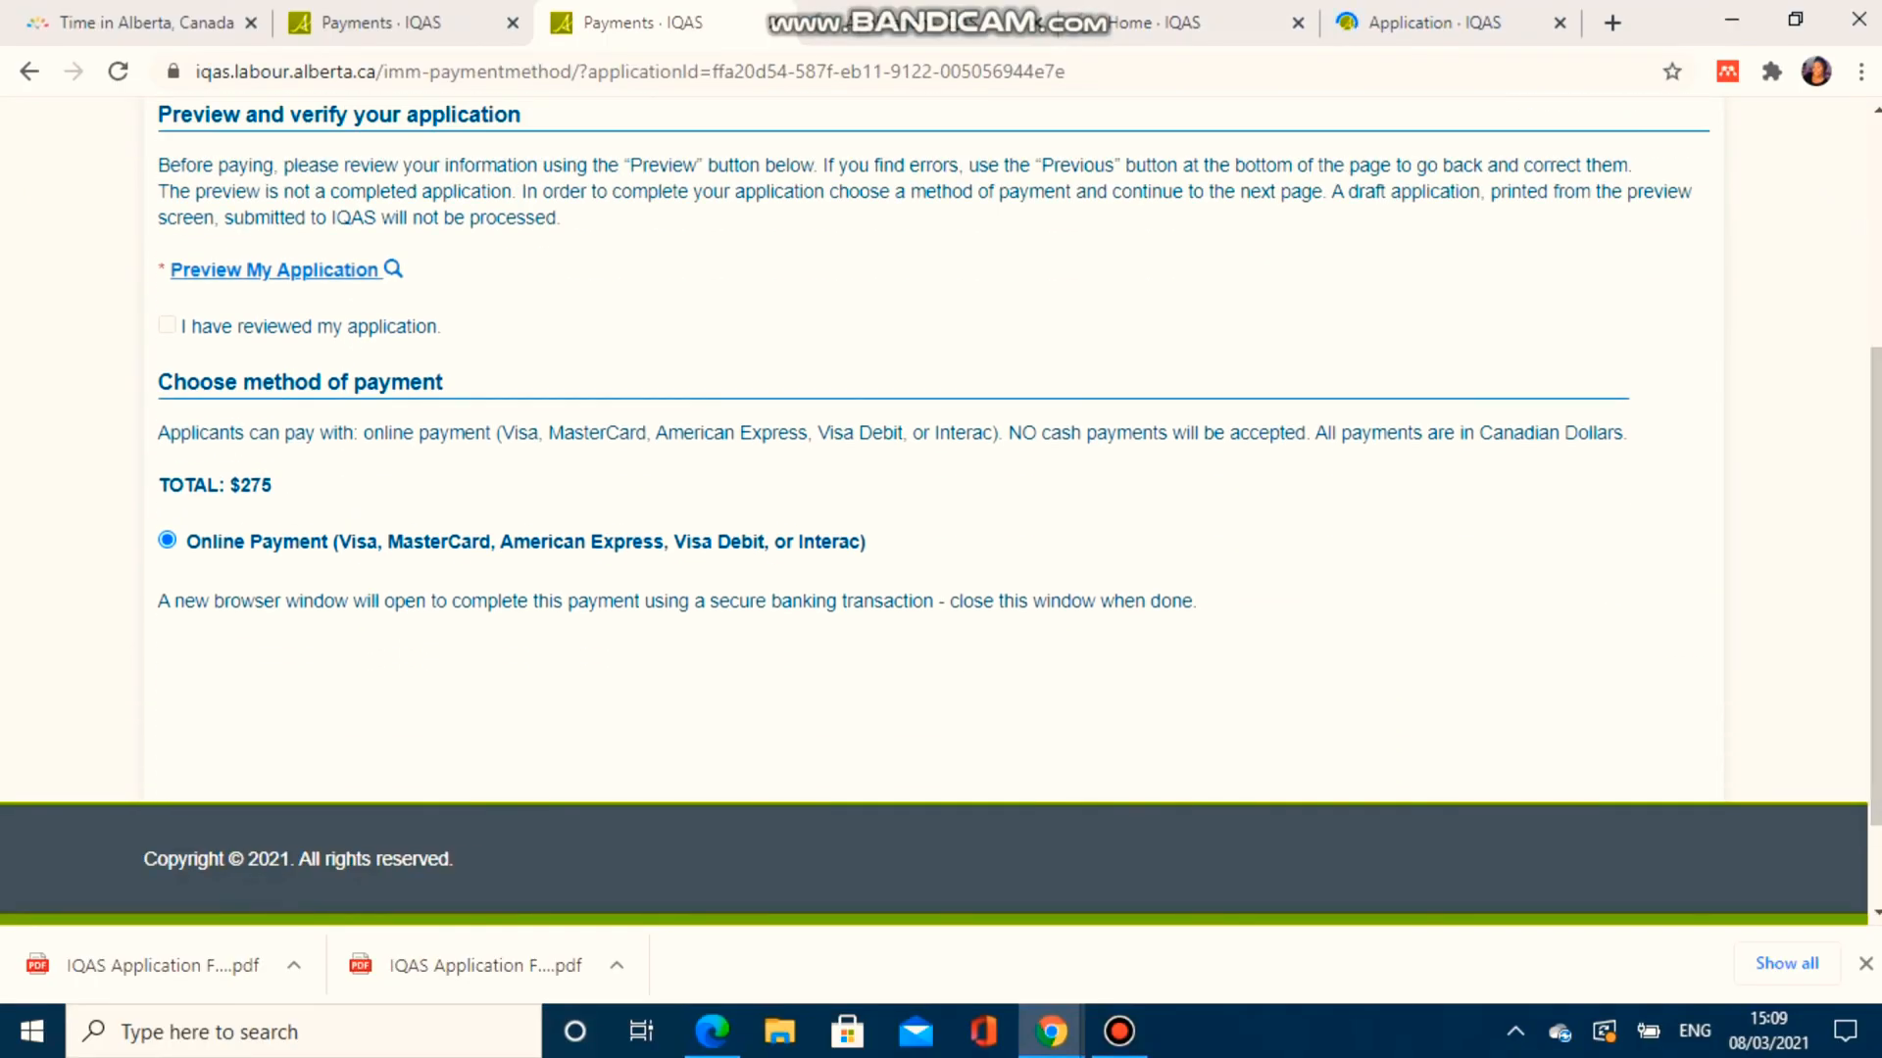
mouse_move(273, 269)
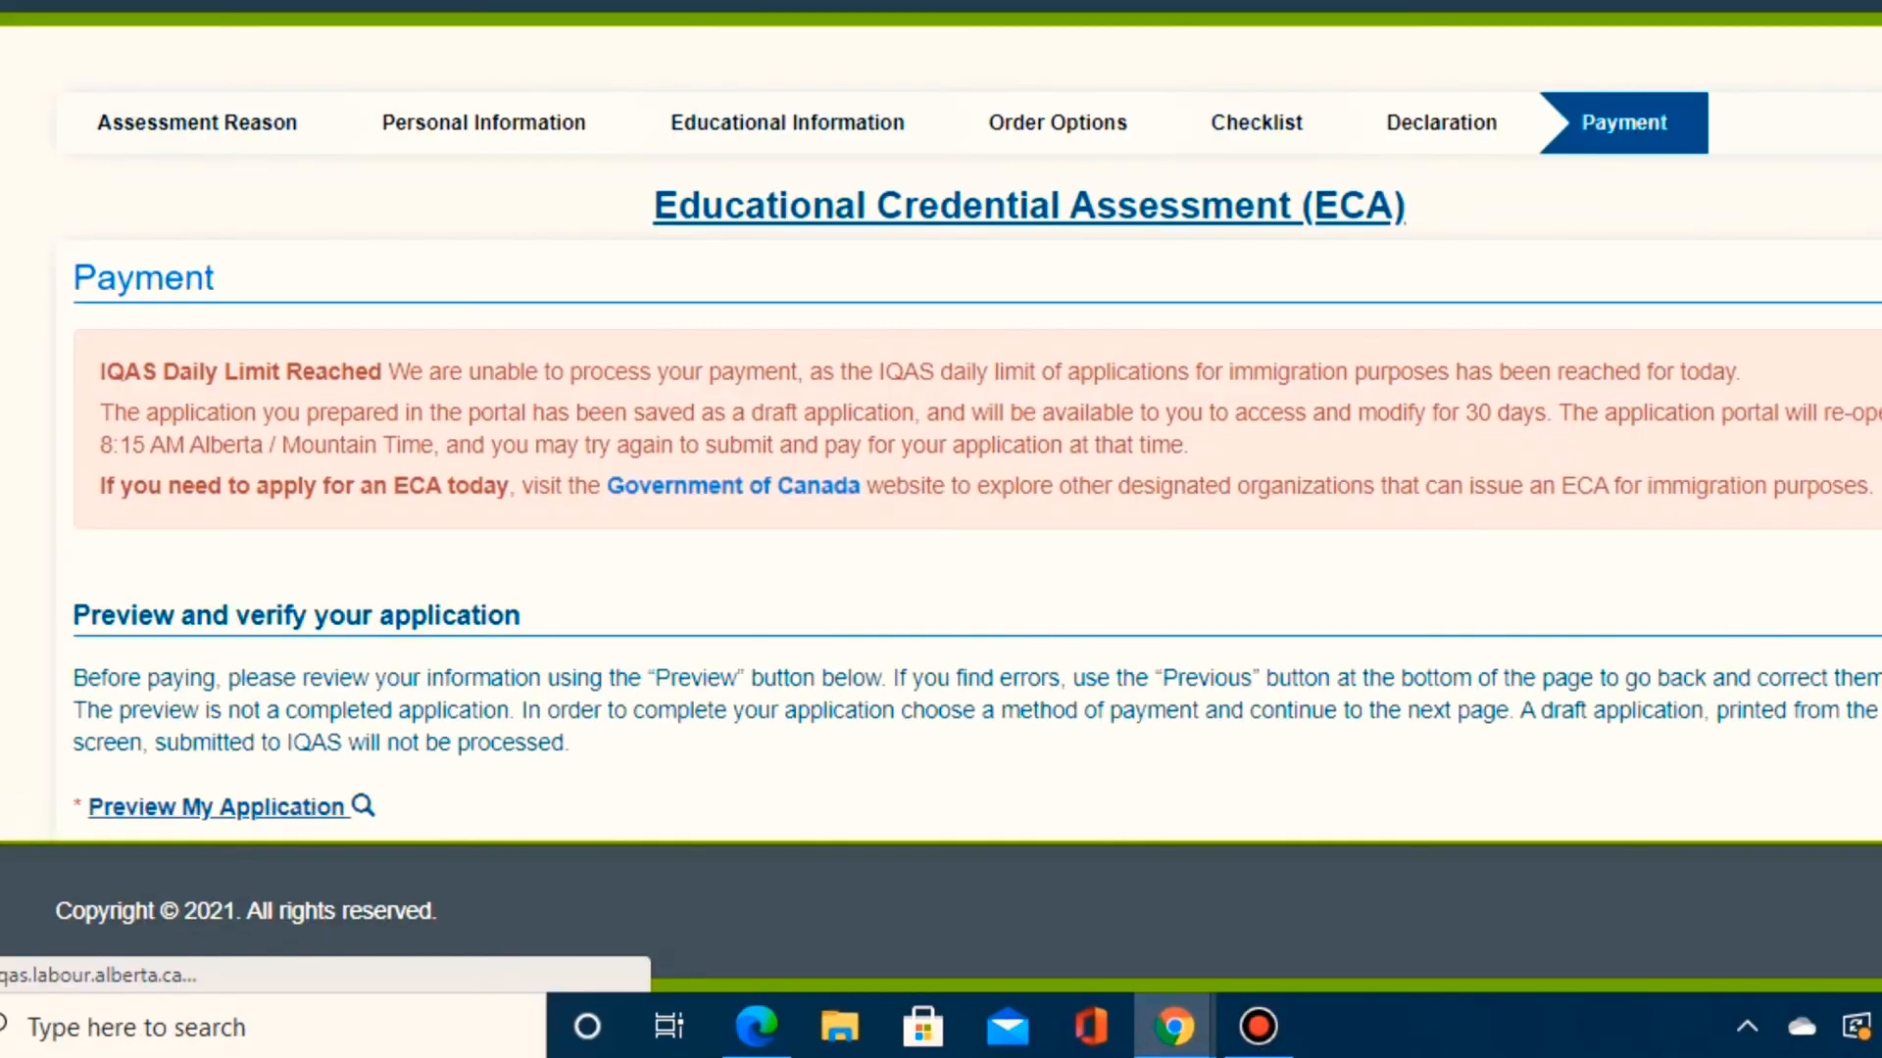
click(209, 806)
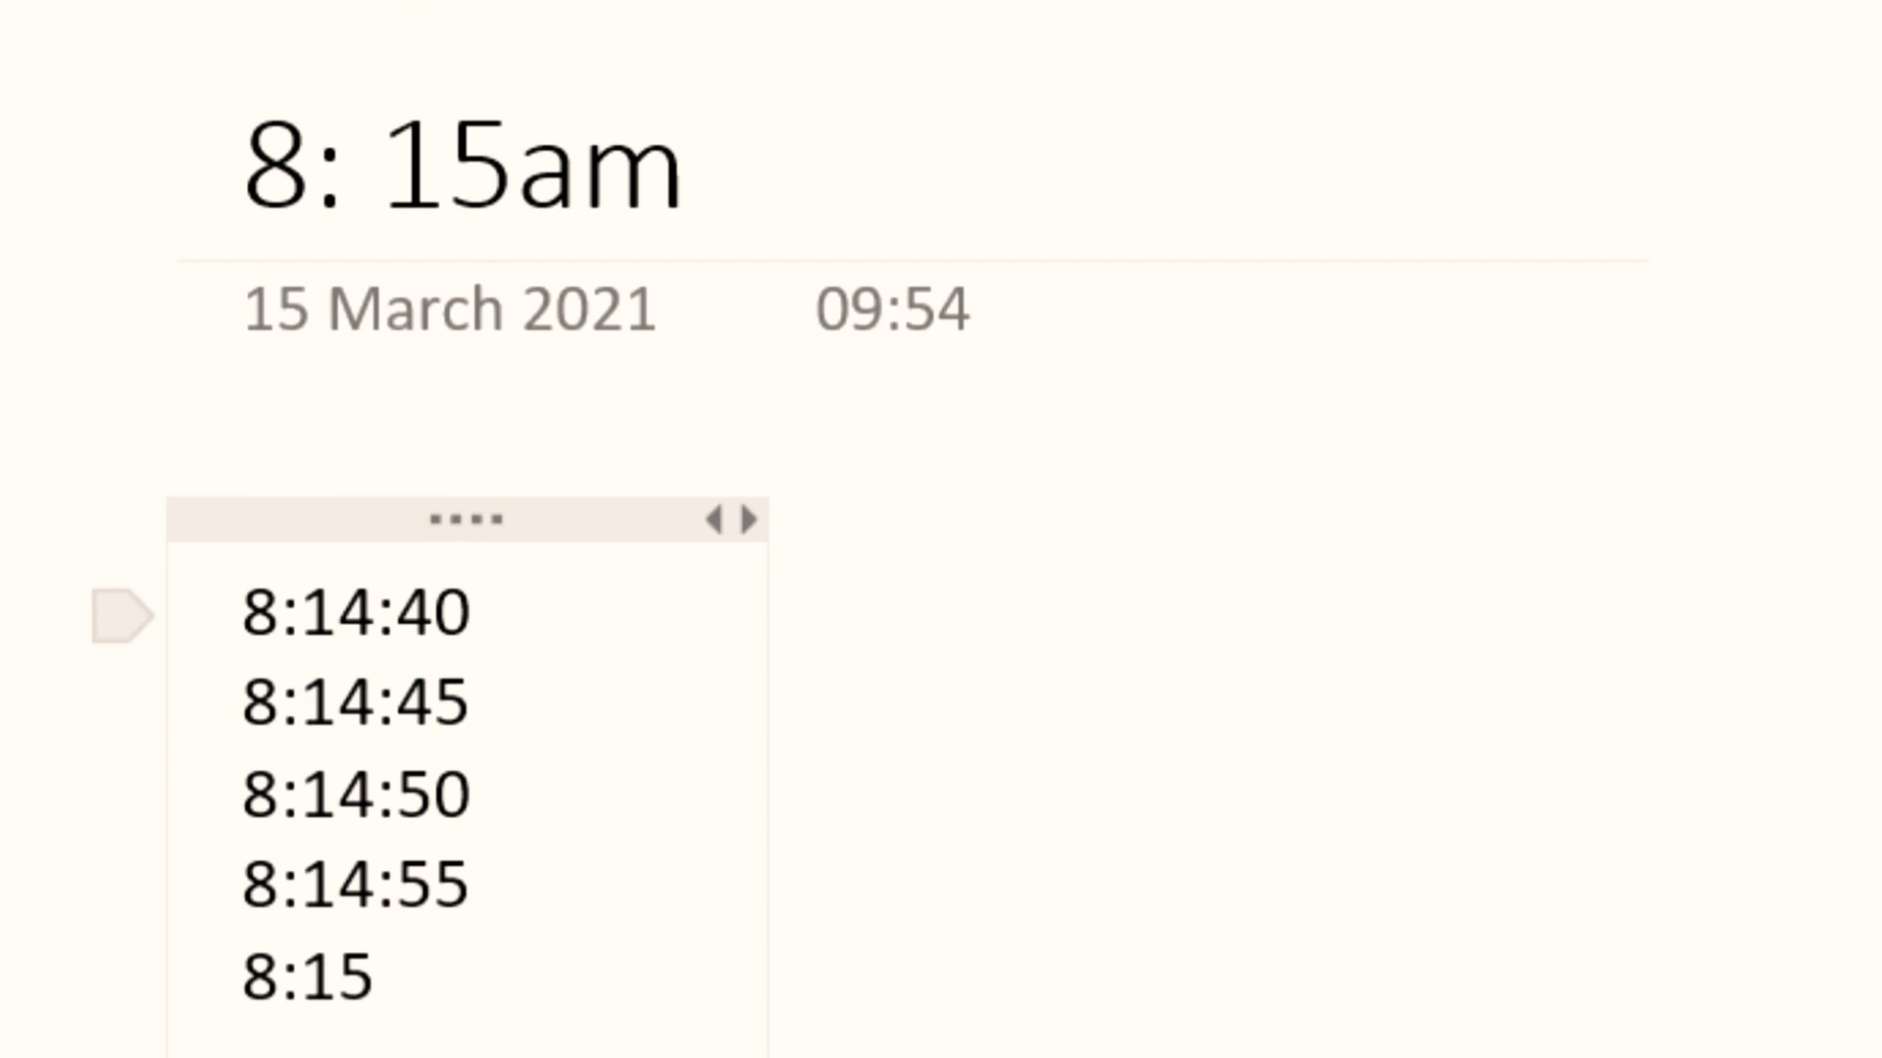
click(300, 704)
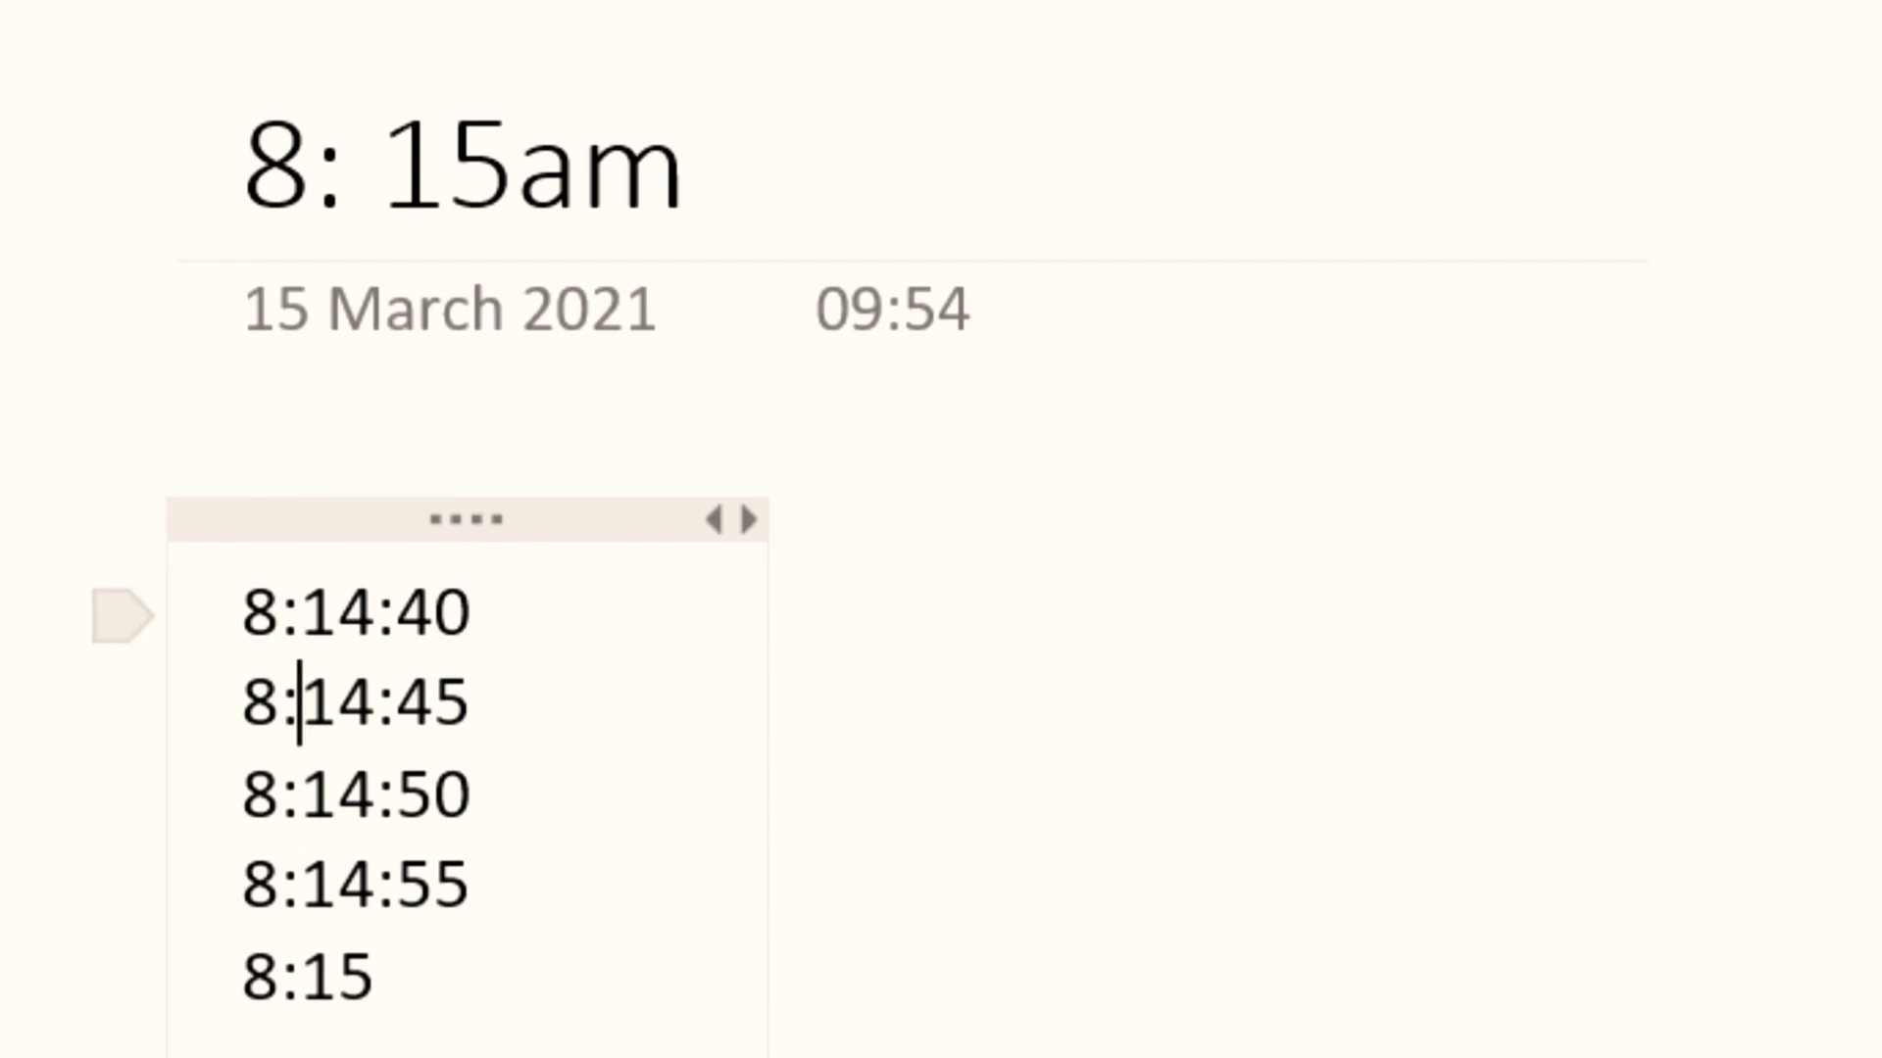